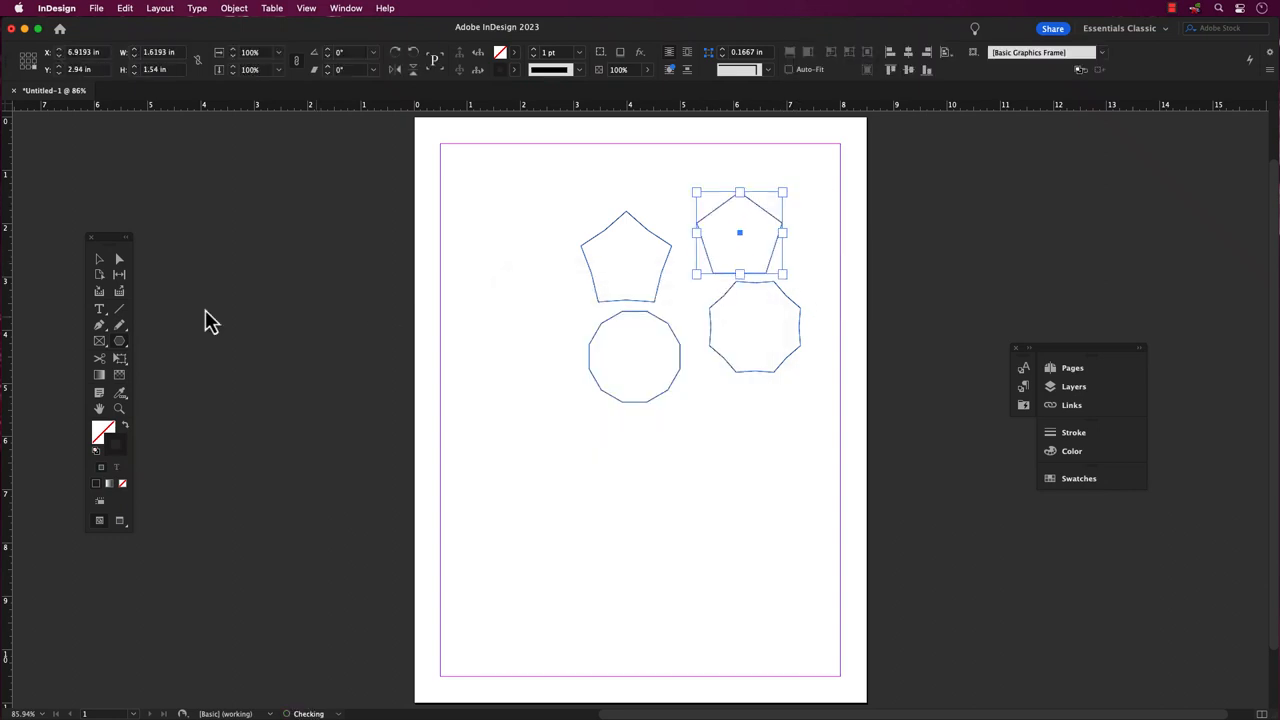
Step: Select the circle below the first pentagon and close the document back to the start screen
{"action": "left_click", "coordinate": [634, 356]}
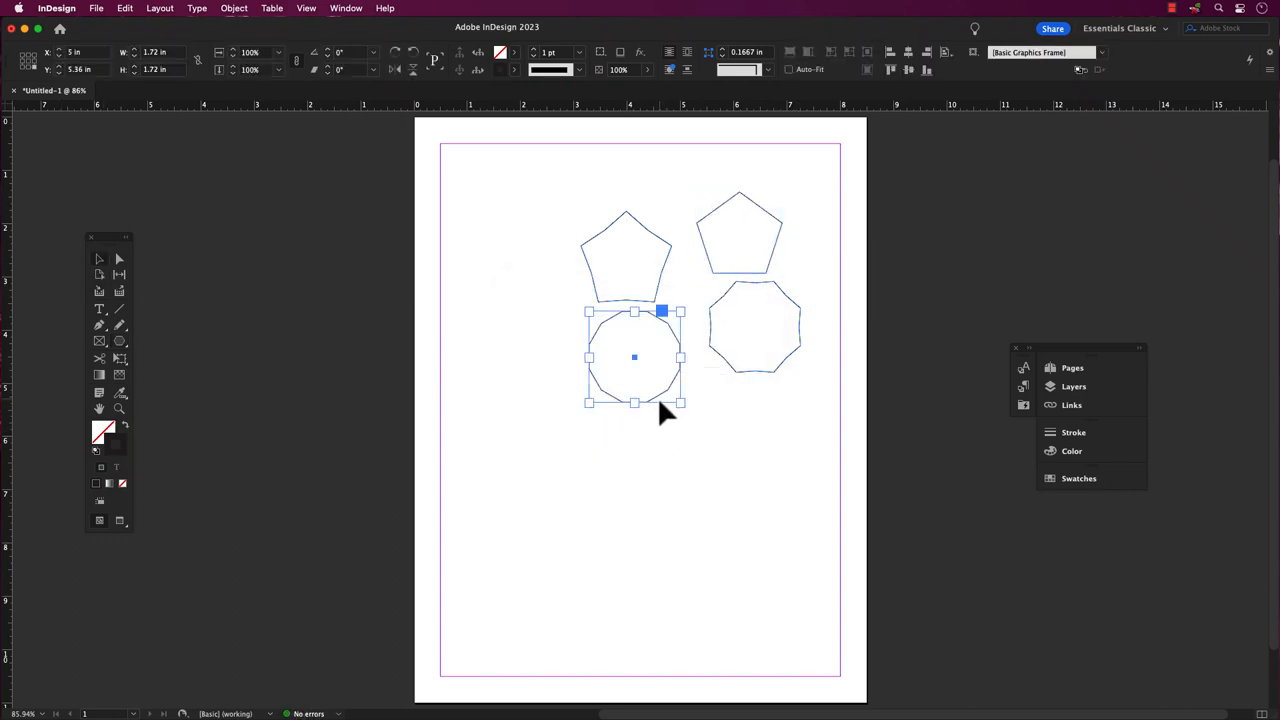
{"action": "left_click_drag", "start_coordinate": [634, 358], "coordinate": [650, 376]}
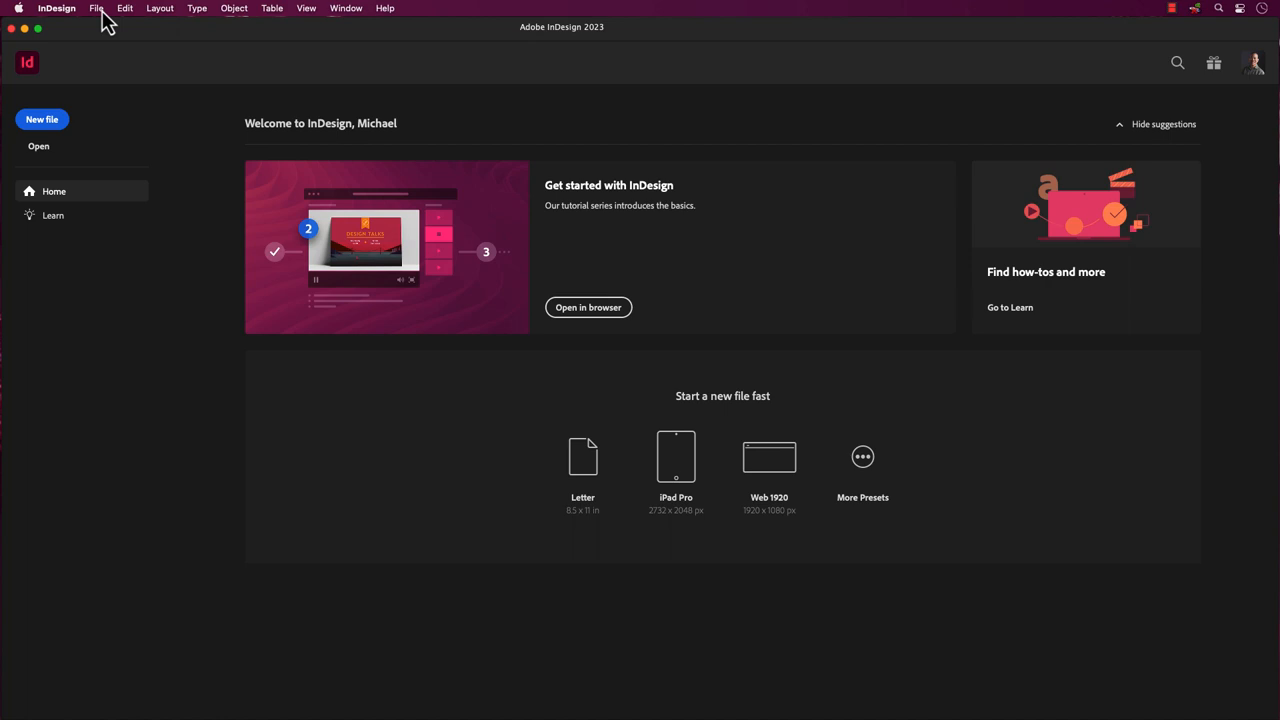
Step: Start a new blank Letter-size document from the File menu
{"action": "left_click", "coordinate": [96, 8]}
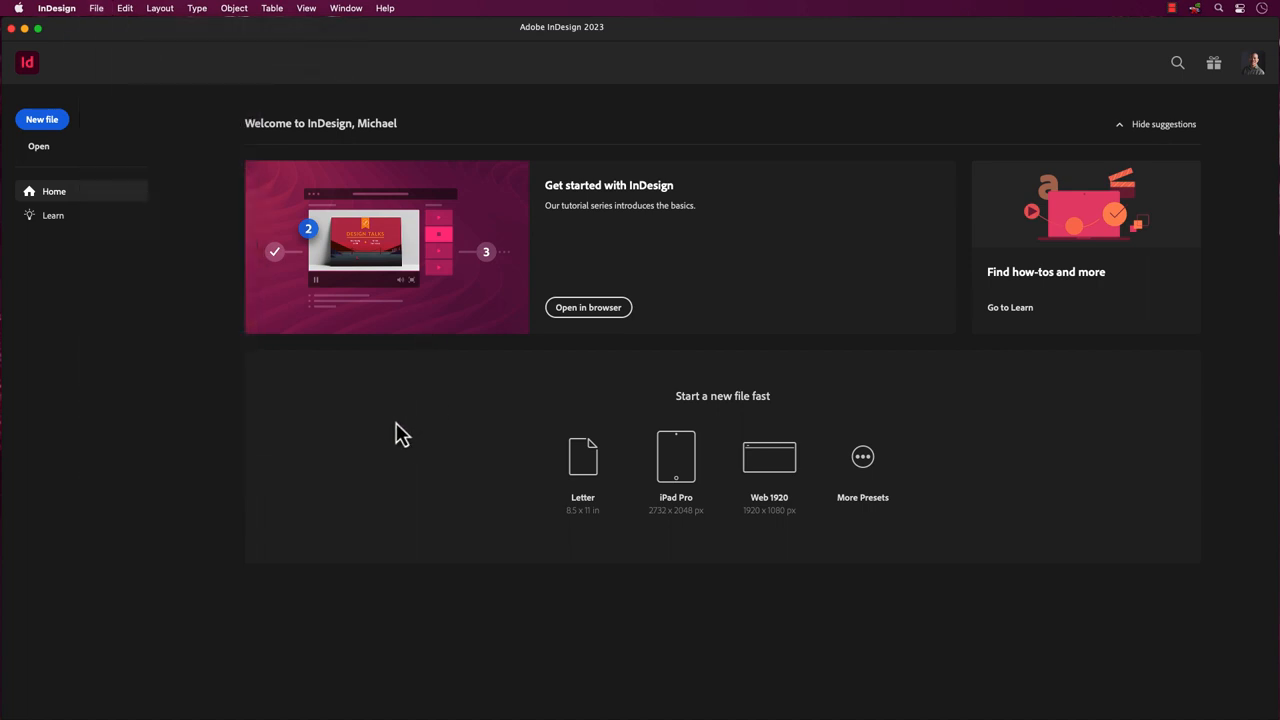
{"action": "mouse_move", "coordinate": [380, 436]}
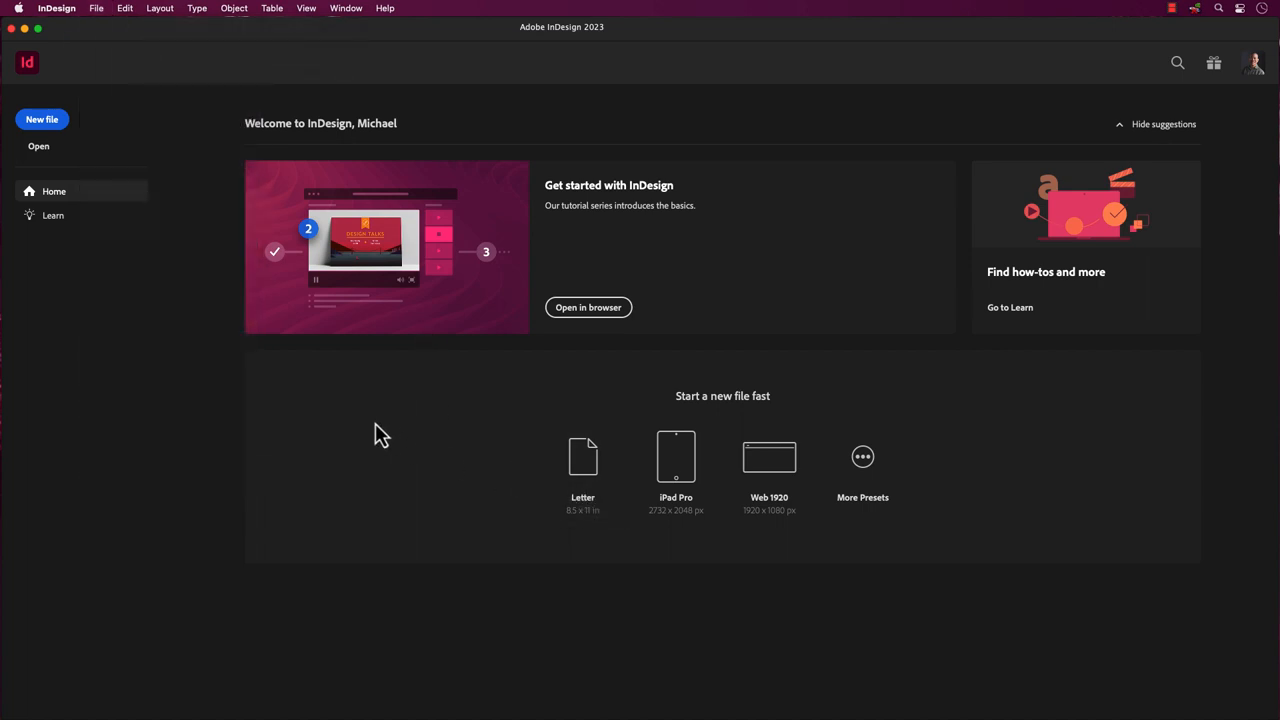
{"action": "mouse_move", "coordinate": [924, 584]}
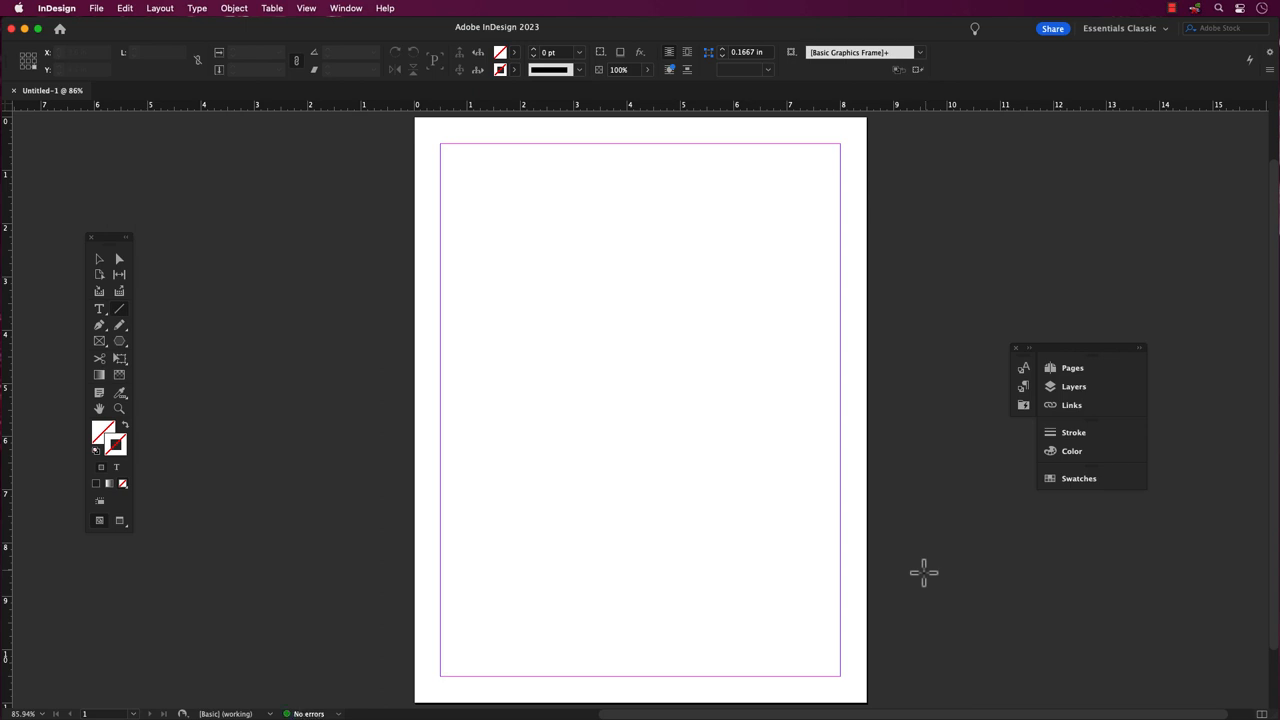
{"action": "mouse_move", "coordinate": [124, 356]}
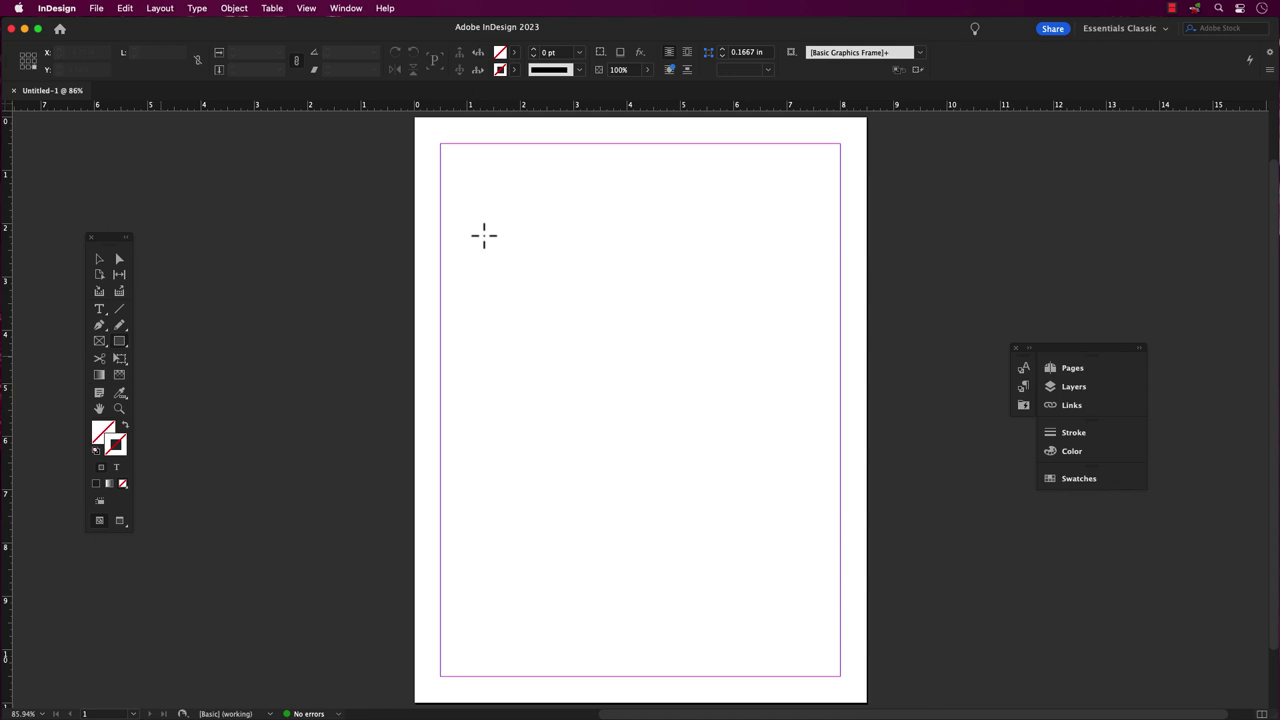
Step: Drag out a frame near the top left and constrain it to a 3.56 in square
{"action": "left_click_drag", "start_coordinate": [520, 222], "coordinate": [584, 310]}
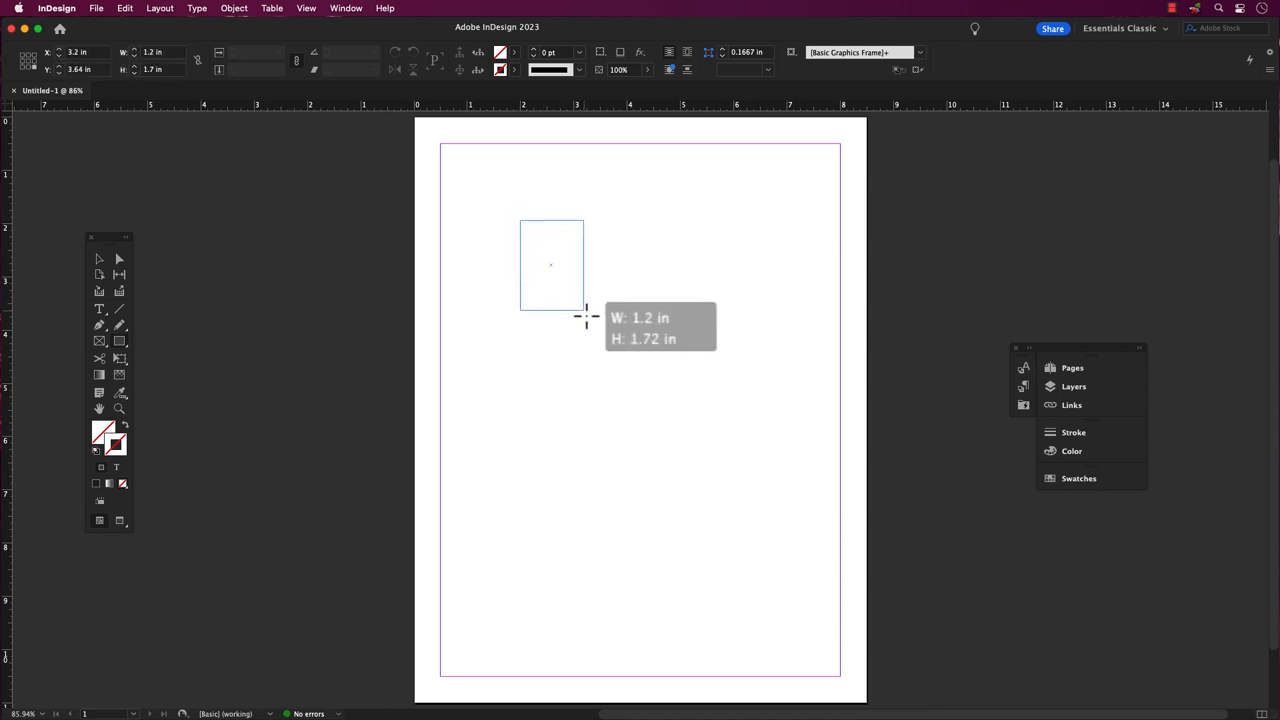
{"action": "left_click_drag", "start_coordinate": [584, 316], "coordinate": [764, 328]}
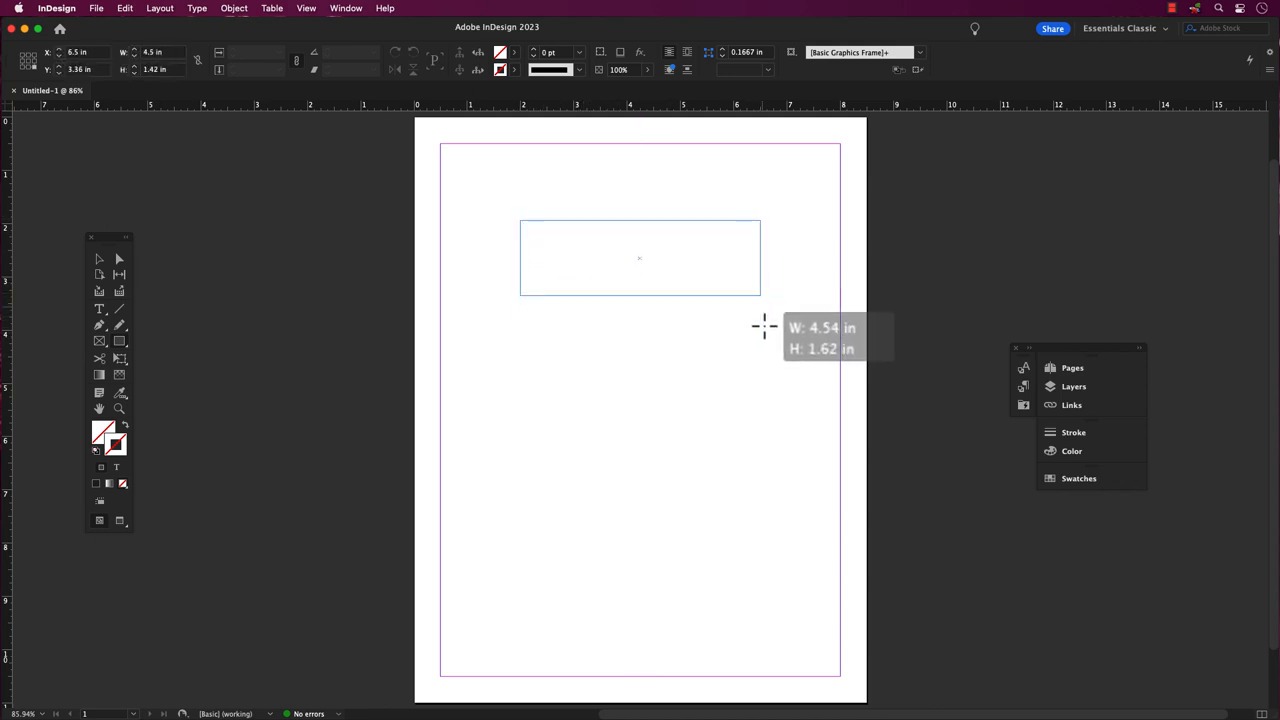
{"action": "left_click_drag", "start_coordinate": [760, 290], "coordinate": [778, 414]}
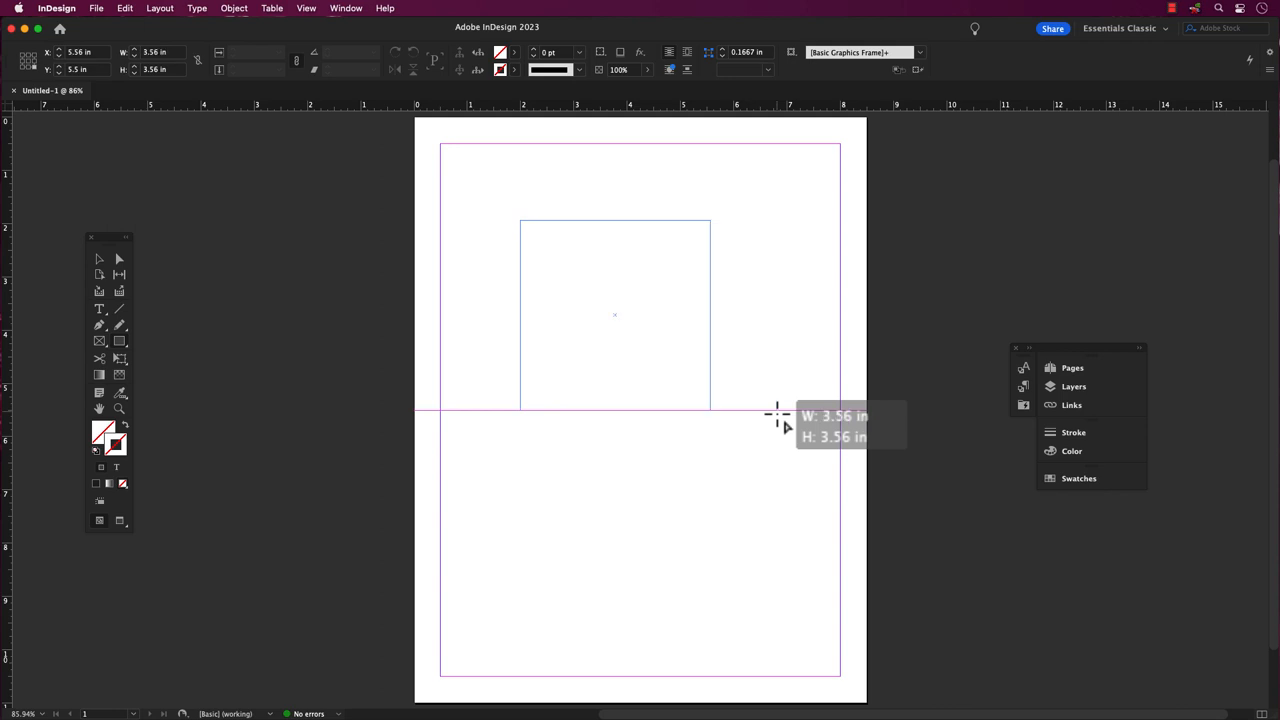
{"action": "left_click_drag", "start_coordinate": [712, 316], "coordinate": [776, 316]}
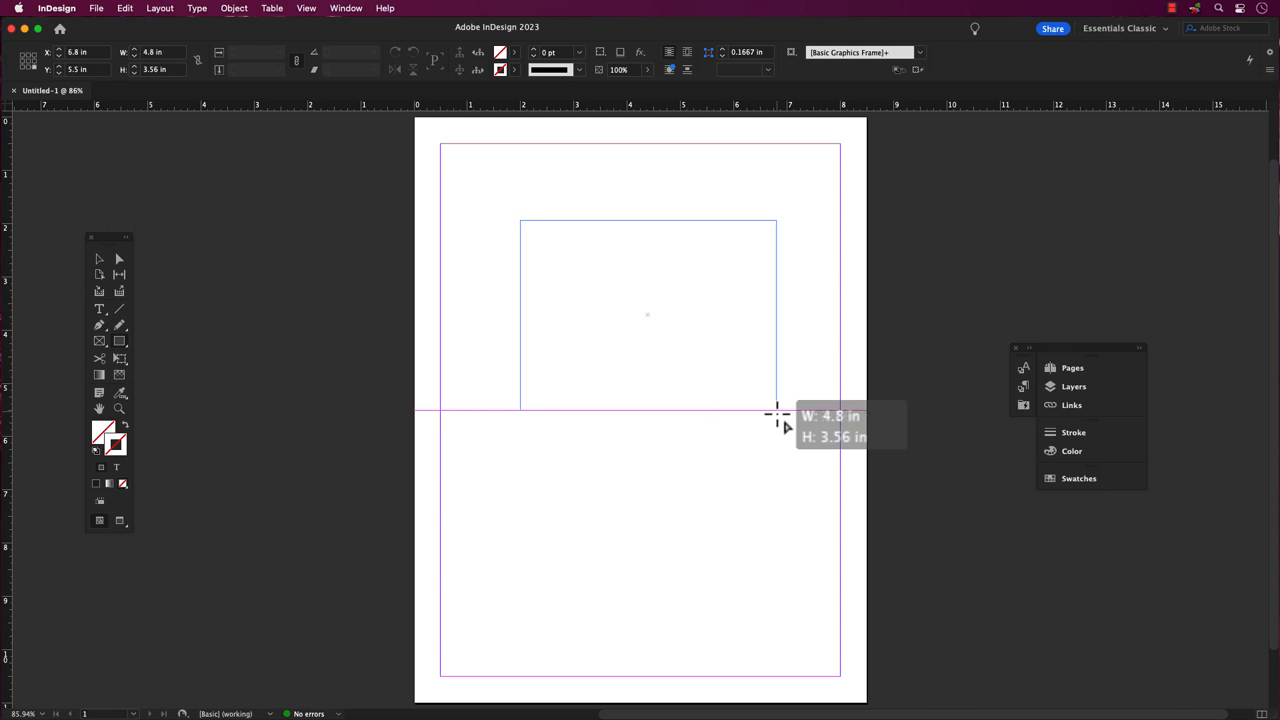
{"action": "left_click_drag", "start_coordinate": [776, 316], "coordinate": [712, 316]}
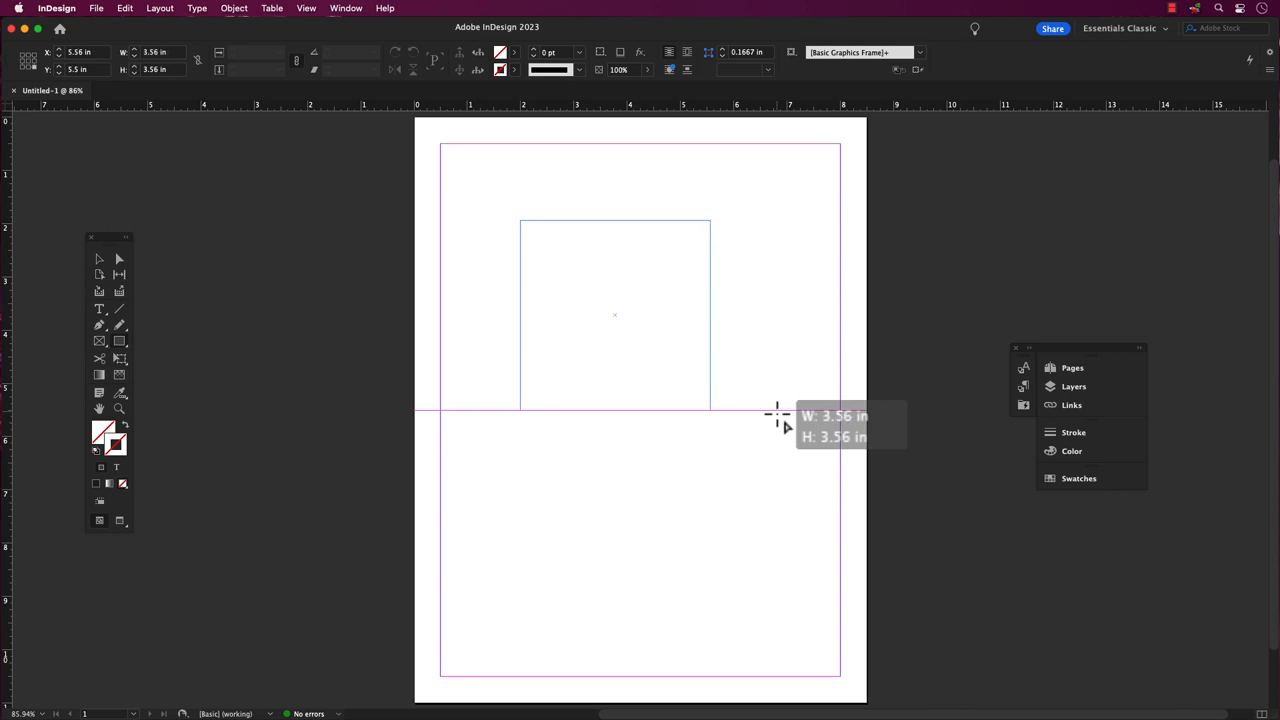
{"action": "left_click_drag", "start_coordinate": [520, 220], "coordinate": [712, 410]}
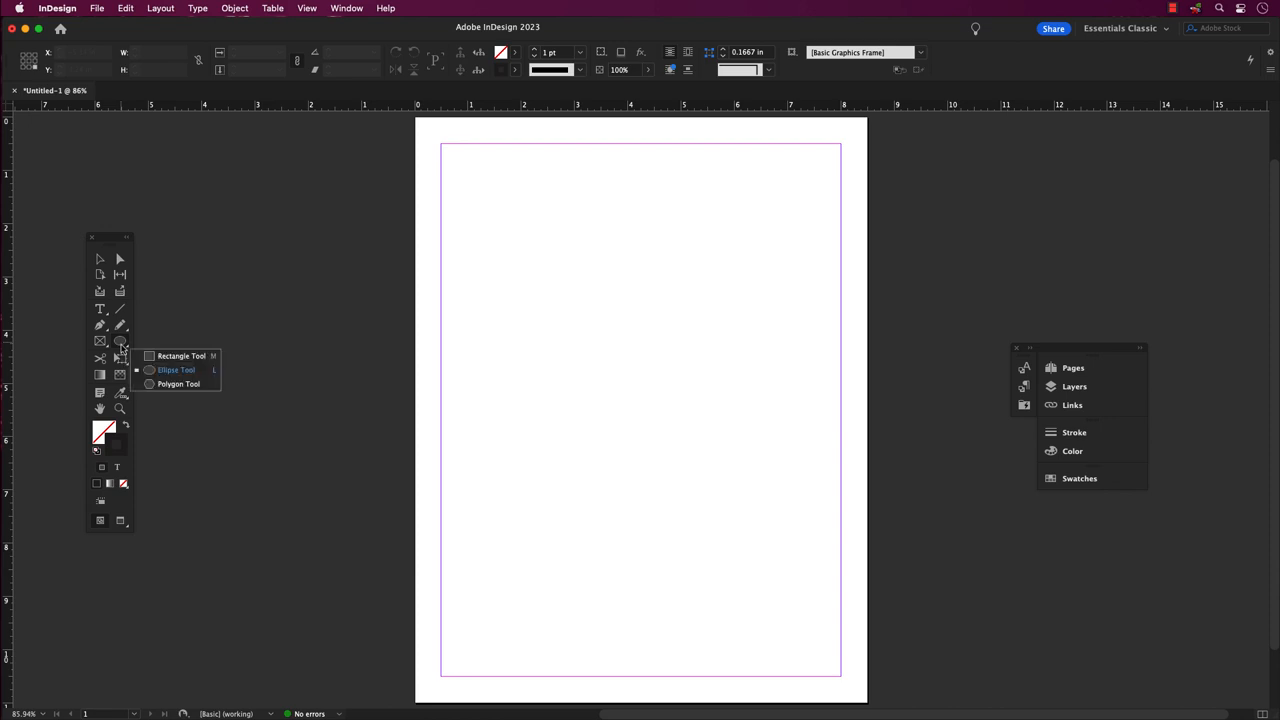
{"action": "left_click_drag", "start_coordinate": [532, 226], "coordinate": [716, 352]}
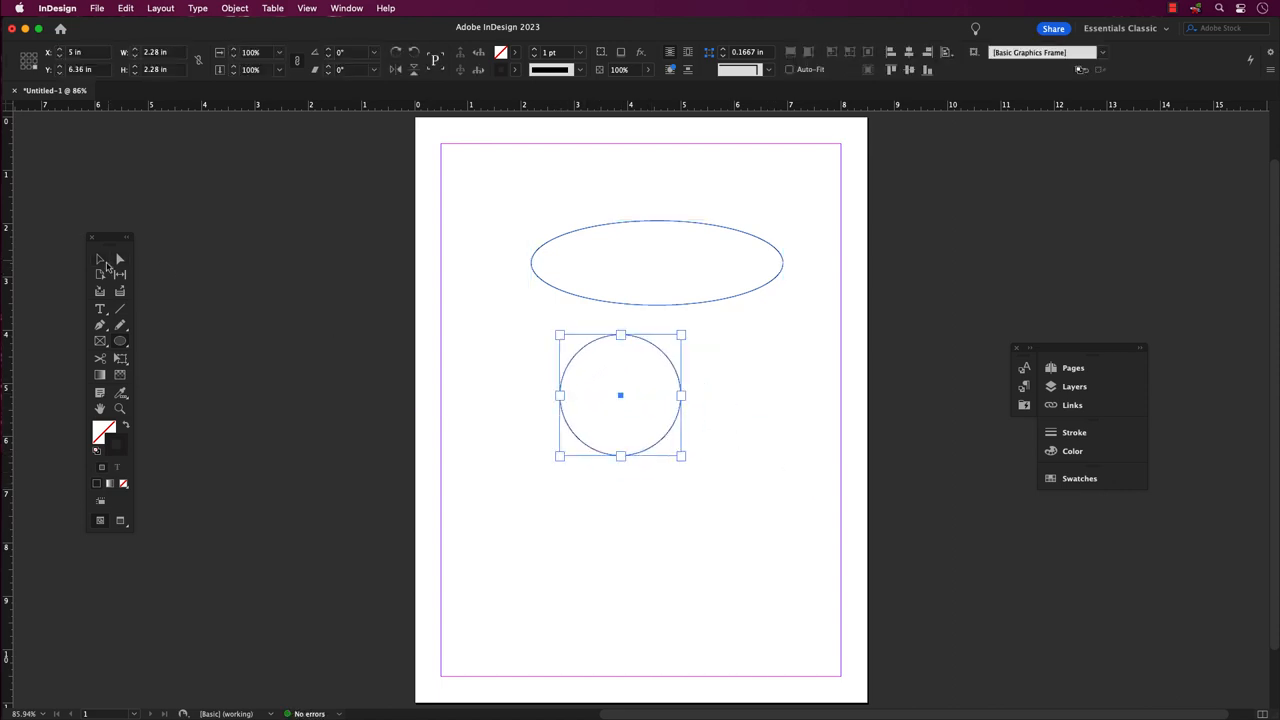
{"action": "left_click", "coordinate": [748, 390]}
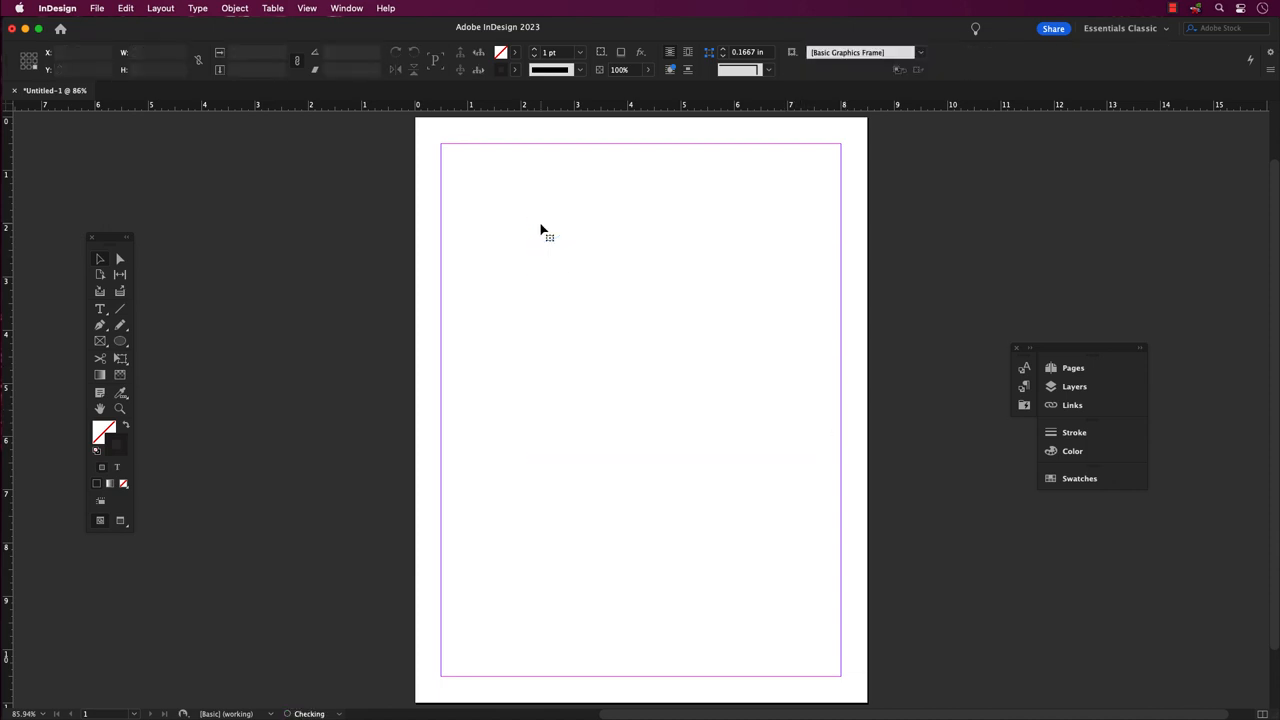
{"action": "mouse_move", "coordinate": [580, 228]}
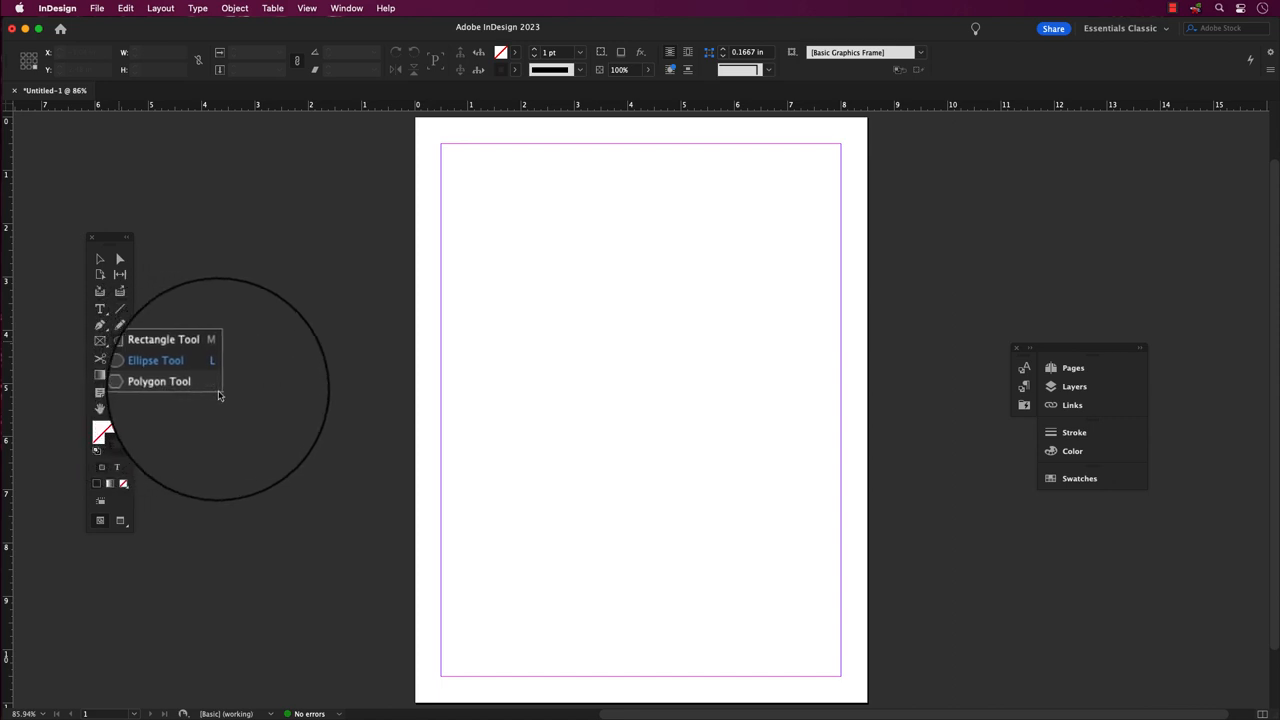
Step: Switch to the Polygon tool and draw the first pentagon near the upper left
{"action": "left_click", "coordinate": [156, 360]}
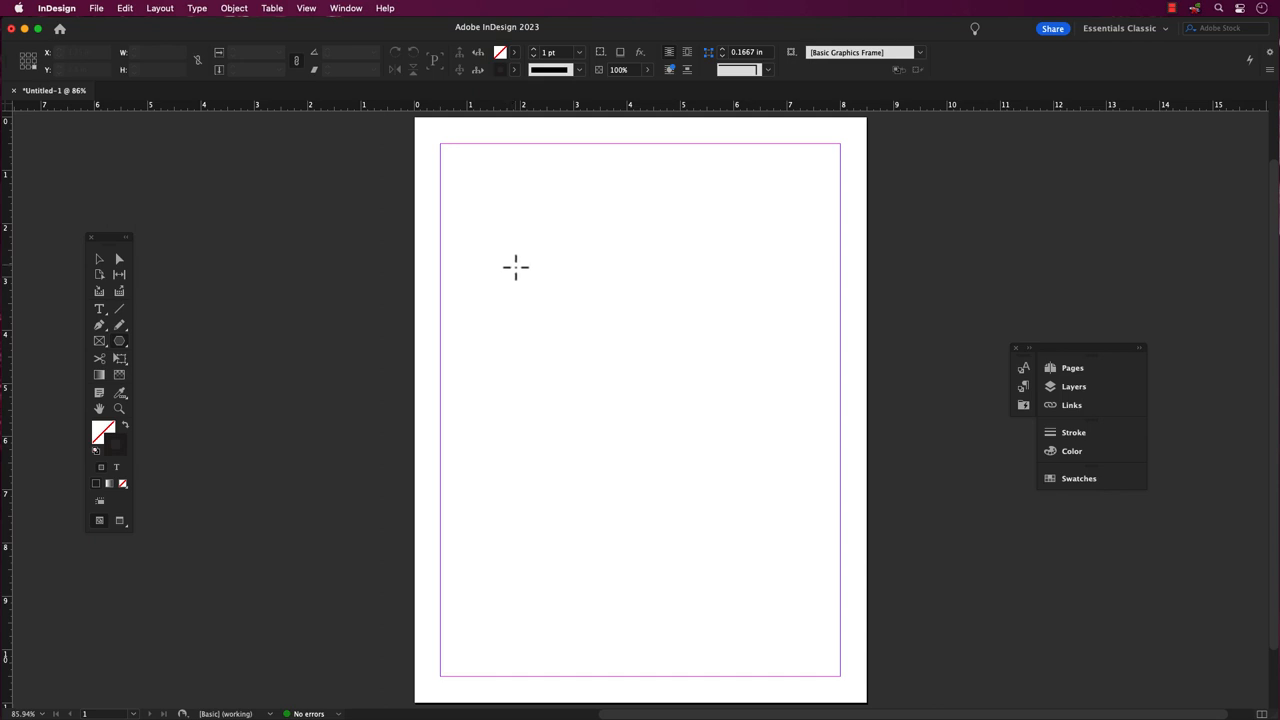
{"action": "left_click_drag", "start_coordinate": [516, 268], "coordinate": [576, 338]}
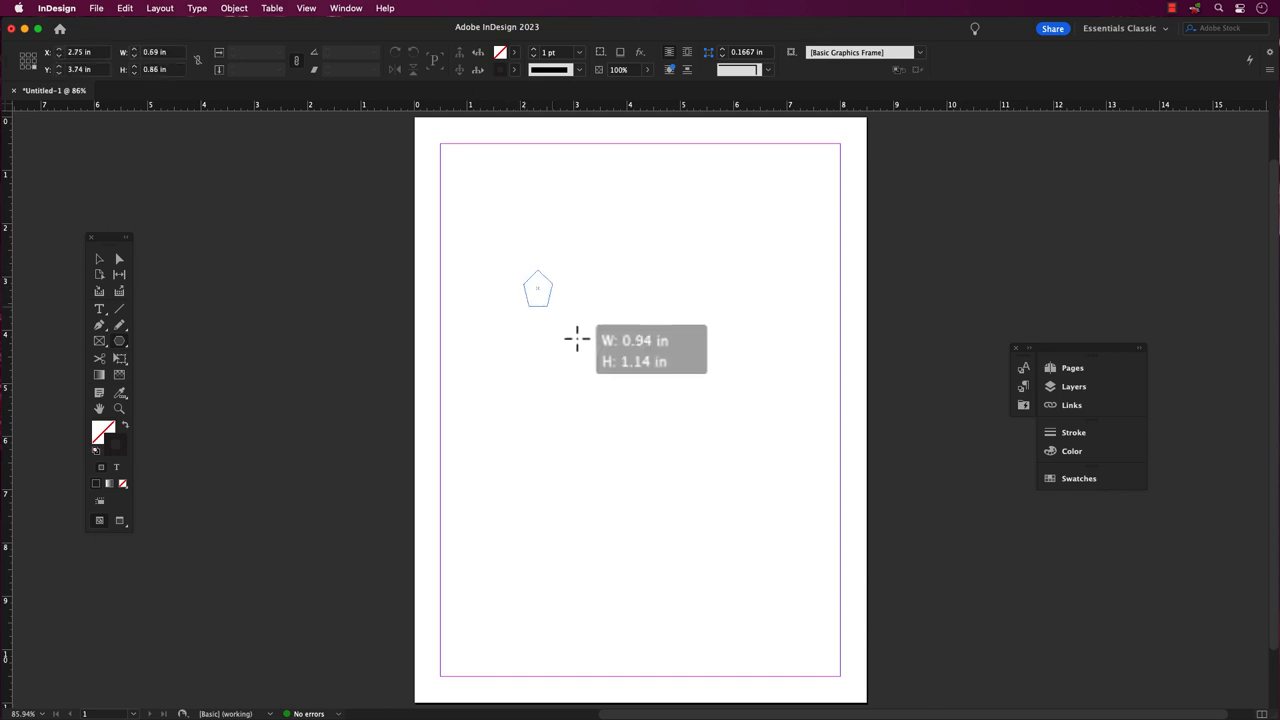
{"action": "left_click_drag", "start_coordinate": [538, 290], "coordinate": [640, 384]}
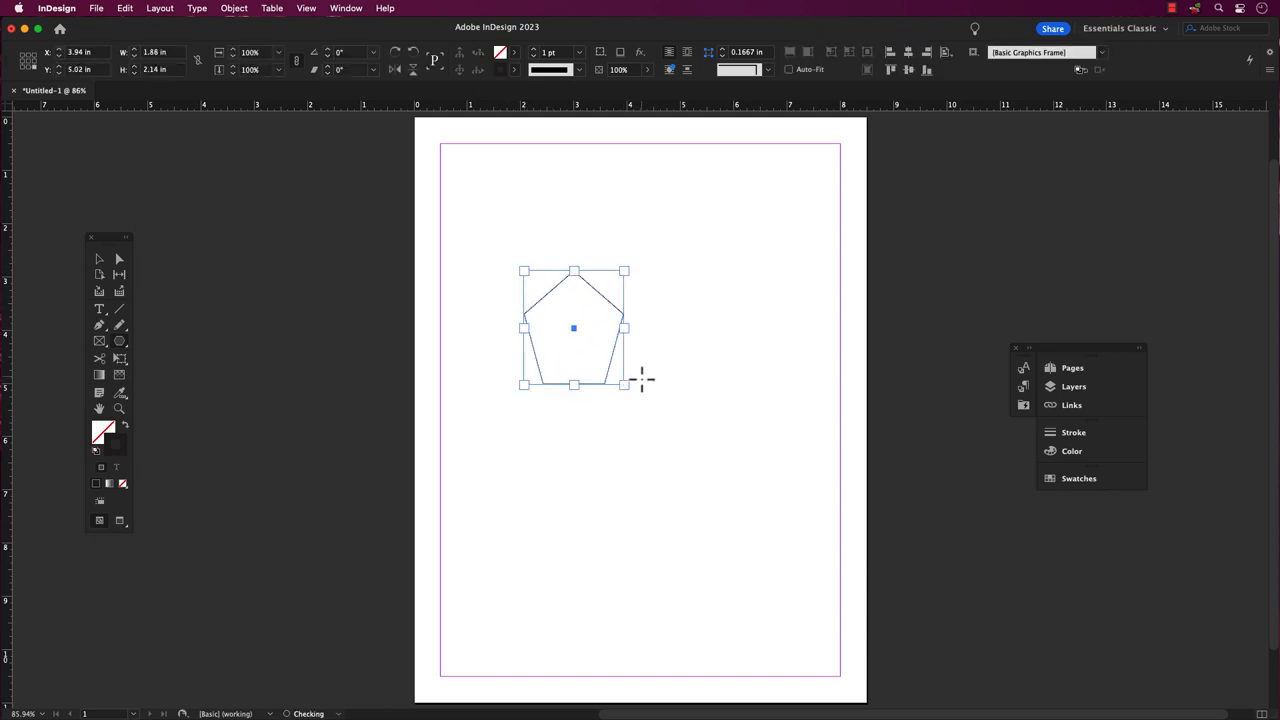
{"action": "mouse_move", "coordinate": [670, 330]}
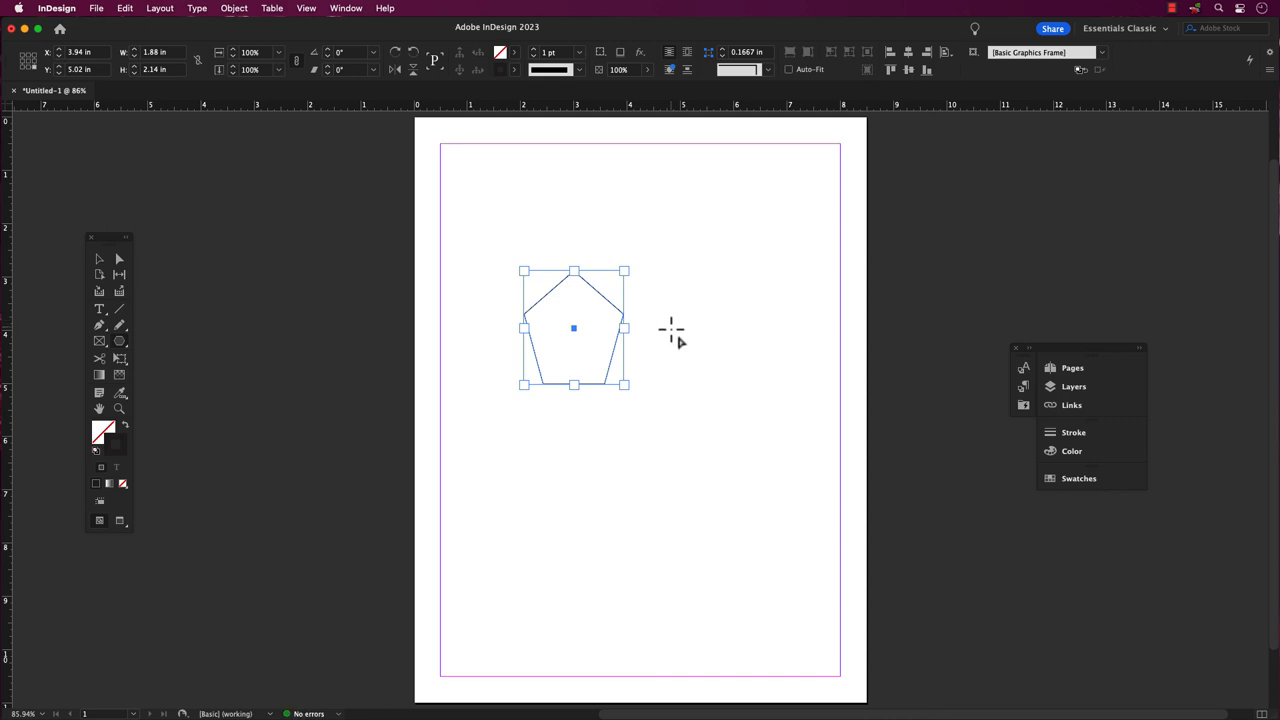
{"action": "mouse_move", "coordinate": [666, 264]}
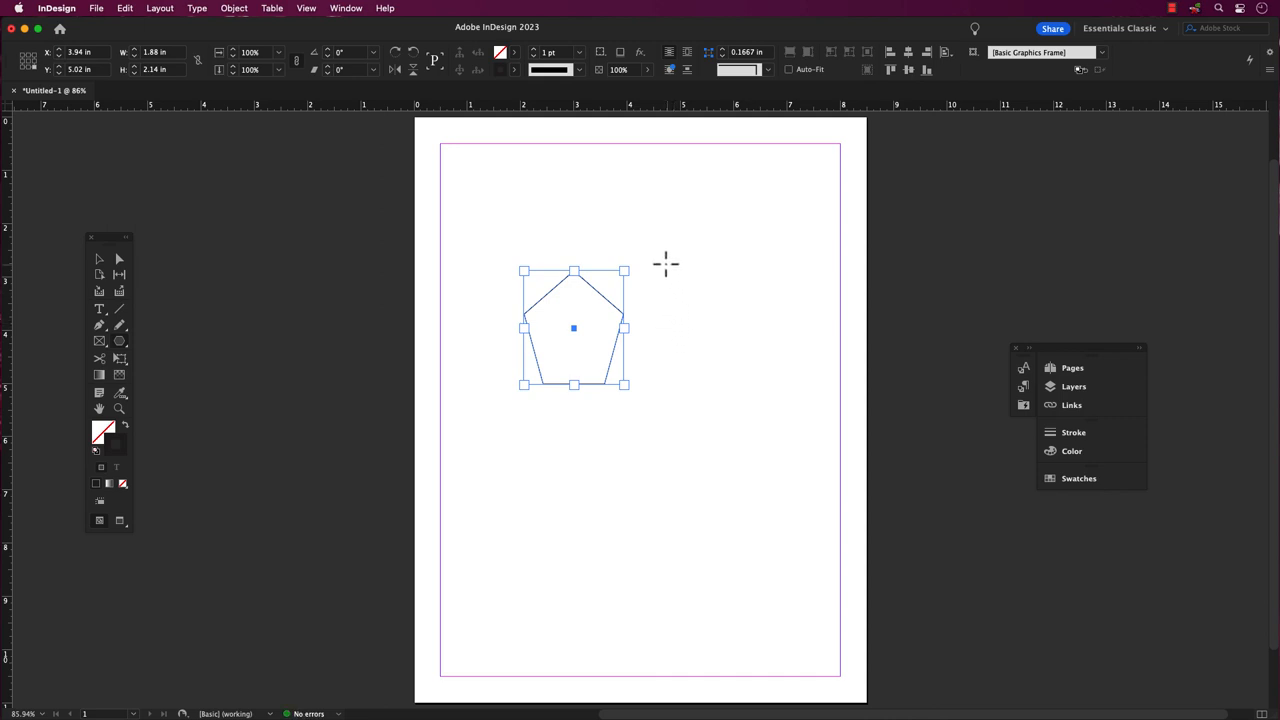
Step: Draw a larger pentagon to the right and a smaller one below the first
{"action": "left_click_drag", "start_coordinate": [664, 264], "coordinate": [780, 390]}
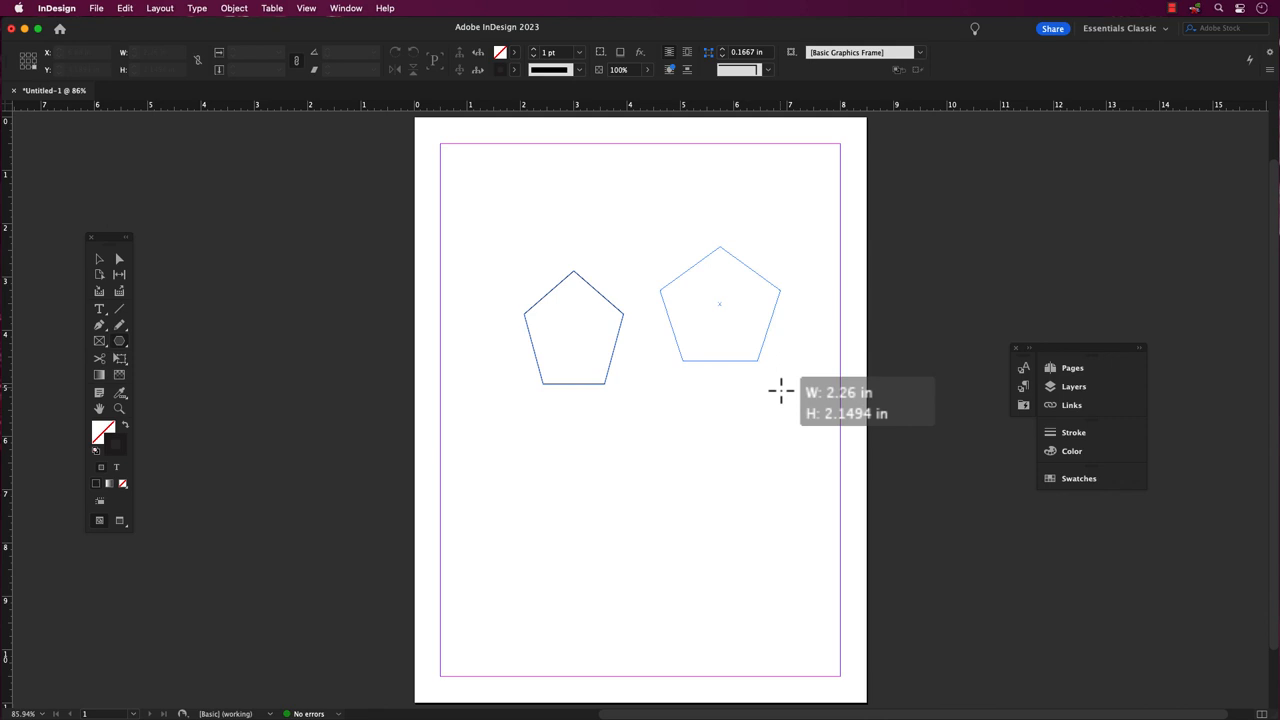
{"action": "left_click", "coordinate": [720, 304]}
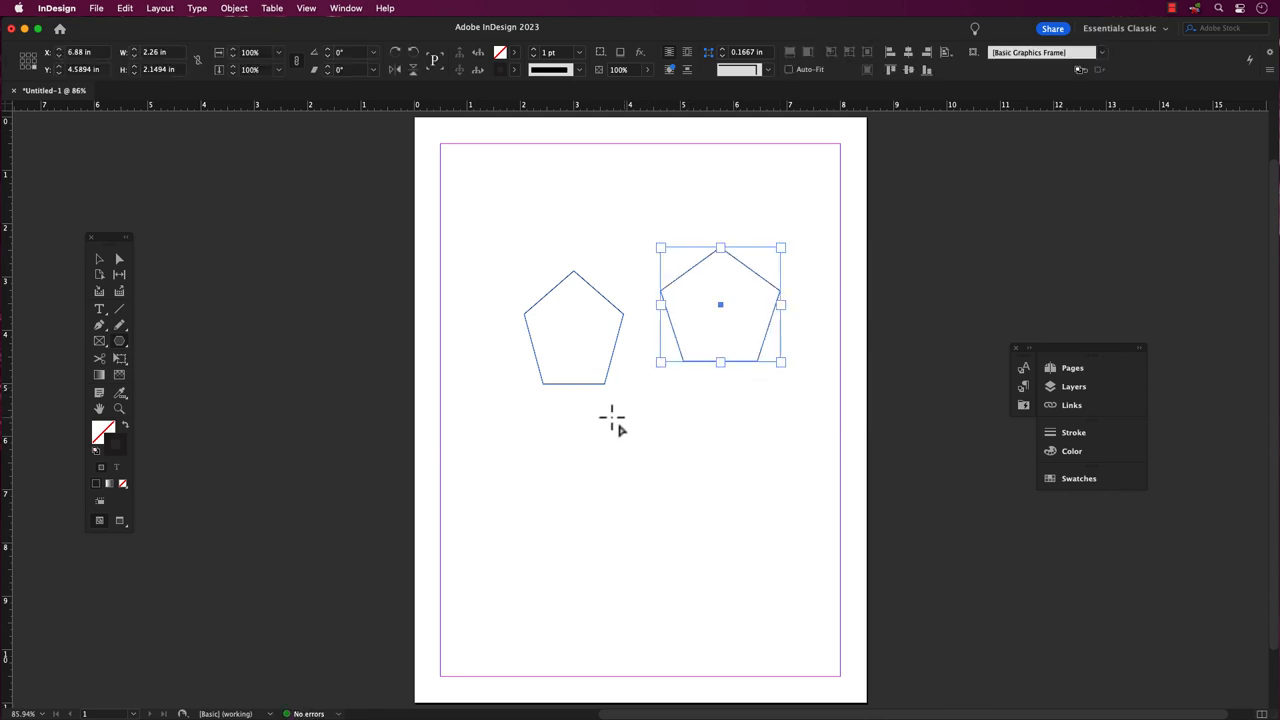
{"action": "mouse_move", "coordinate": [496, 400]}
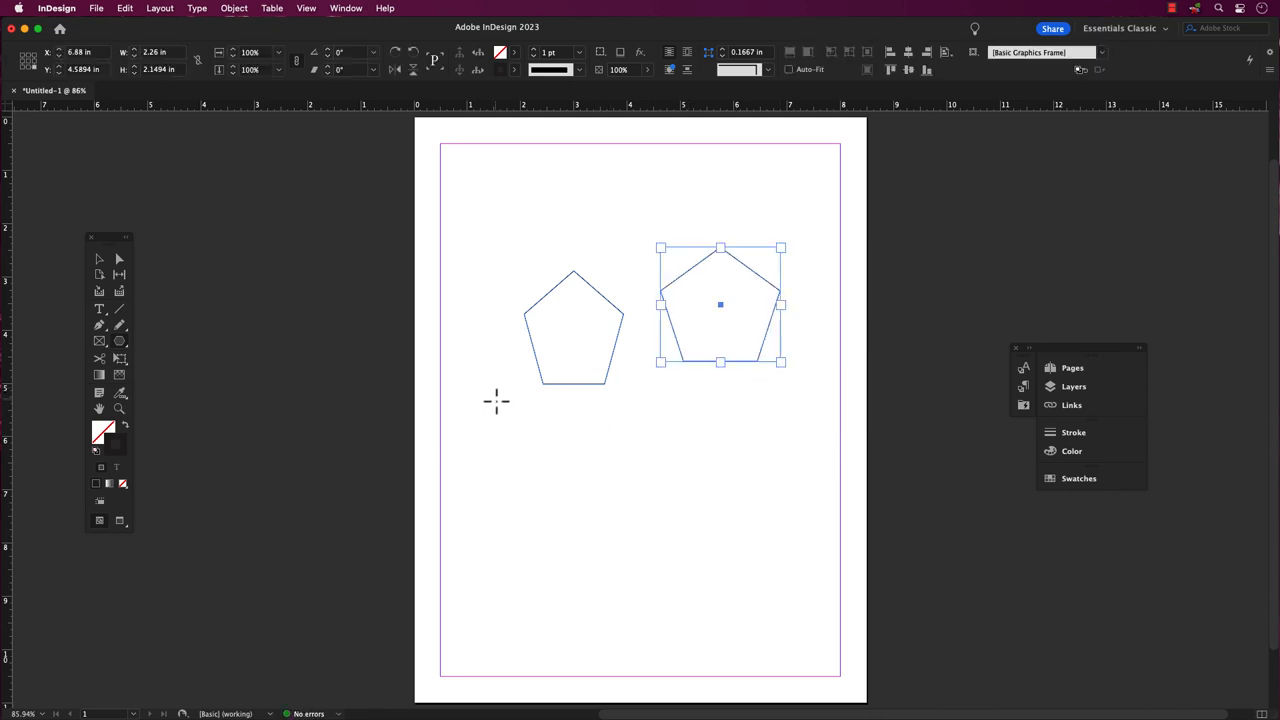
{"action": "left_click_drag", "start_coordinate": [492, 402], "coordinate": [560, 482]}
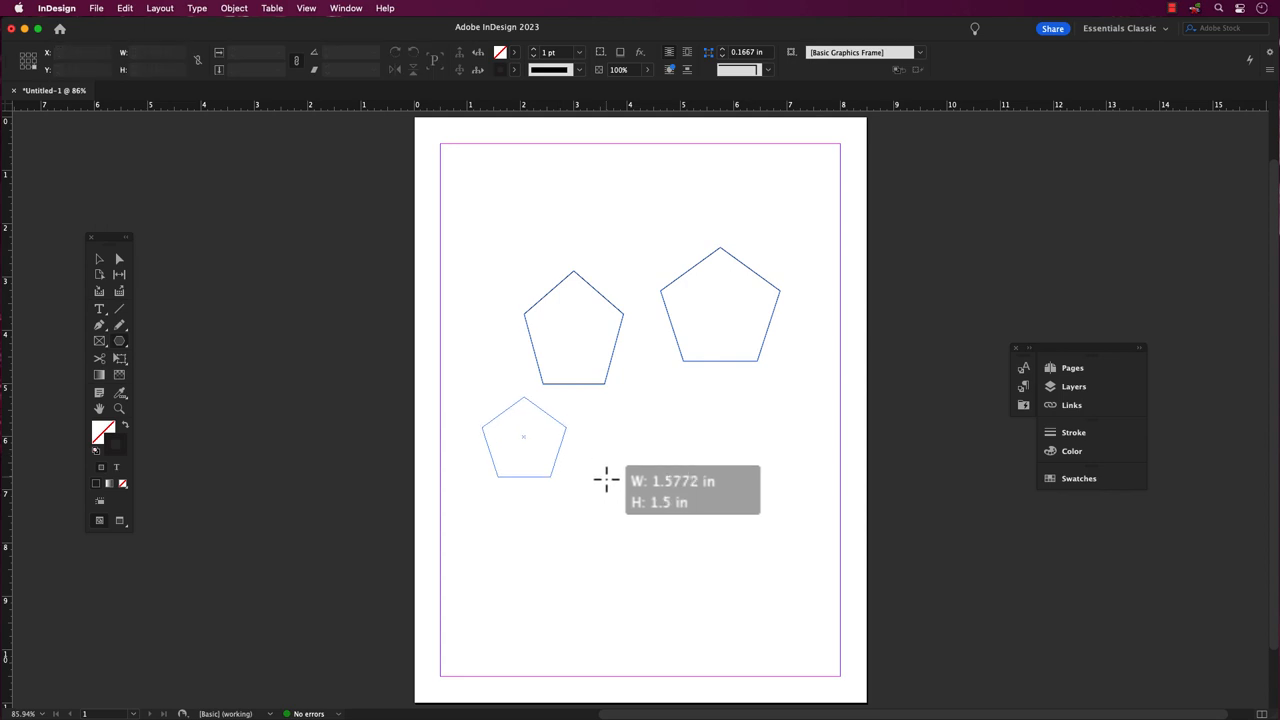
{"action": "left_click", "coordinate": [524, 436]}
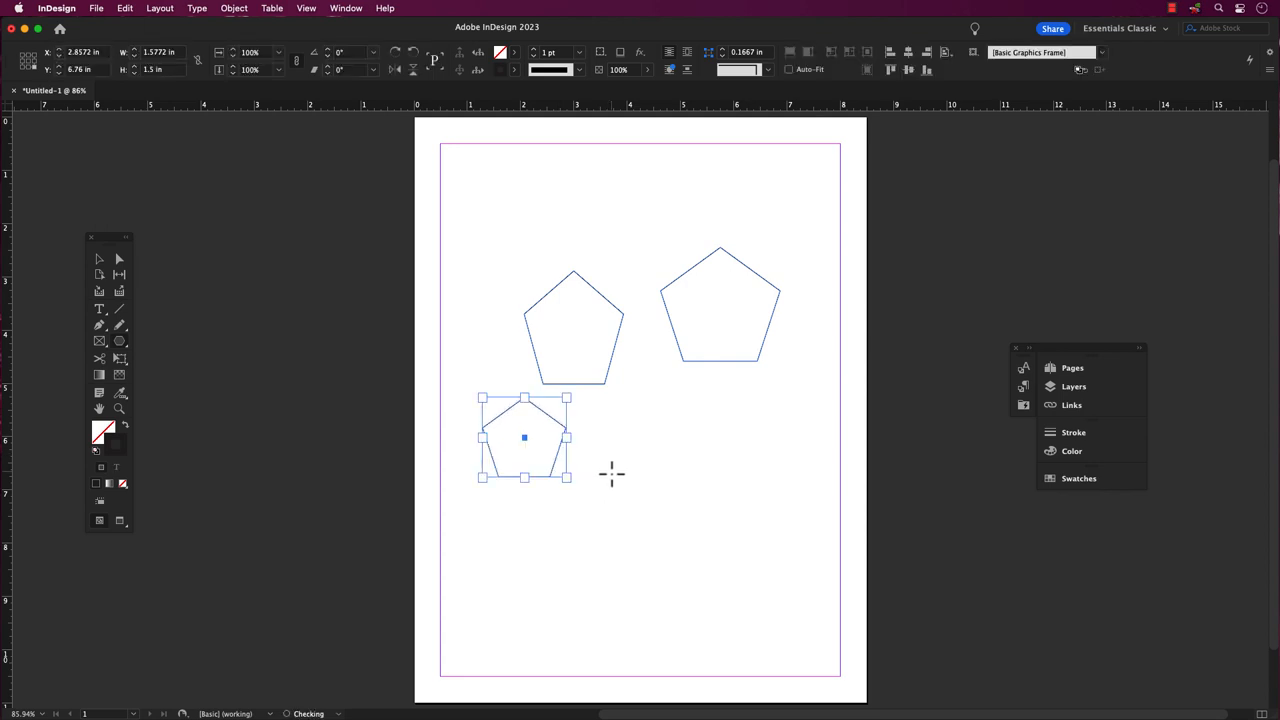
{"action": "mouse_move", "coordinate": [640, 404]}
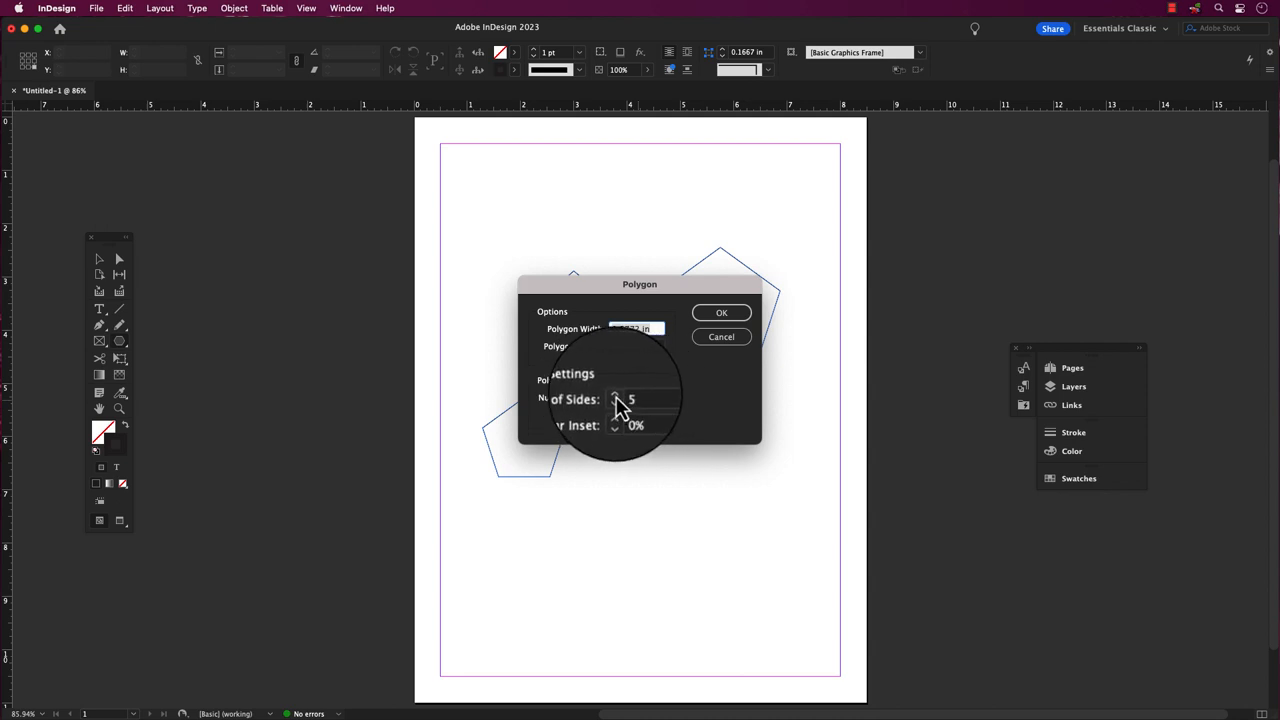
Step: Set the polygon to six sides and confirm the settings
{"action": "left_click", "coordinate": [616, 394]}
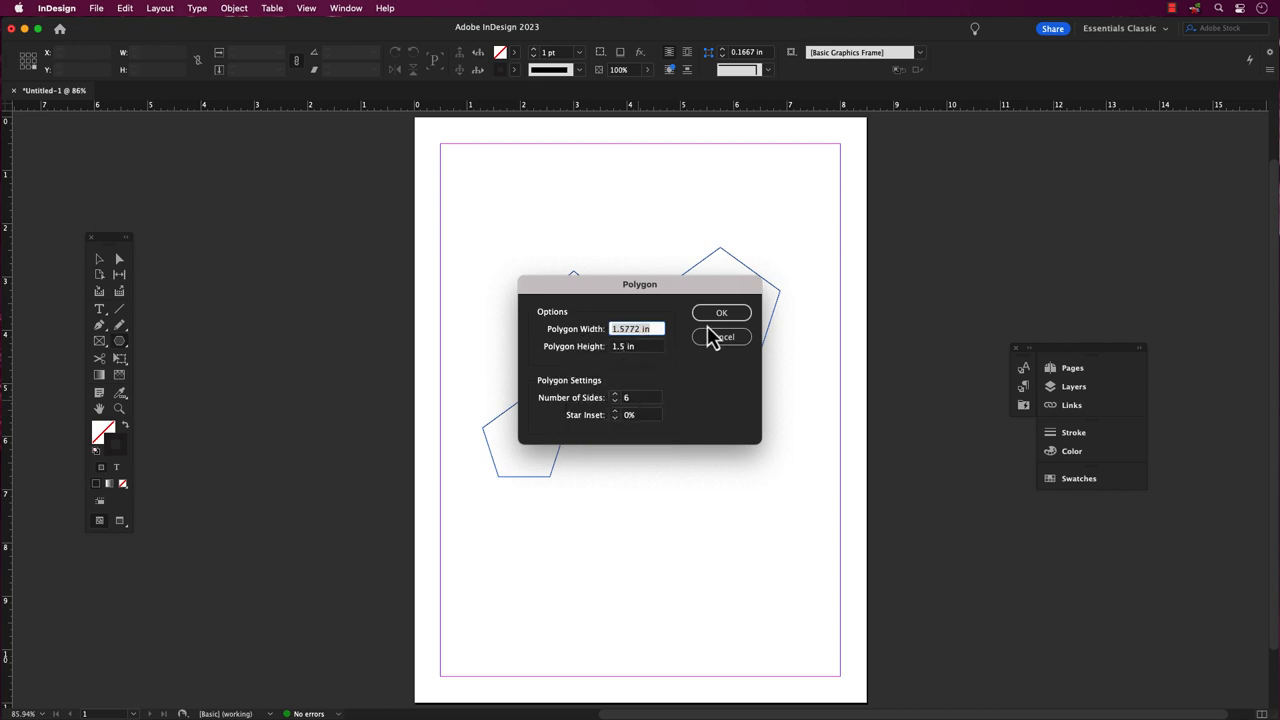
{"action": "left_click", "coordinate": [722, 312]}
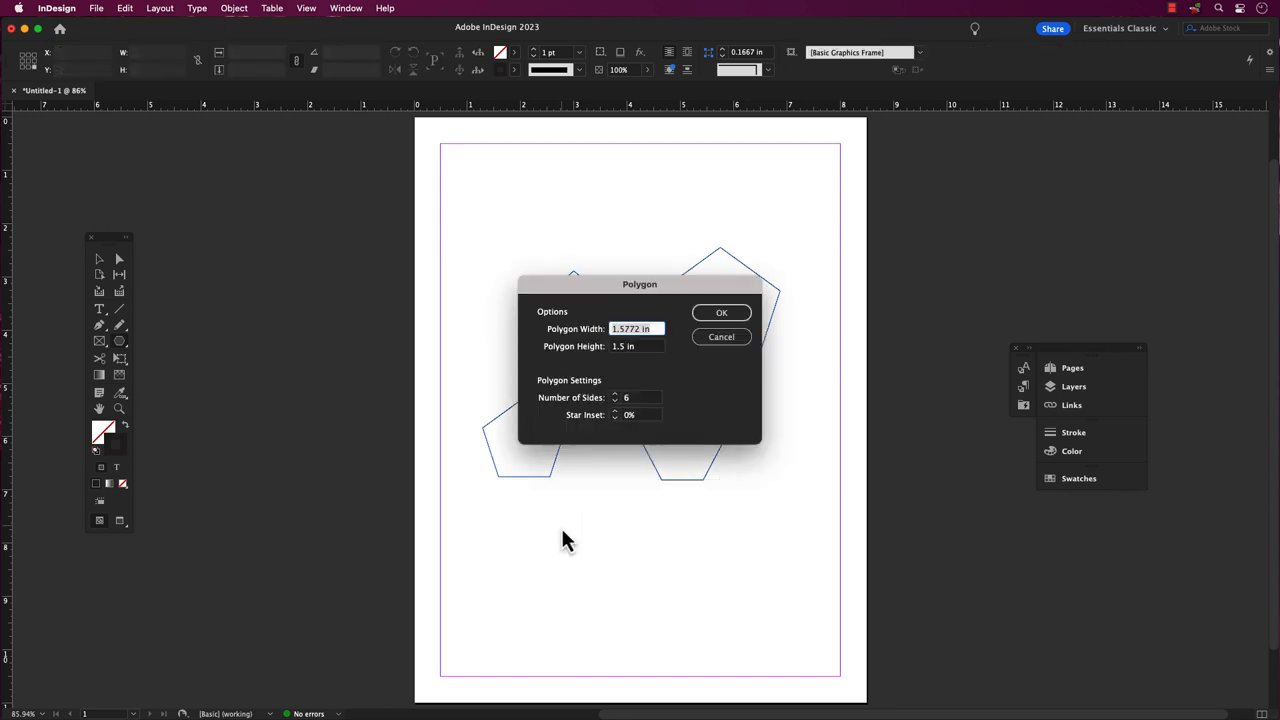
{"action": "mouse_move", "coordinate": [644, 400]}
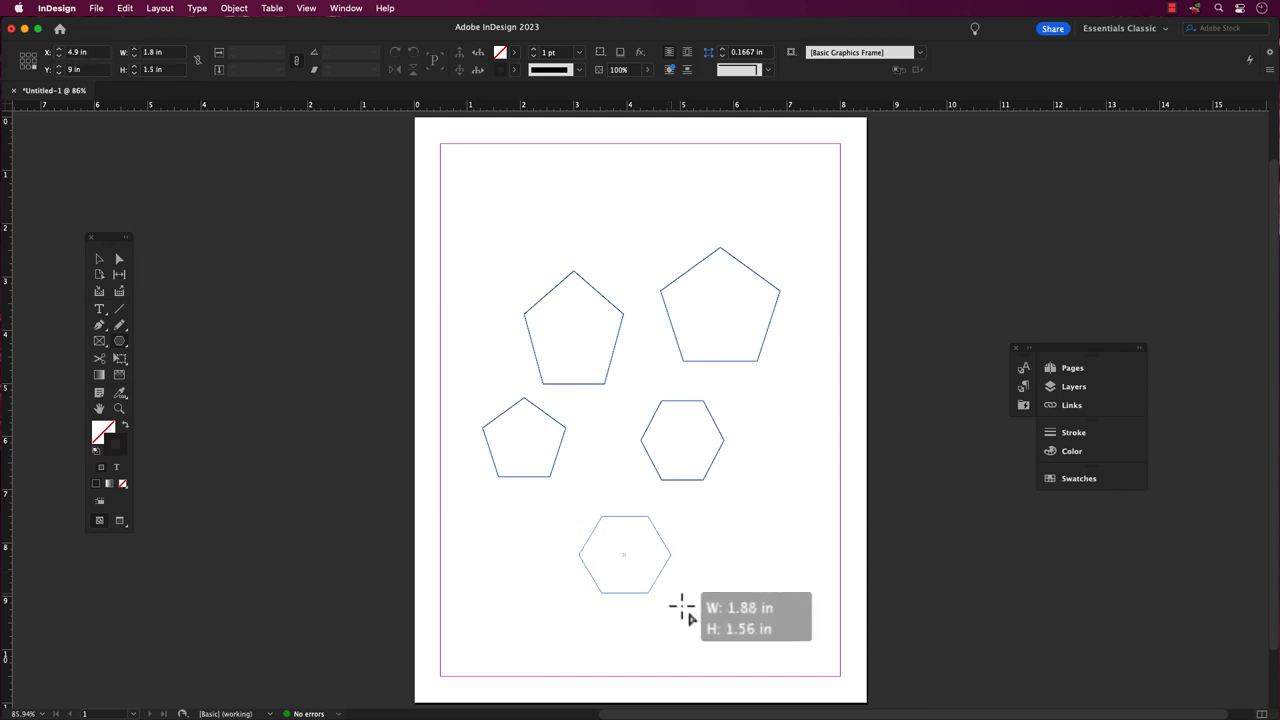
Step: Marquee-select every polygon on the page and delete them
{"action": "left_click_drag", "start_coordinate": [600, 520], "coordinate": [710, 630]}
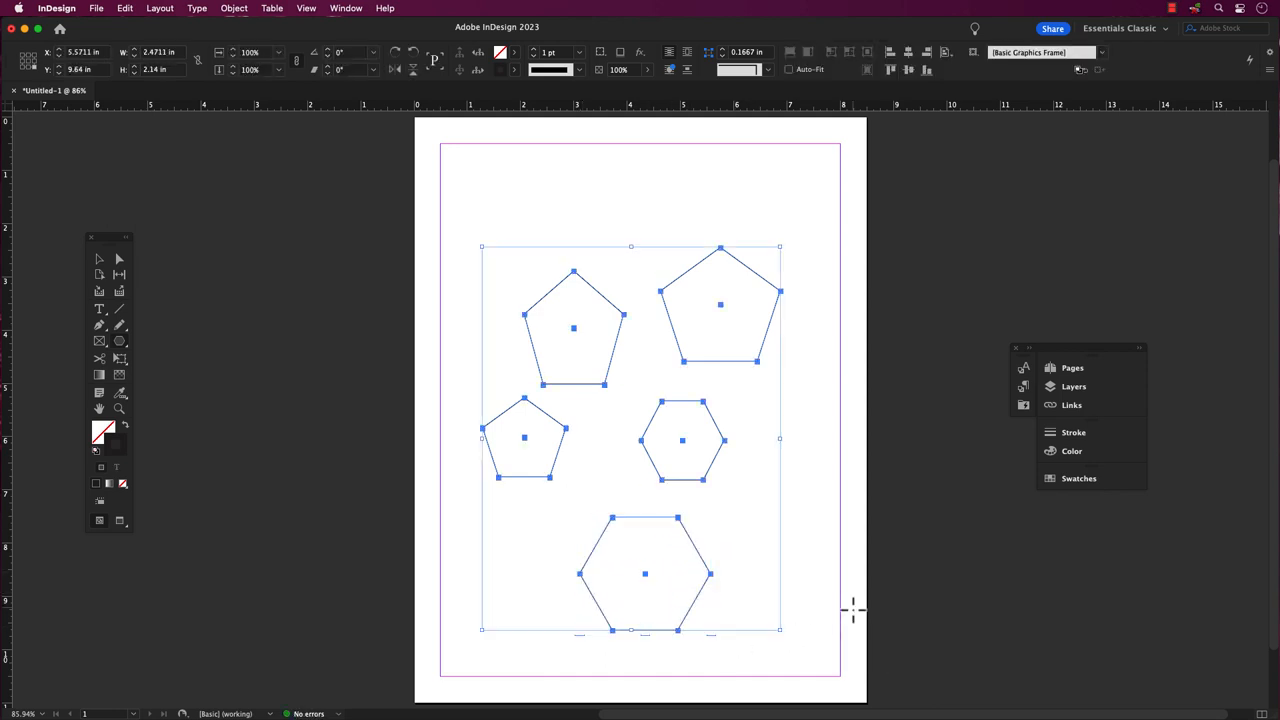
{"action": "key", "text": "Delete"}
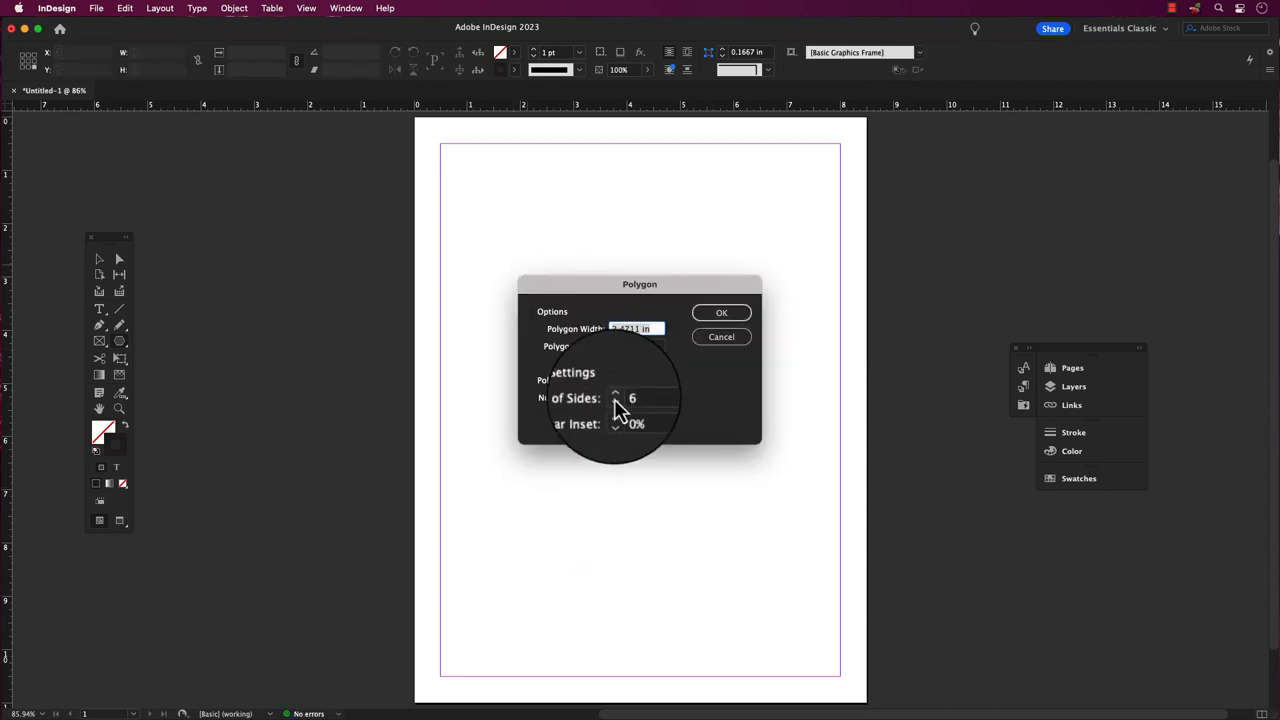
Step: Create a four-sided polygon, then a seven-sided one via the polygon settings
{"action": "left_click", "coordinate": [616, 400]}
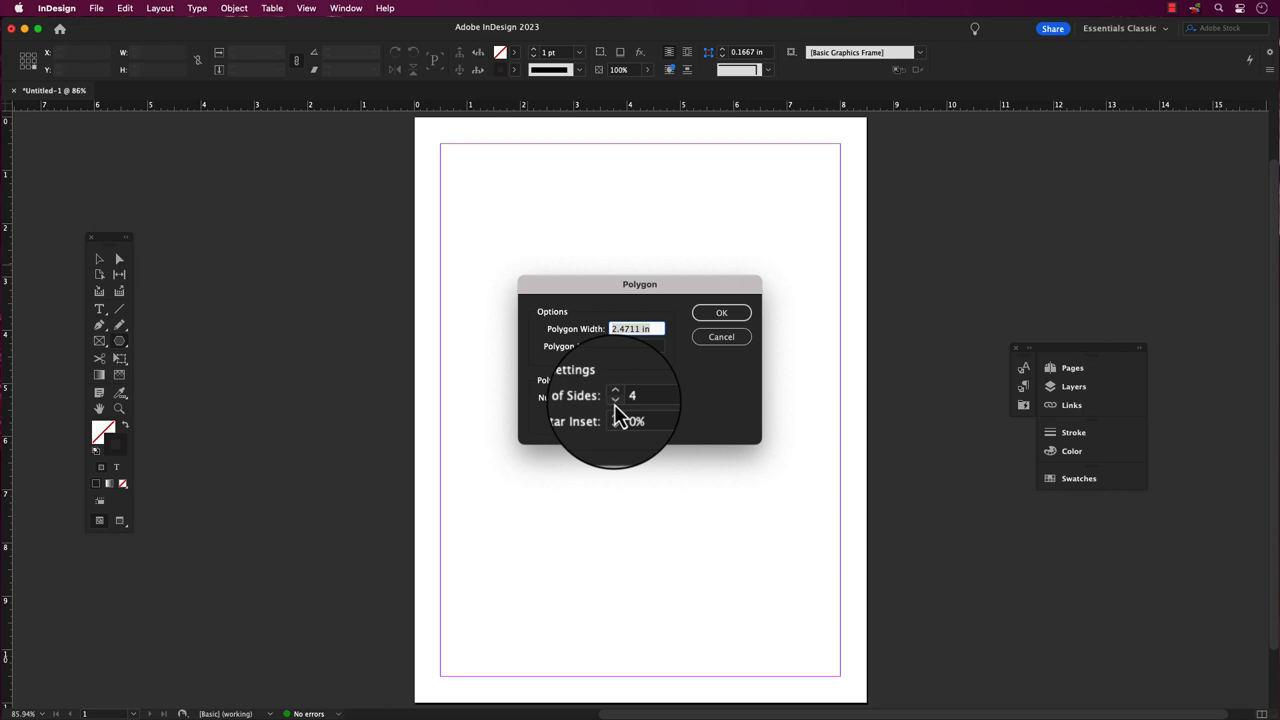
{"action": "left_click", "coordinate": [720, 312]}
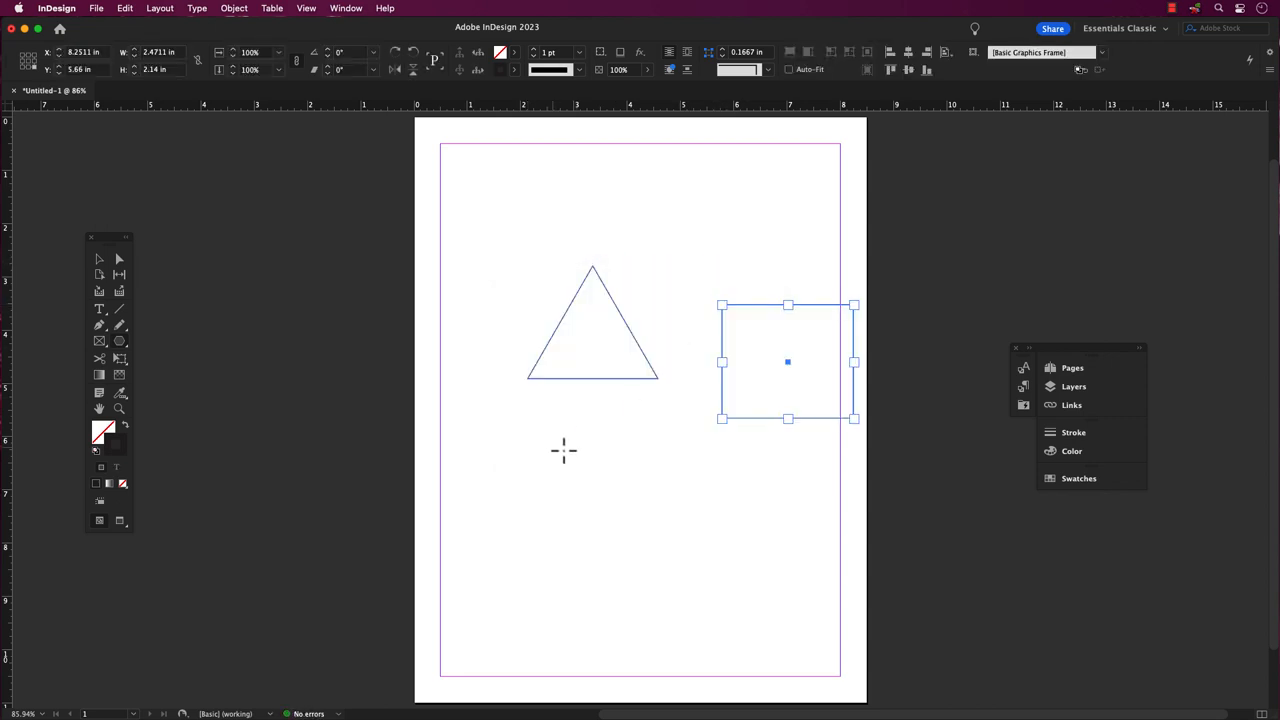
{"action": "double_click", "coordinate": [120, 340]}
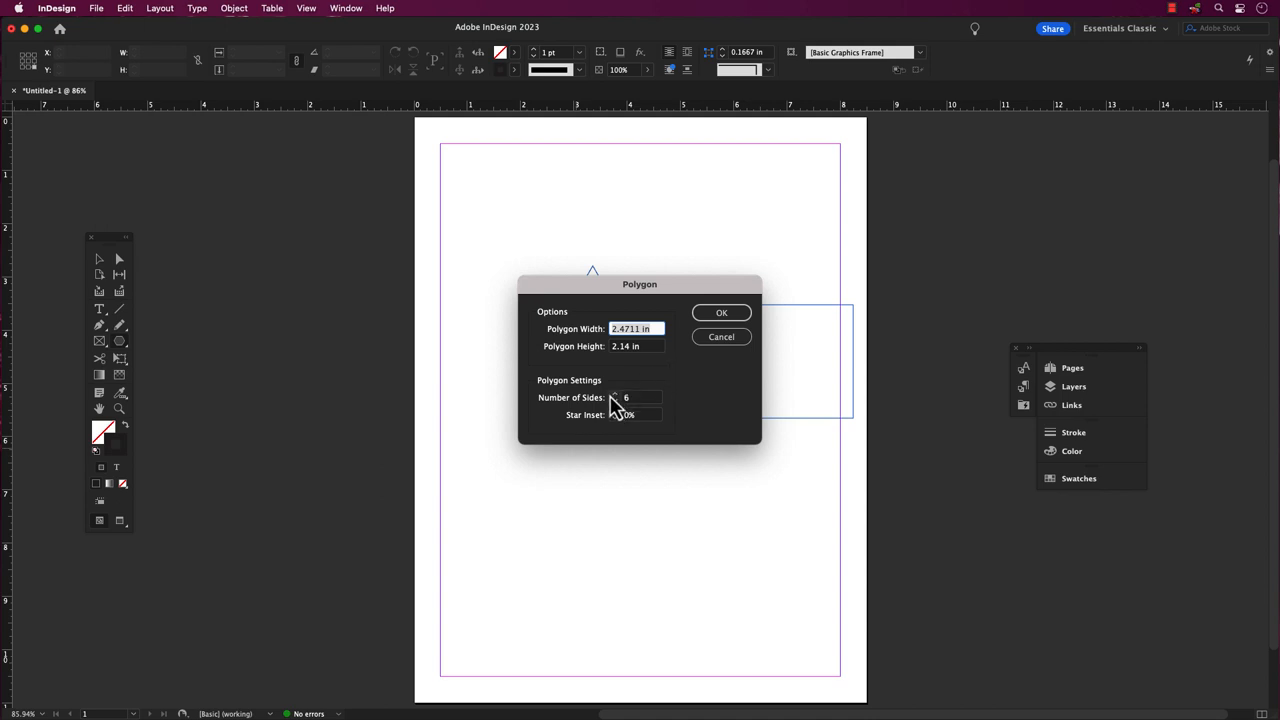
{"action": "left_click", "coordinate": [616, 394]}
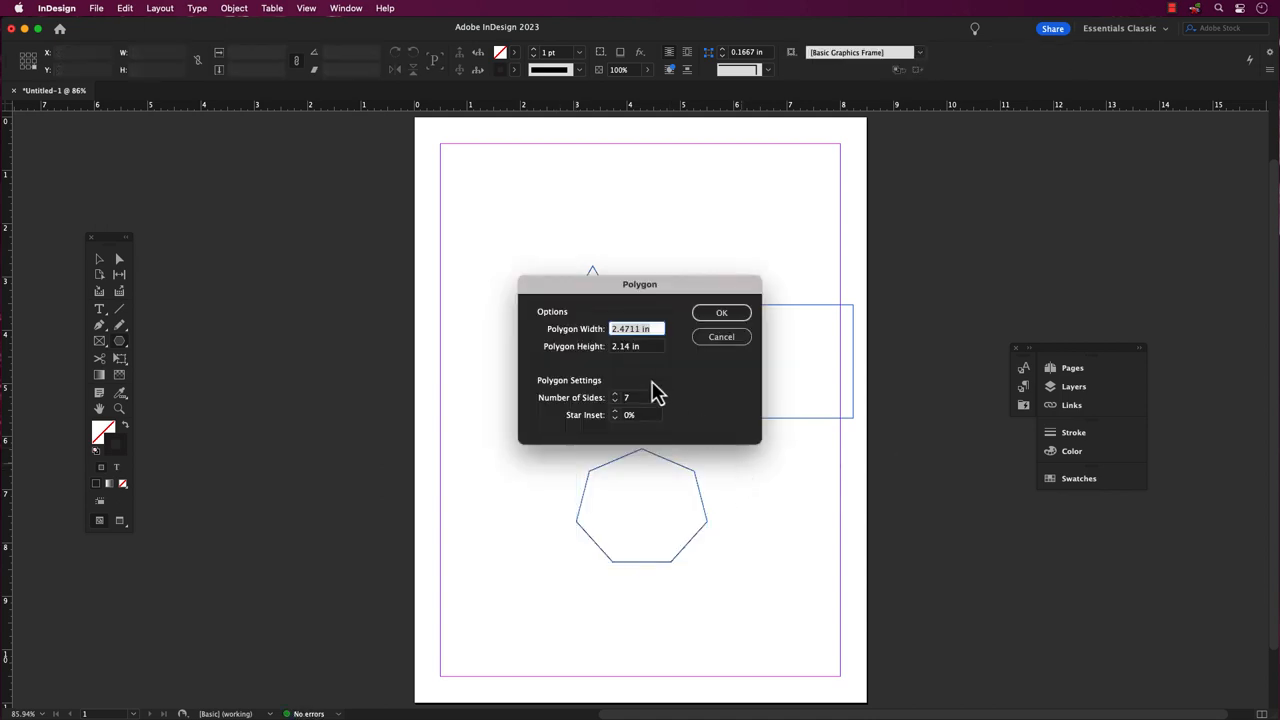
{"action": "left_click", "coordinate": [720, 312]}
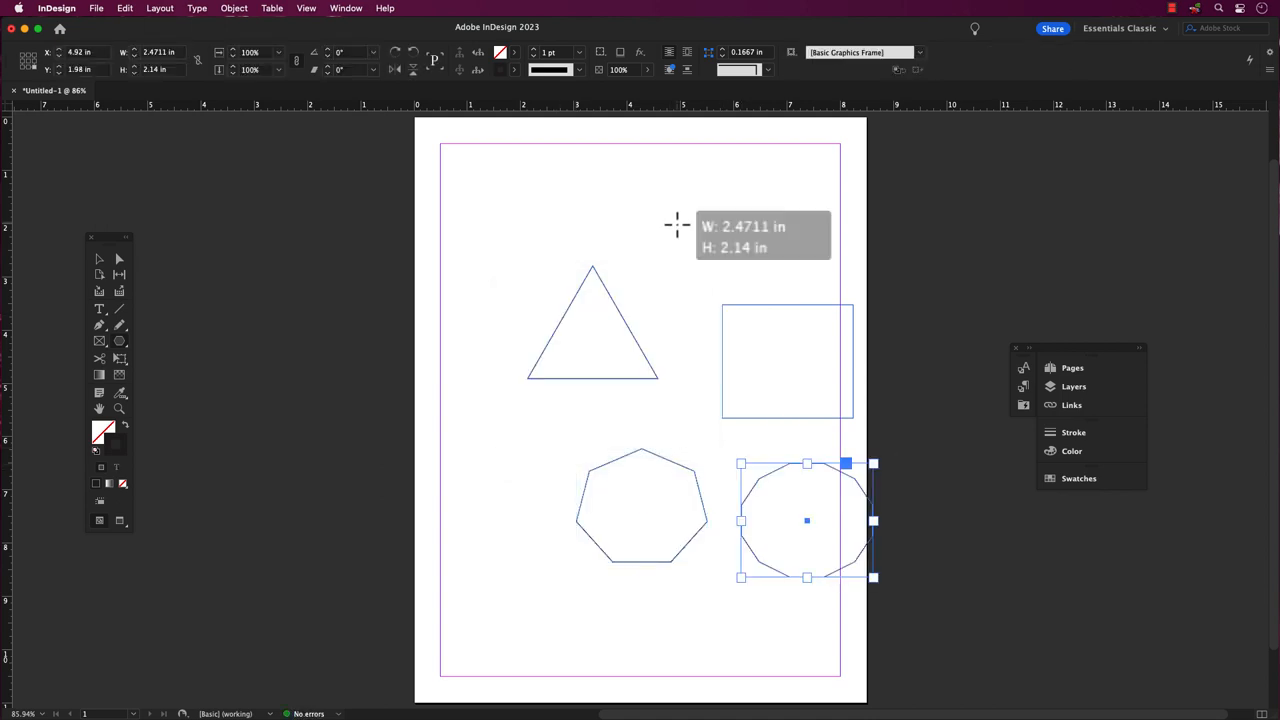
Step: Draw another polygon above the square, move it to the page top and stretch it taller and wider
{"action": "left_click_drag", "start_coordinate": [808, 520], "coordinate": [740, 280]}
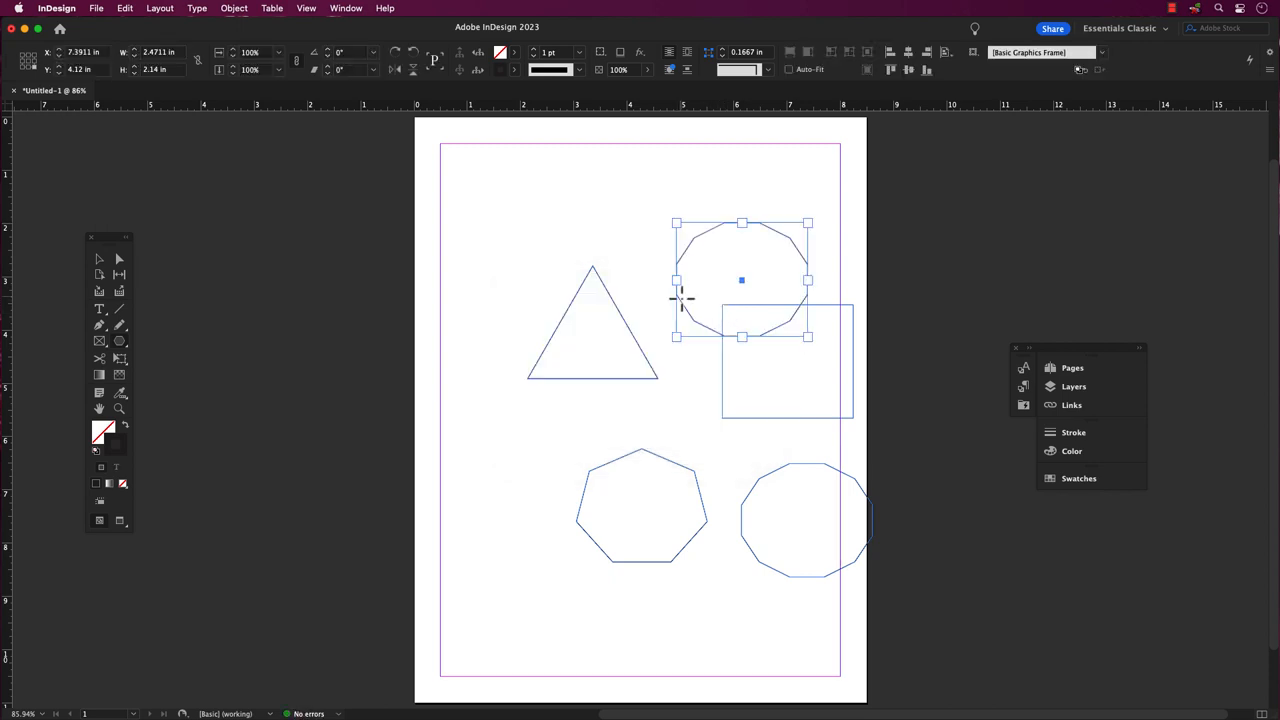
{"action": "mouse_move", "coordinate": [216, 328]}
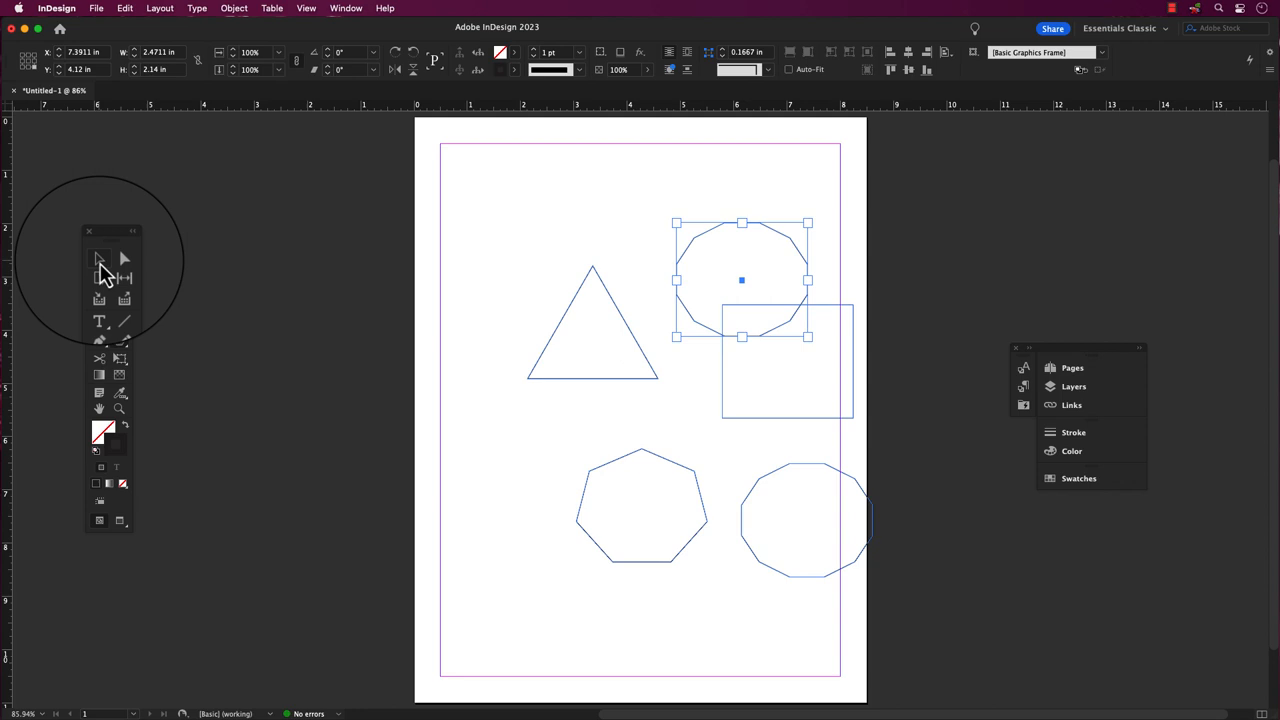
{"action": "mouse_move", "coordinate": [100, 260]}
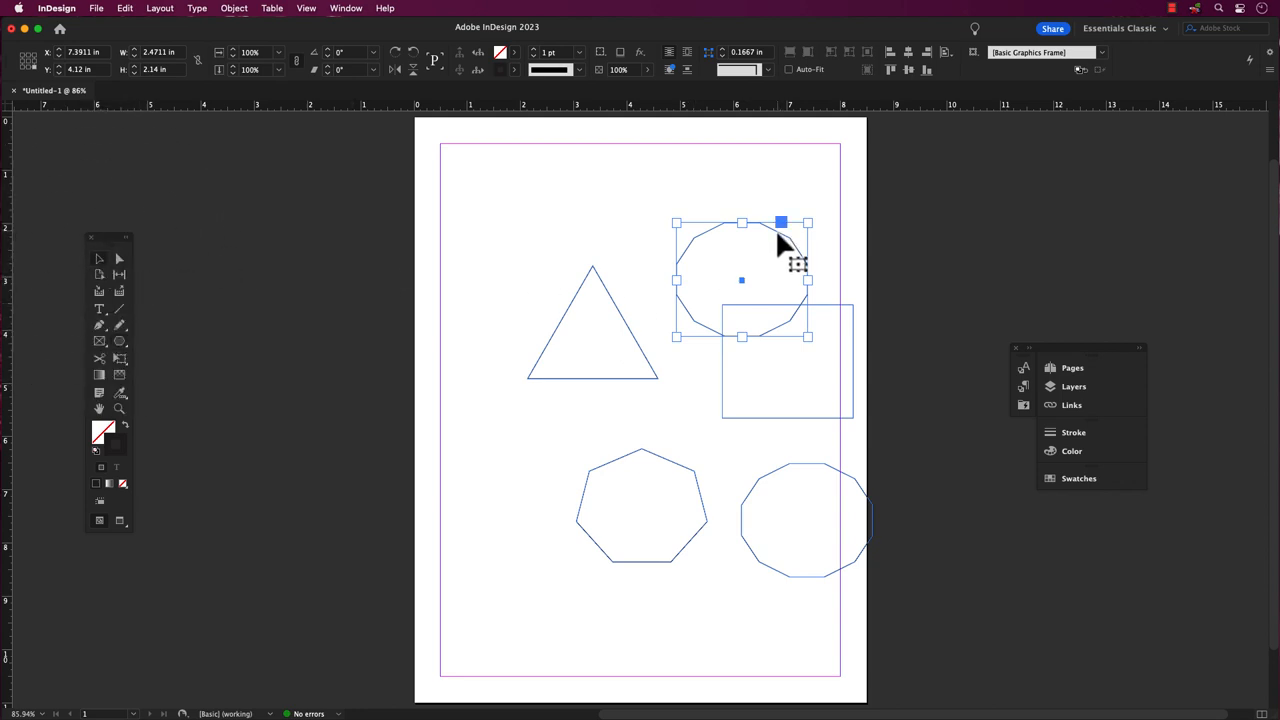
{"action": "left_click_drag", "start_coordinate": [740, 280], "coordinate": [630, 208]}
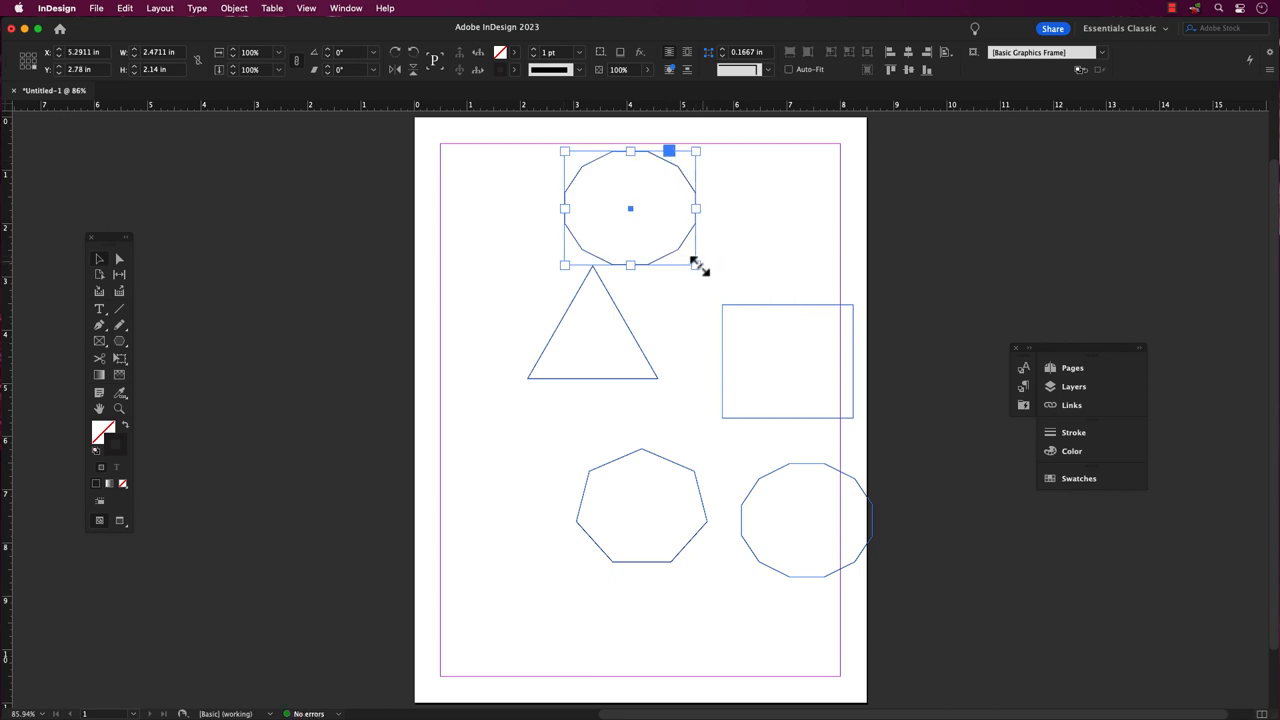
{"action": "left_click_drag", "start_coordinate": [696, 264], "coordinate": [724, 280]}
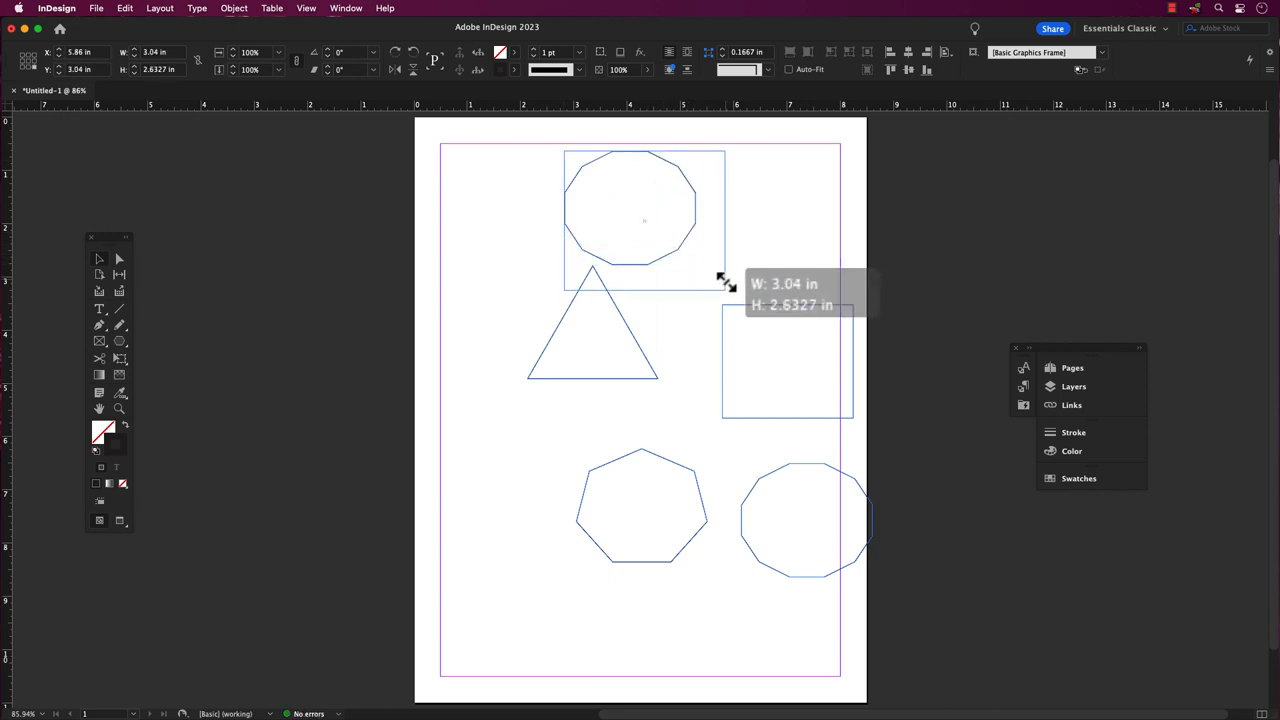
{"action": "left_click_drag", "start_coordinate": [724, 280], "coordinate": [640, 238]}
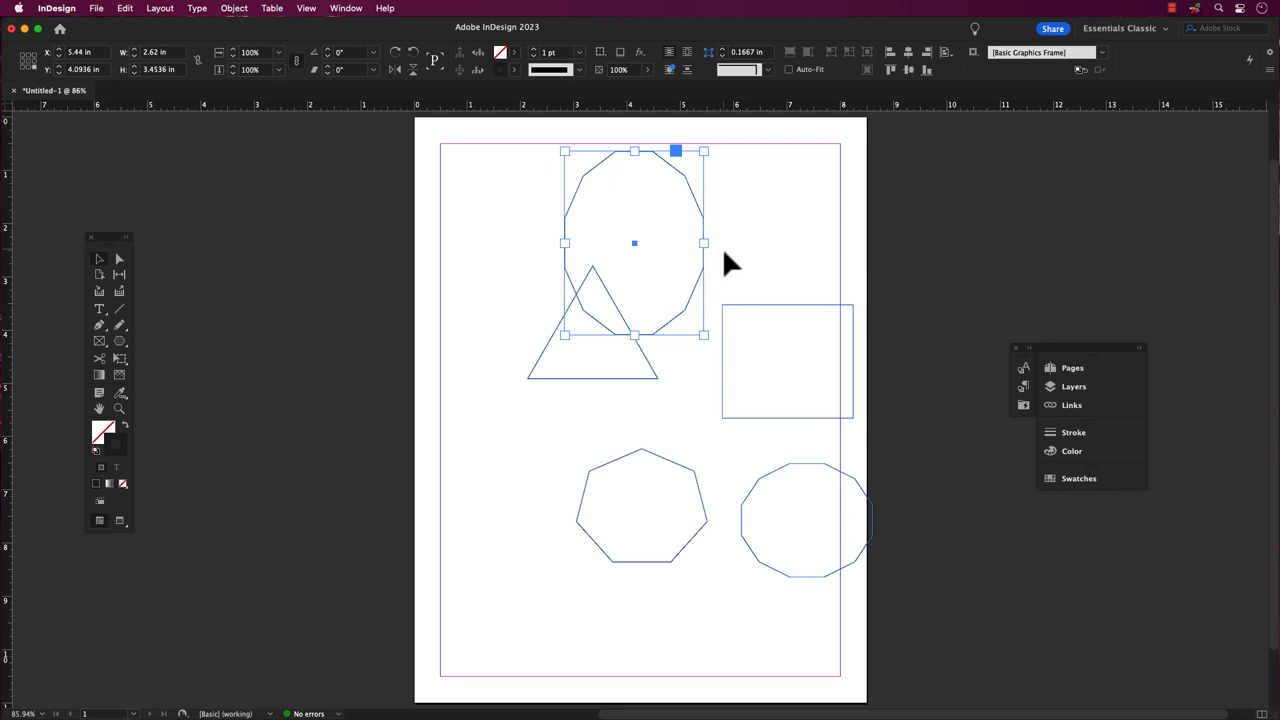
{"action": "mouse_move", "coordinate": [704, 246]}
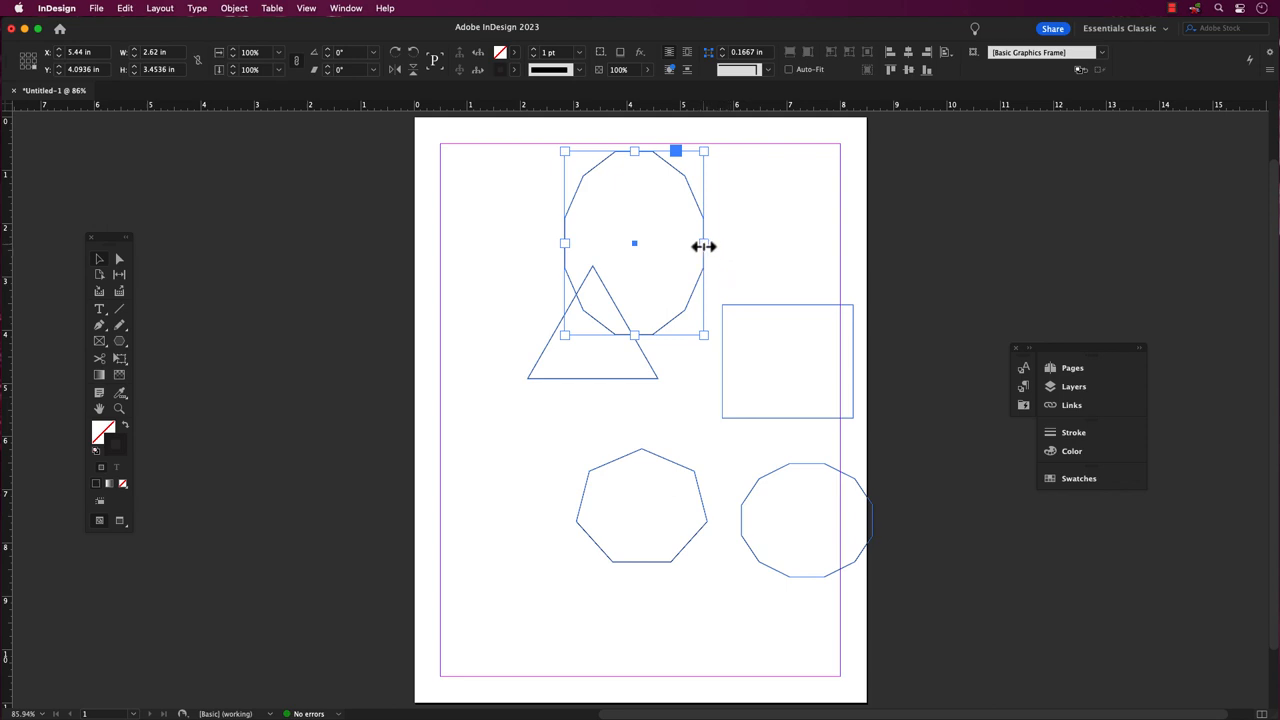
{"action": "left_click_drag", "start_coordinate": [704, 246], "coordinate": [758, 248]}
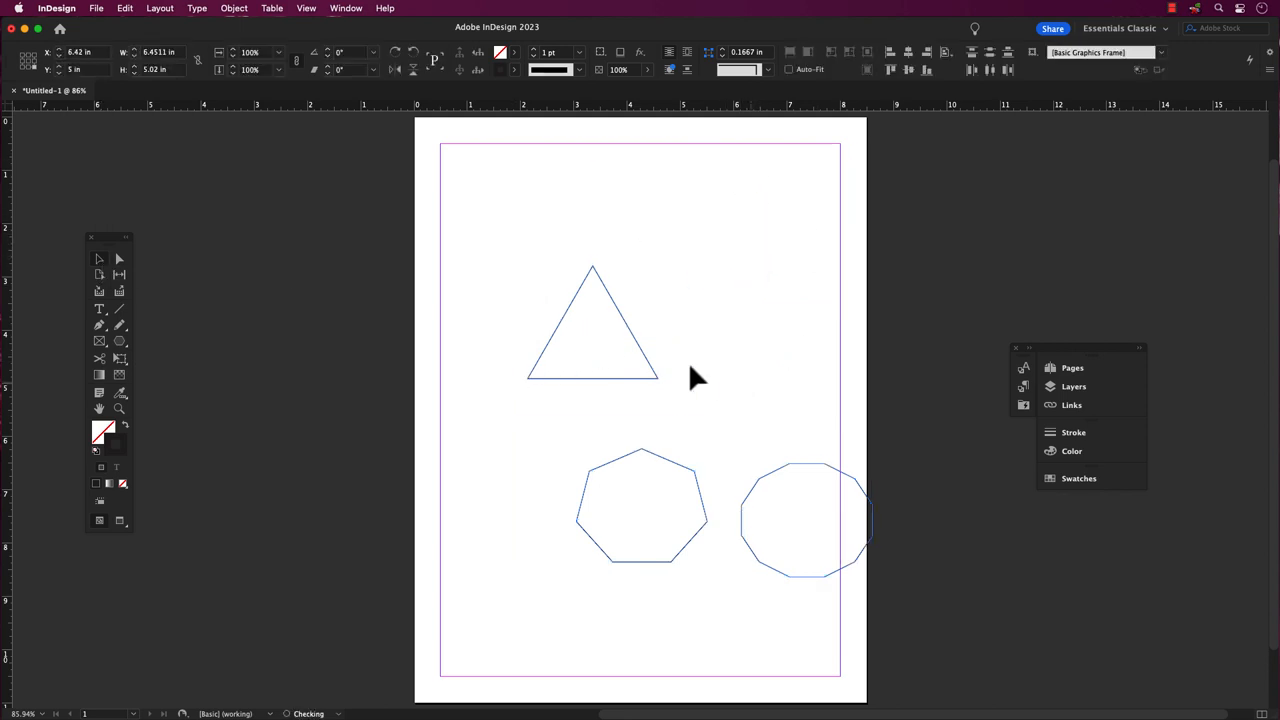
Step: Select the triangle and rotate it about 30 degrees with a corner drag
{"action": "left_click", "coordinate": [592, 340]}
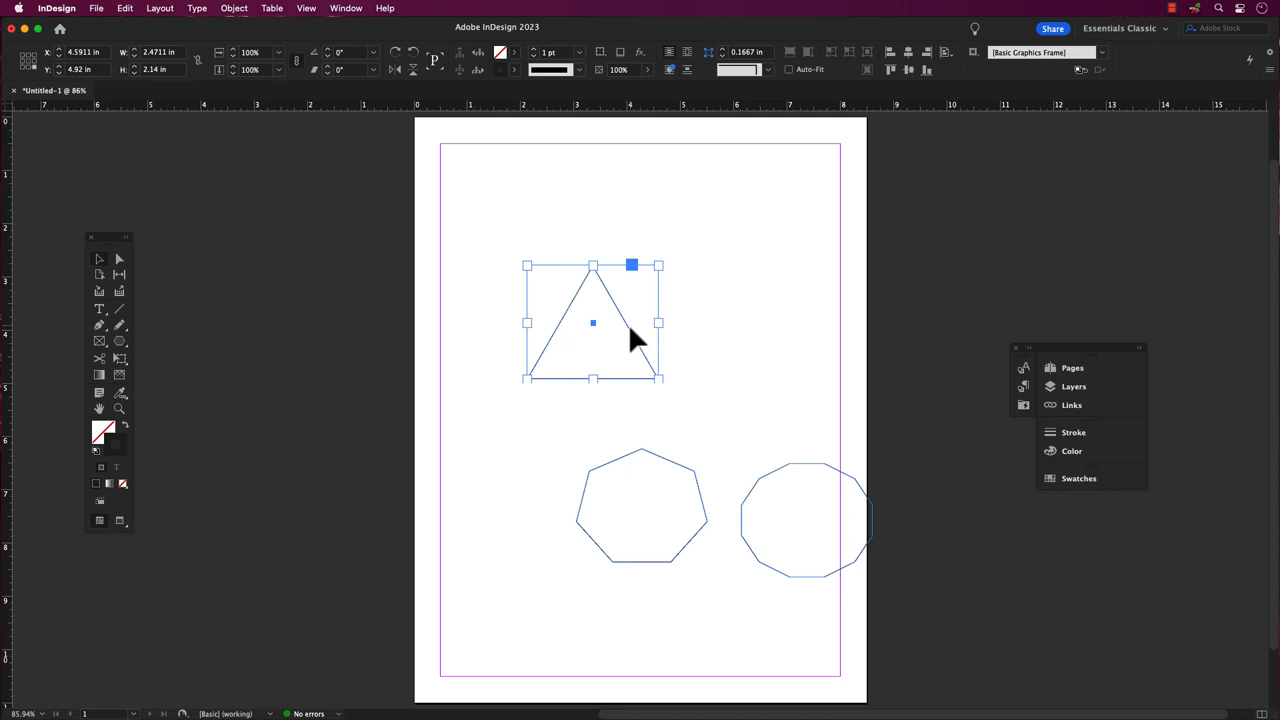
{"action": "mouse_move", "coordinate": [676, 362]}
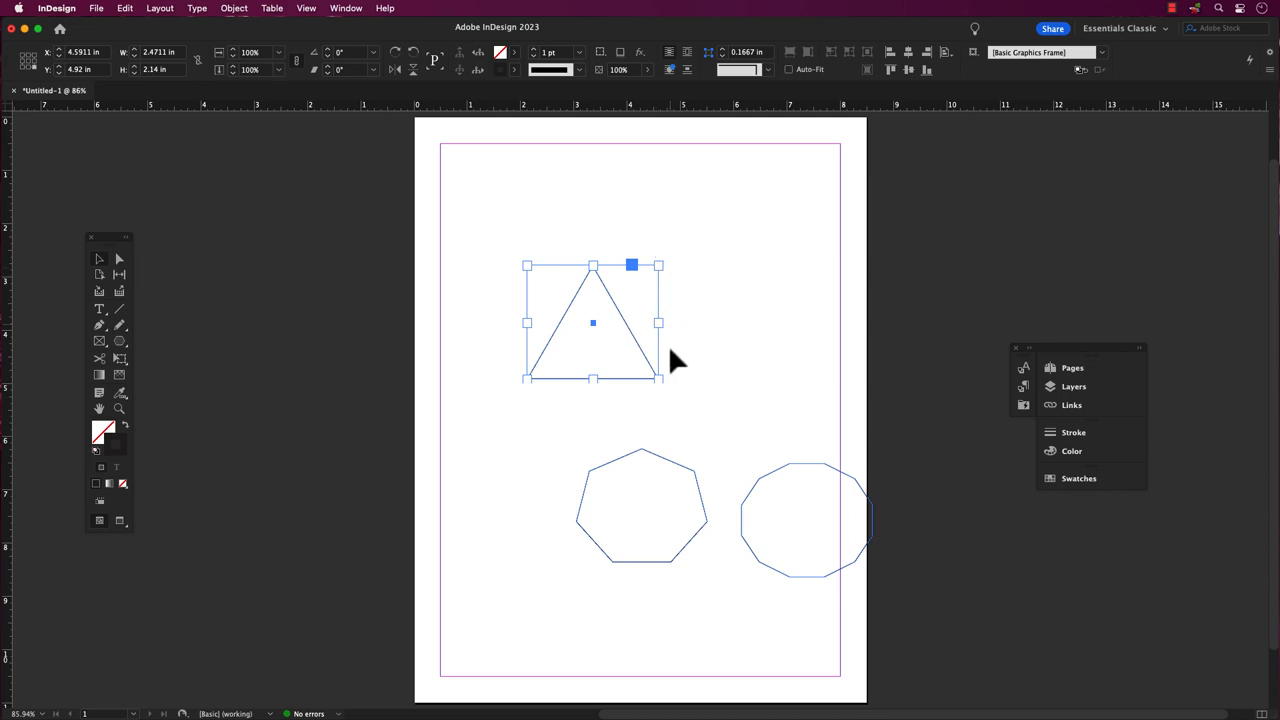
{"action": "mouse_move", "coordinate": [516, 388]}
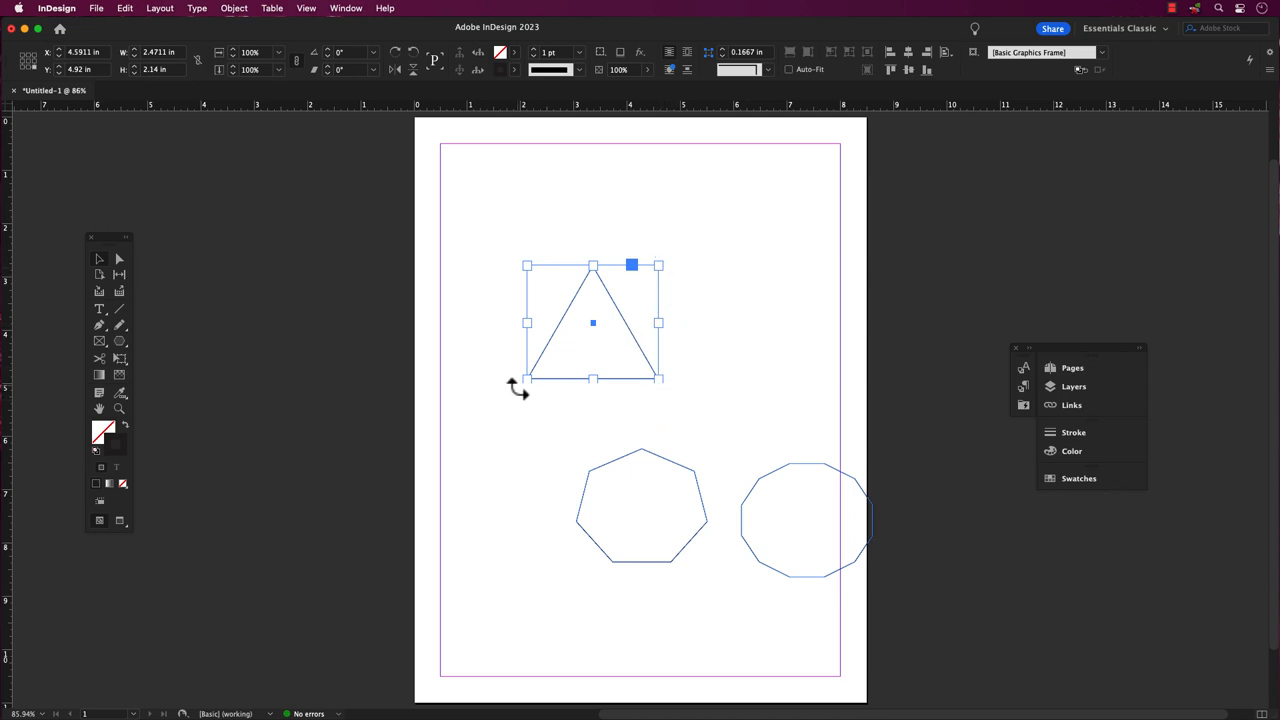
{"action": "mouse_move", "coordinate": [518, 376]}
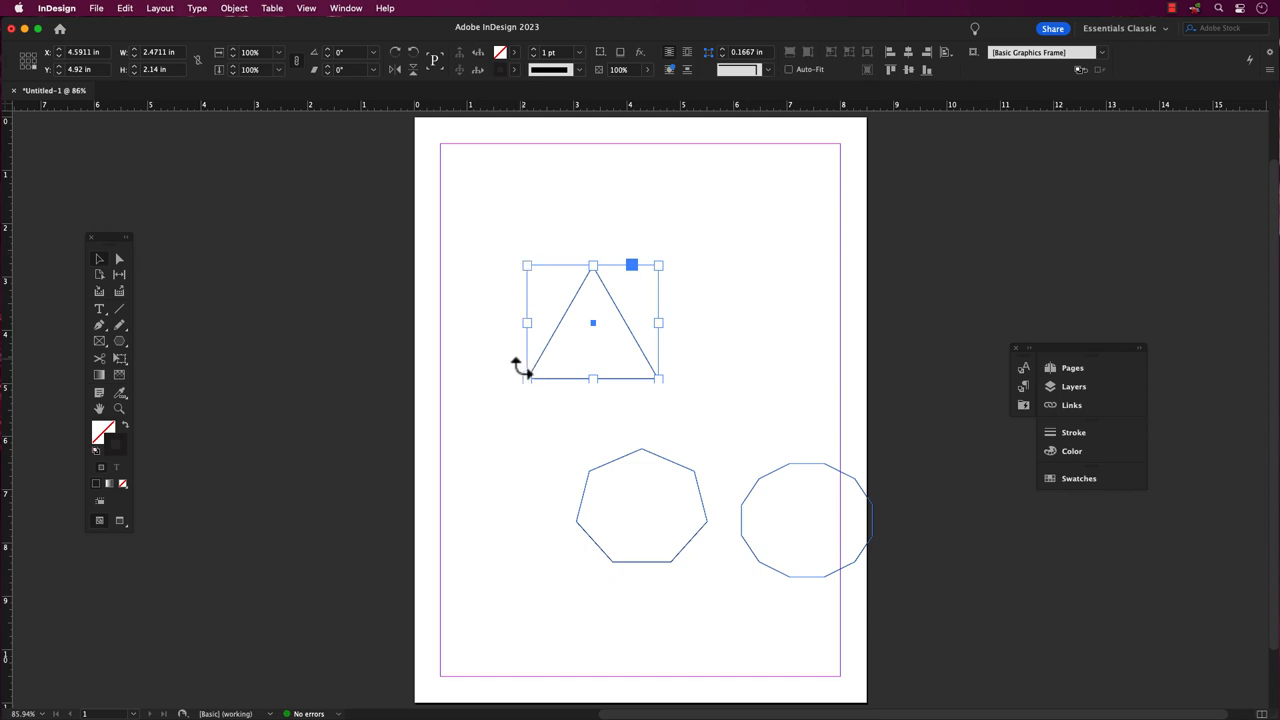
{"action": "mouse_move", "coordinate": [524, 262]}
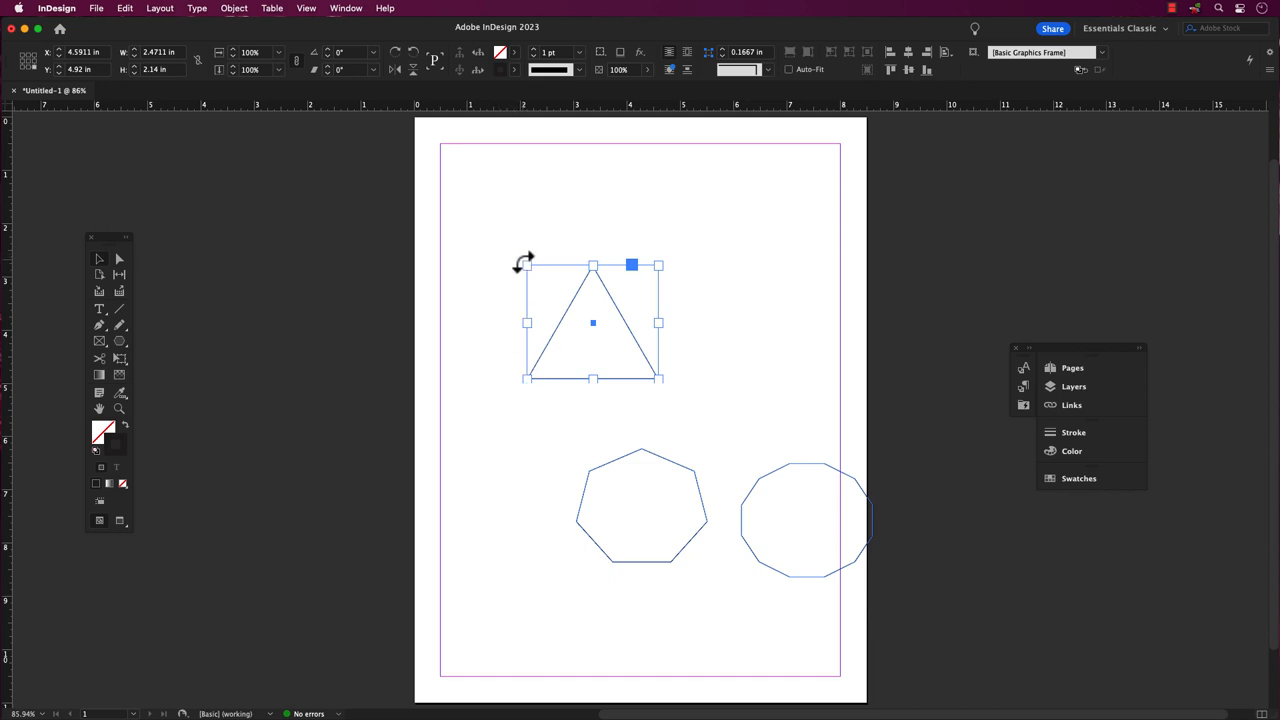
{"action": "left_click_drag", "start_coordinate": [656, 264], "coordinate": [664, 388]}
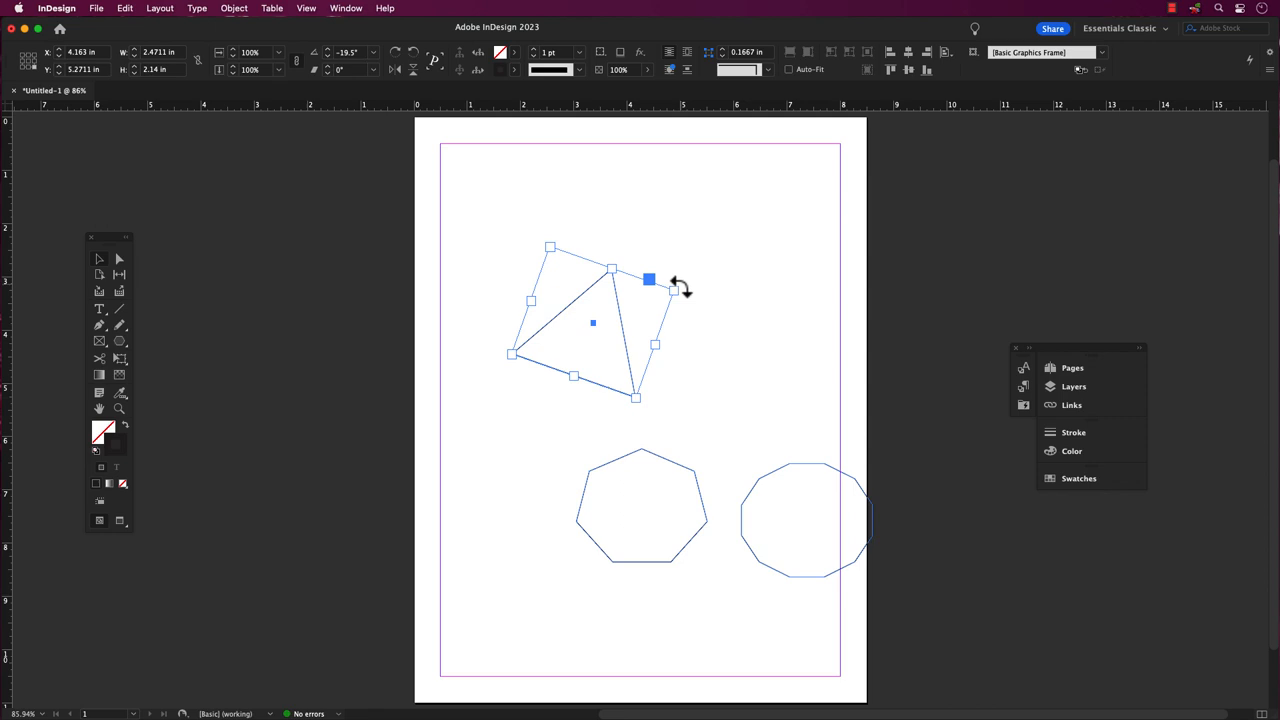
{"action": "mouse_move", "coordinate": [700, 296]}
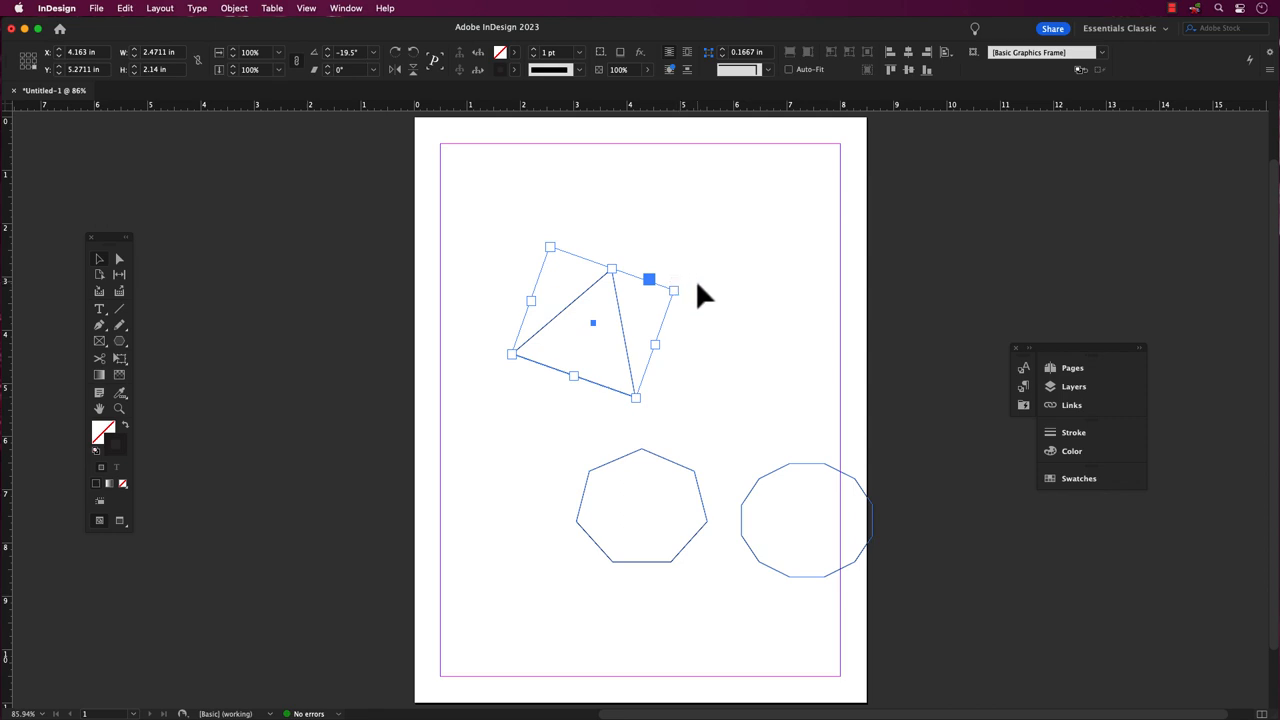
{"action": "mouse_move", "coordinate": [408, 82]}
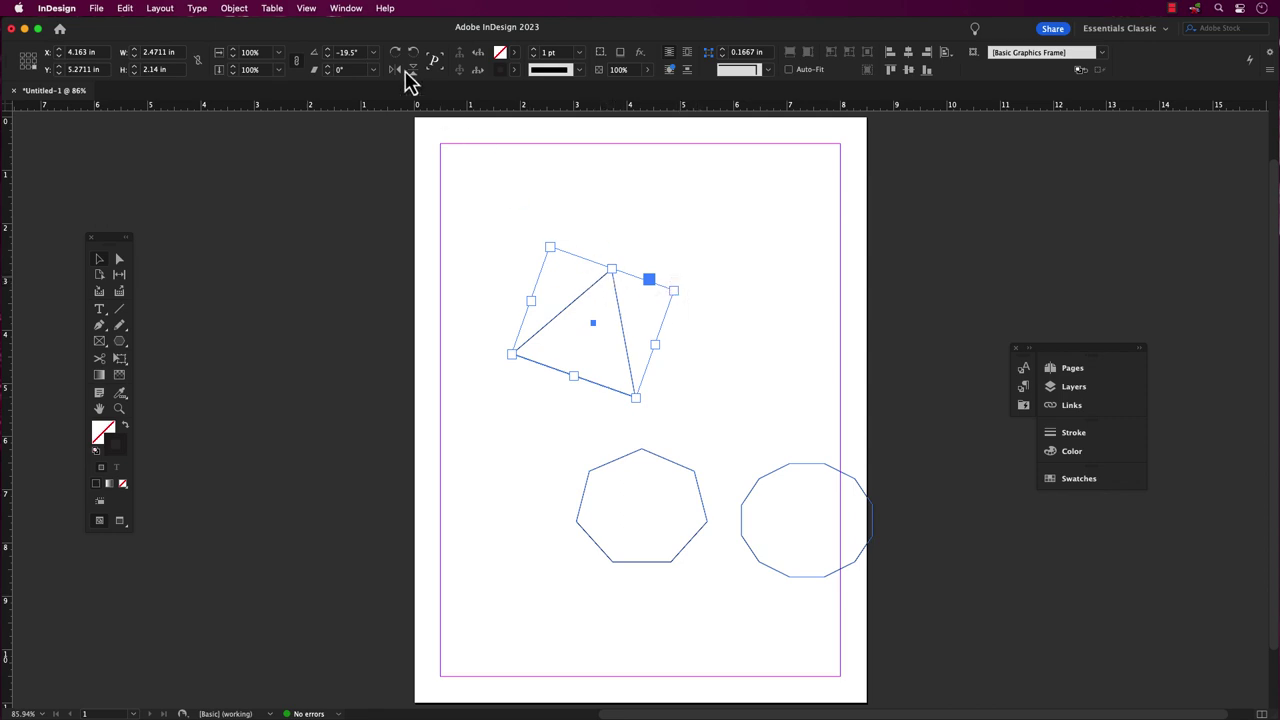
Step: Try preset rotation angles from the Control panel and set the triangle back to 0°
{"action": "left_click", "coordinate": [372, 52]}
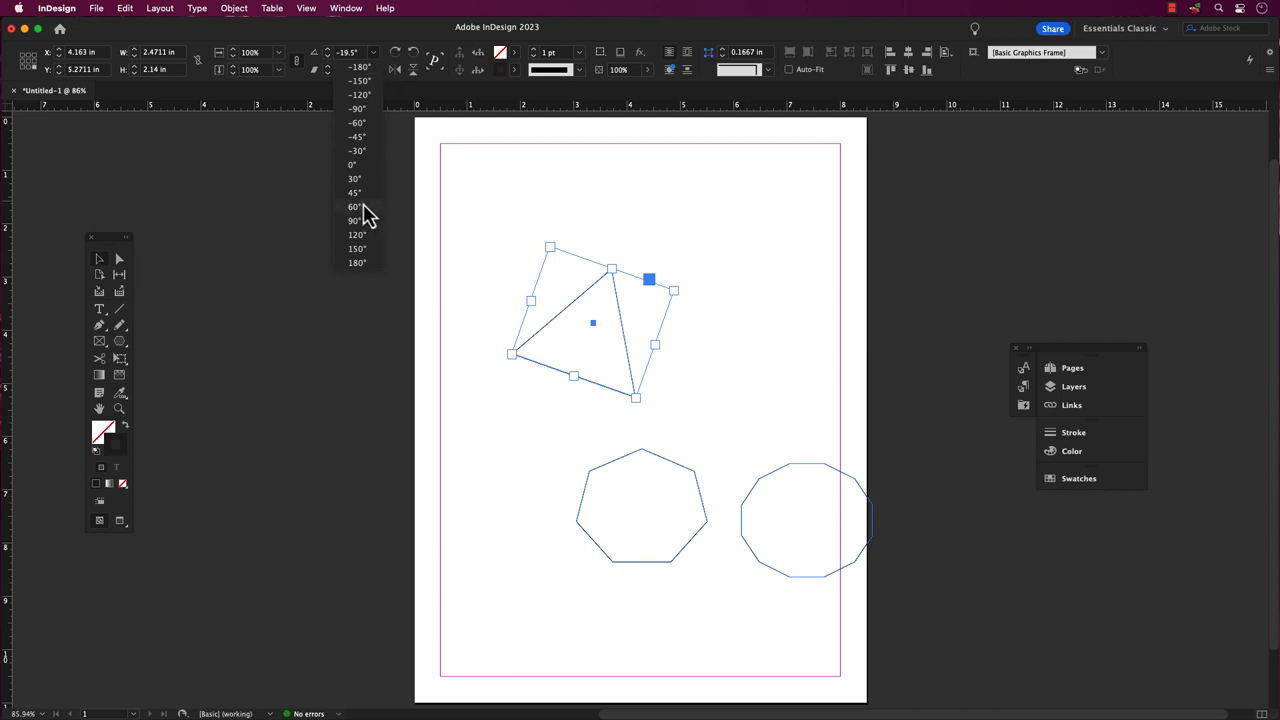
{"action": "left_click", "coordinate": [354, 192]}
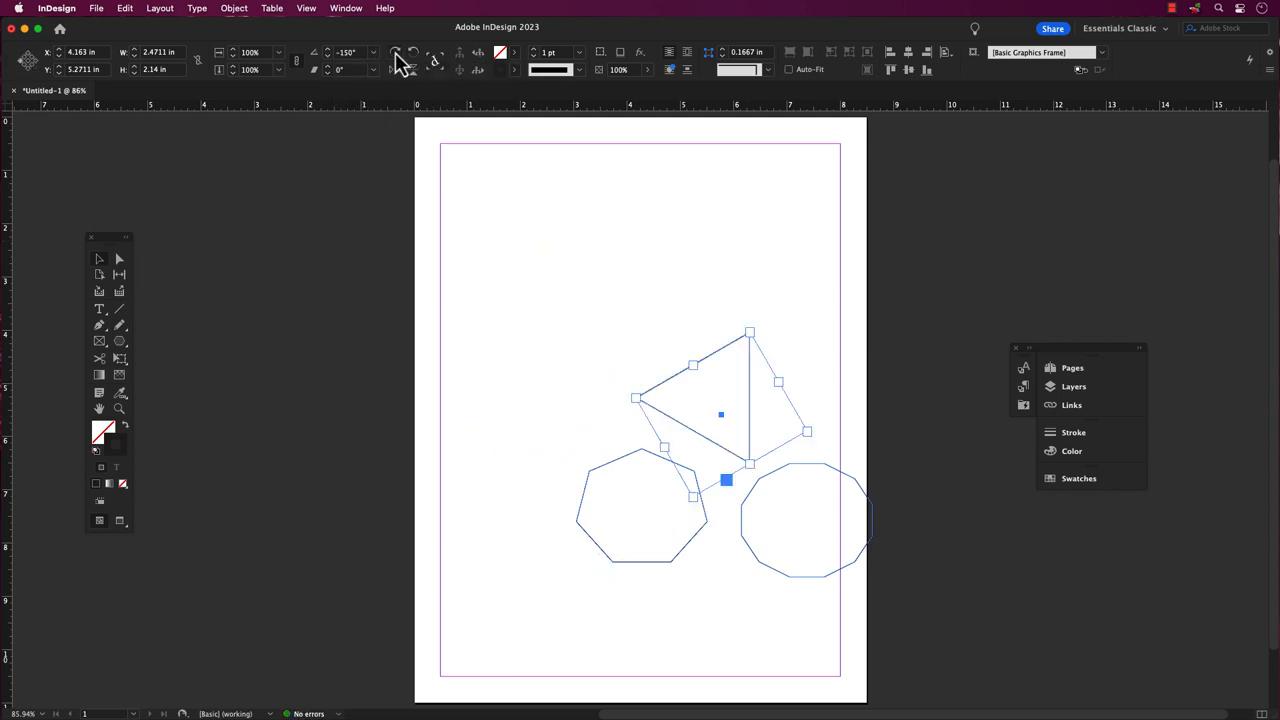
{"action": "left_click", "coordinate": [372, 52]}
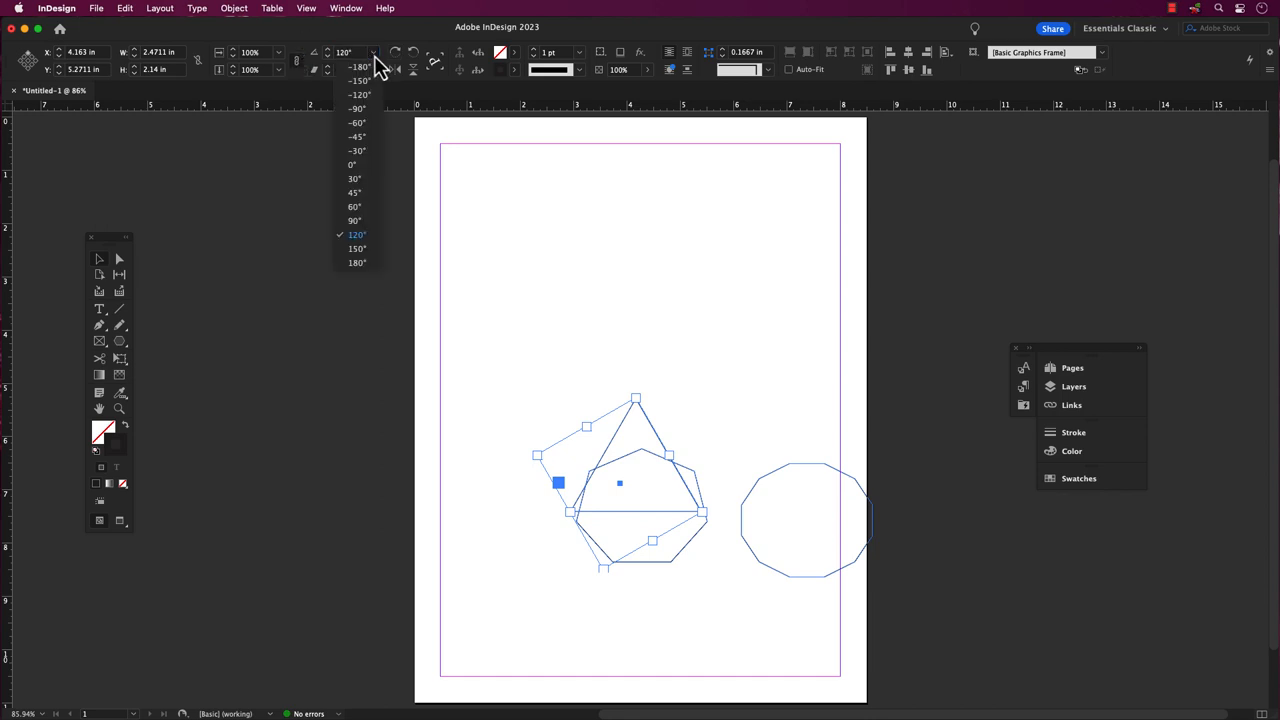
{"action": "left_click", "coordinate": [354, 164]}
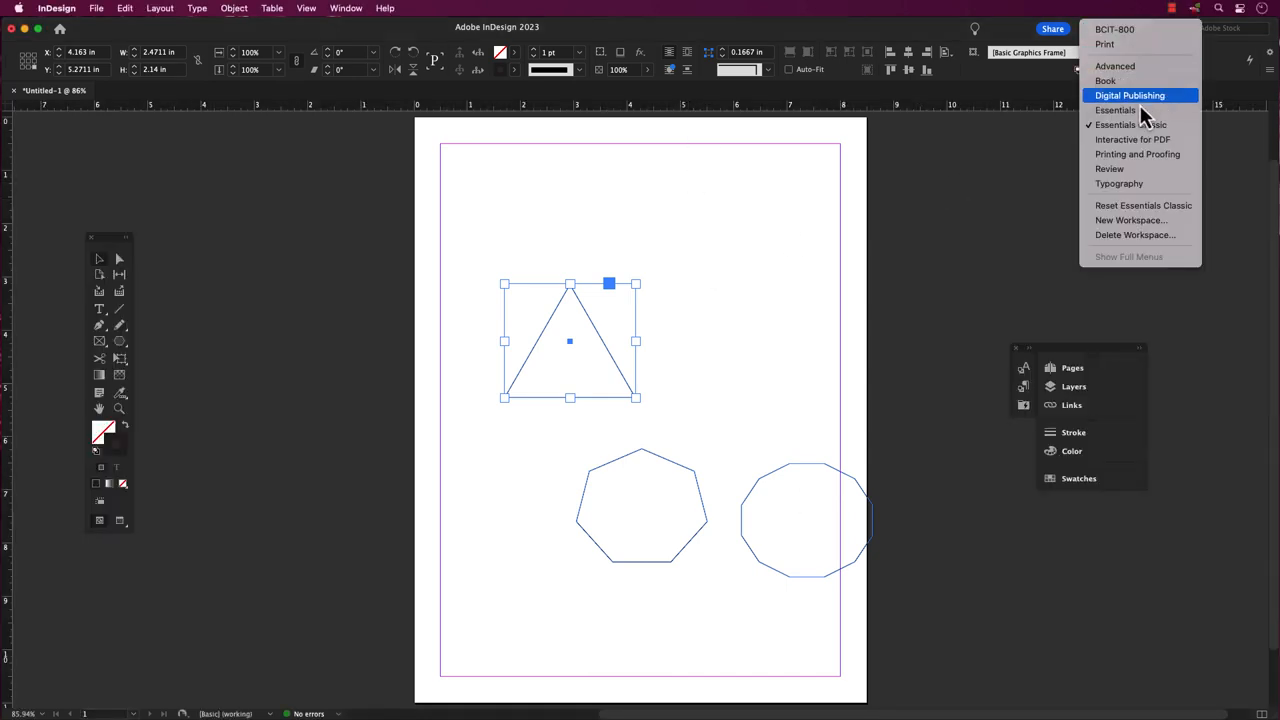
{"action": "left_click", "coordinate": [1128, 96]}
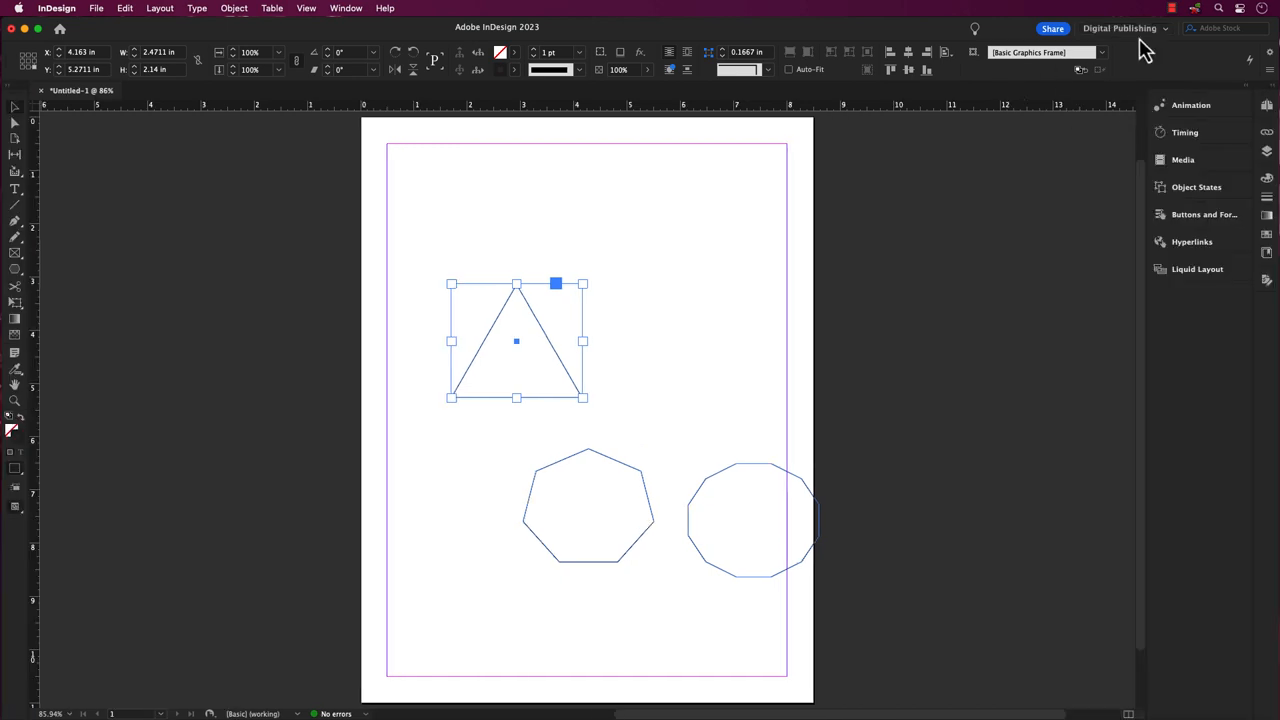
{"action": "mouse_move", "coordinate": [1132, 130]}
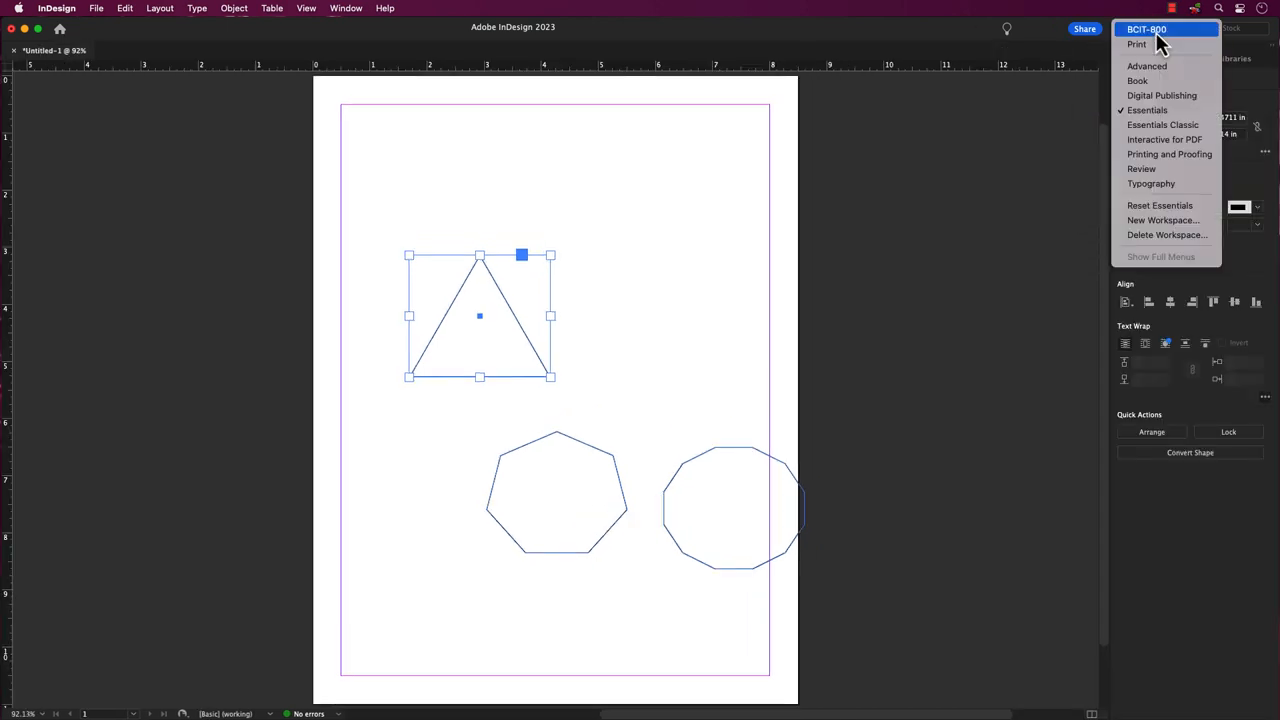
{"action": "left_click", "coordinate": [1162, 124]}
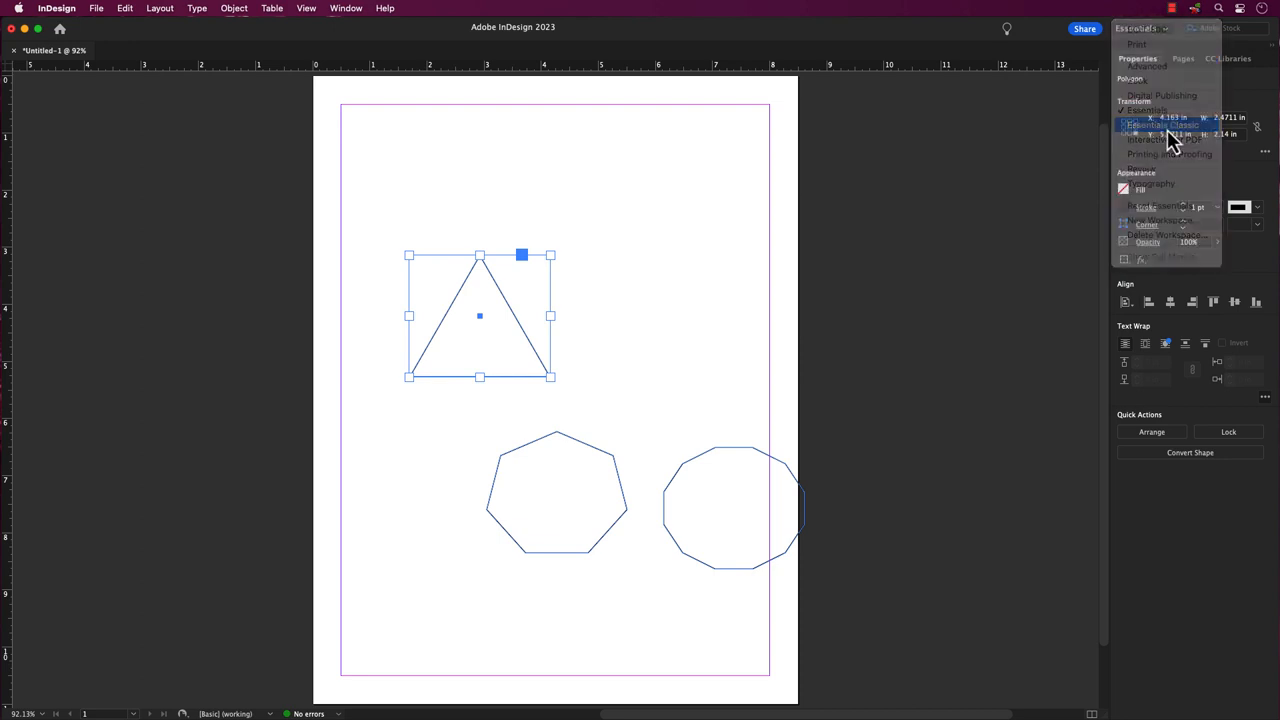
{"action": "left_click", "coordinate": [1160, 124]}
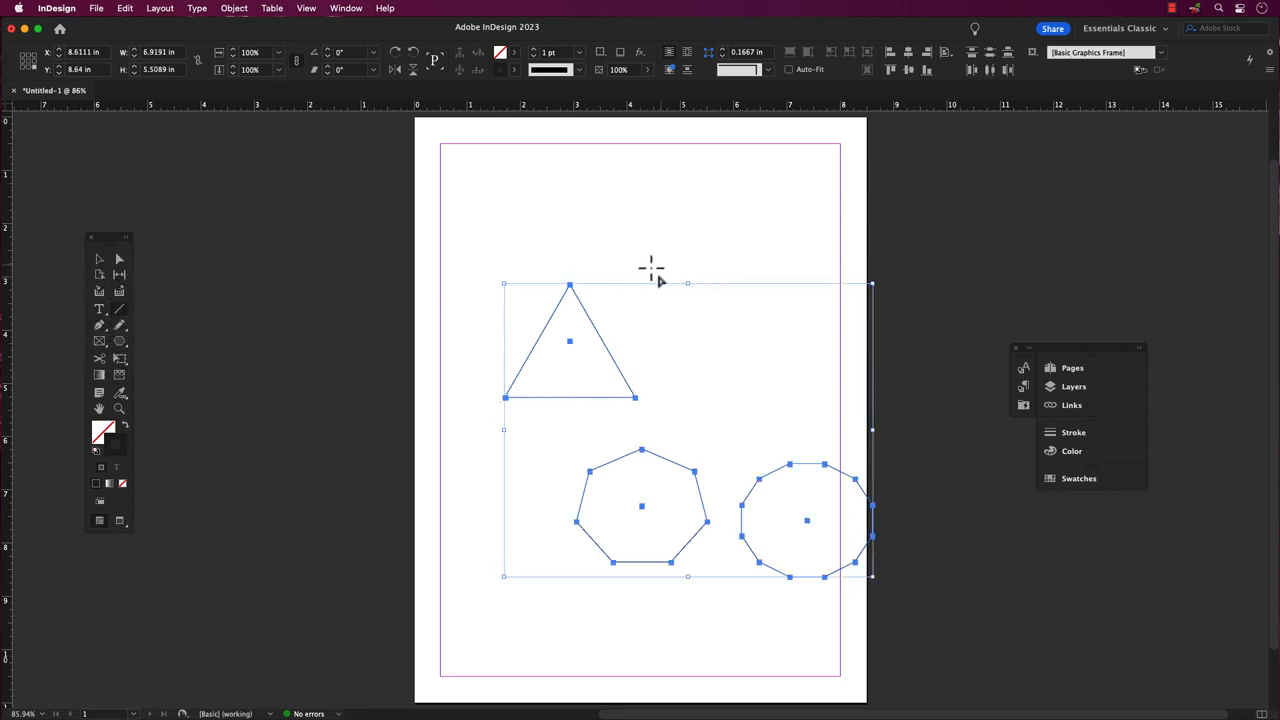
Step: Delete all shapes, then draw two crossing slanted lines, a lower slanted line and a bottom horizontal line
{"action": "key", "text": "Delete"}
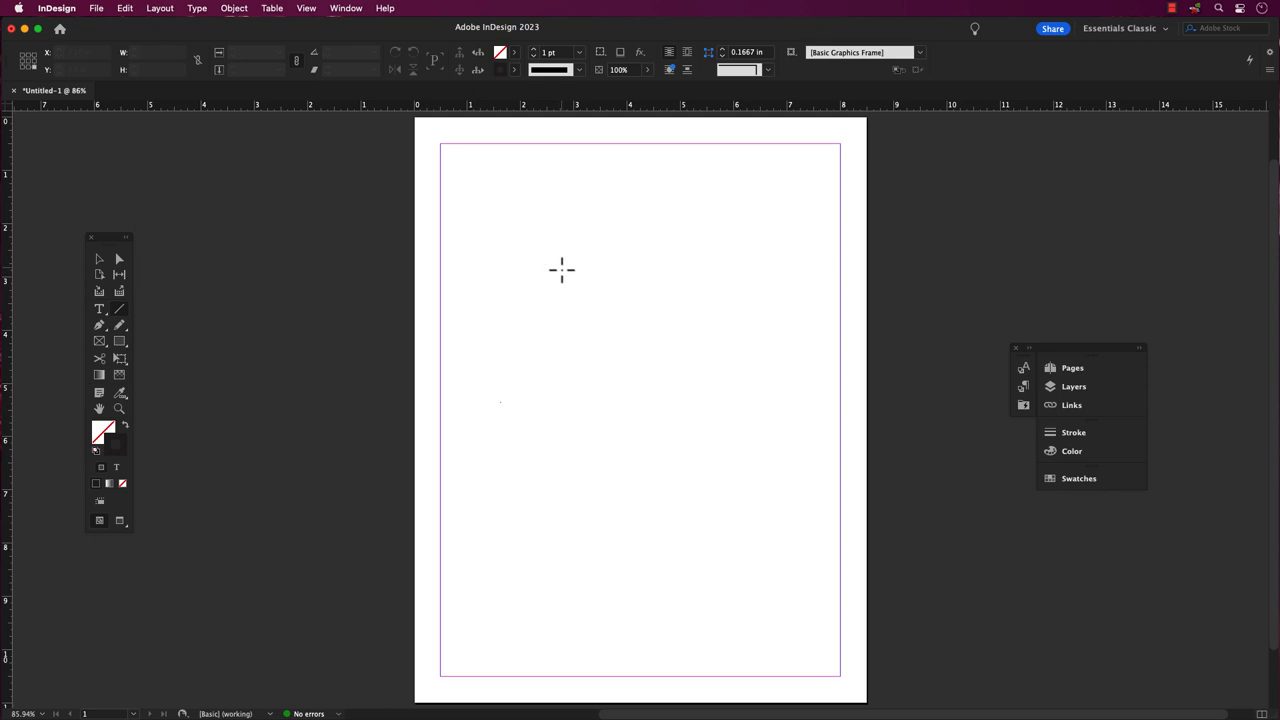
{"action": "left_click_drag", "start_coordinate": [560, 270], "coordinate": [756, 336]}
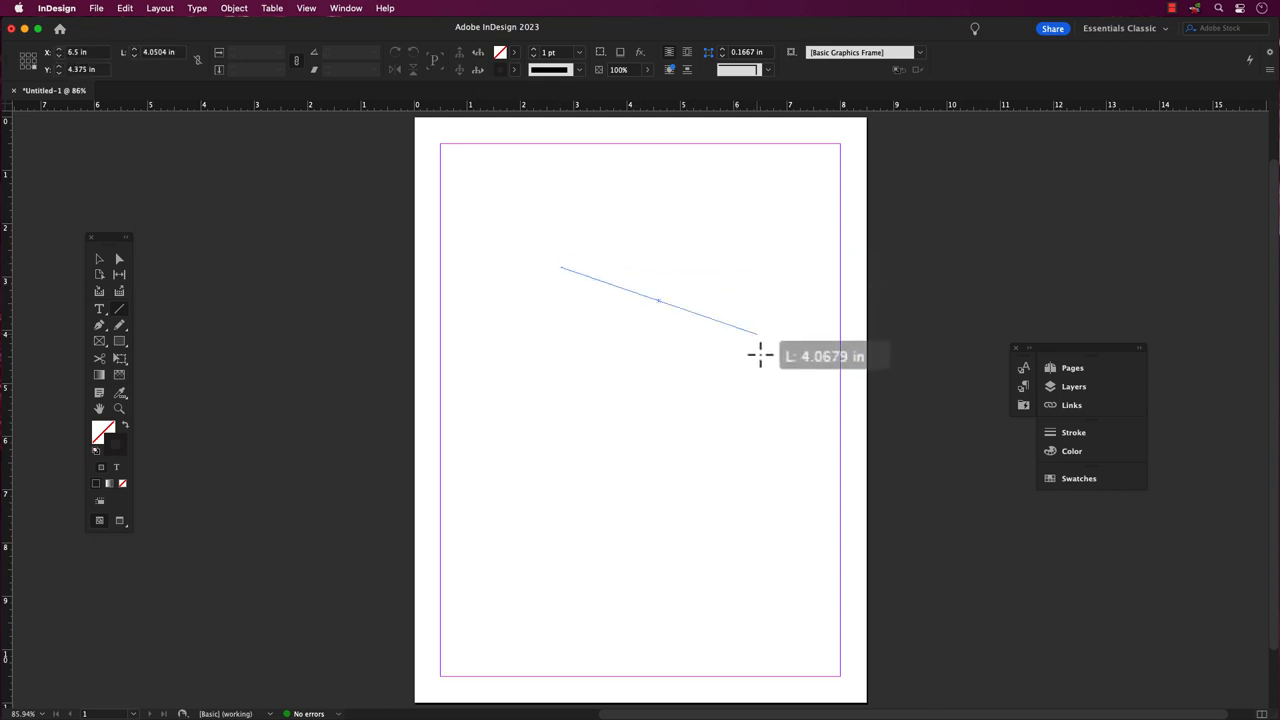
{"action": "left_click_drag", "start_coordinate": [760, 356], "coordinate": [568, 412]}
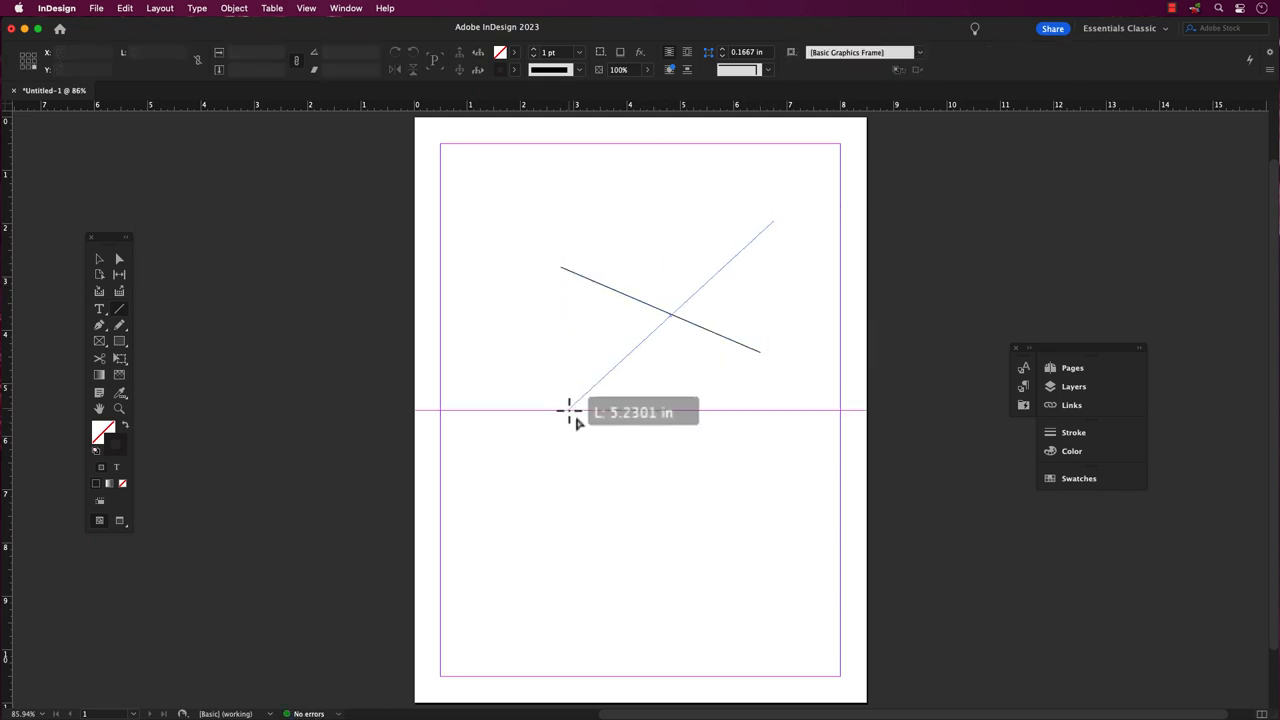
{"action": "left_click_drag", "start_coordinate": [570, 412], "coordinate": [696, 510]}
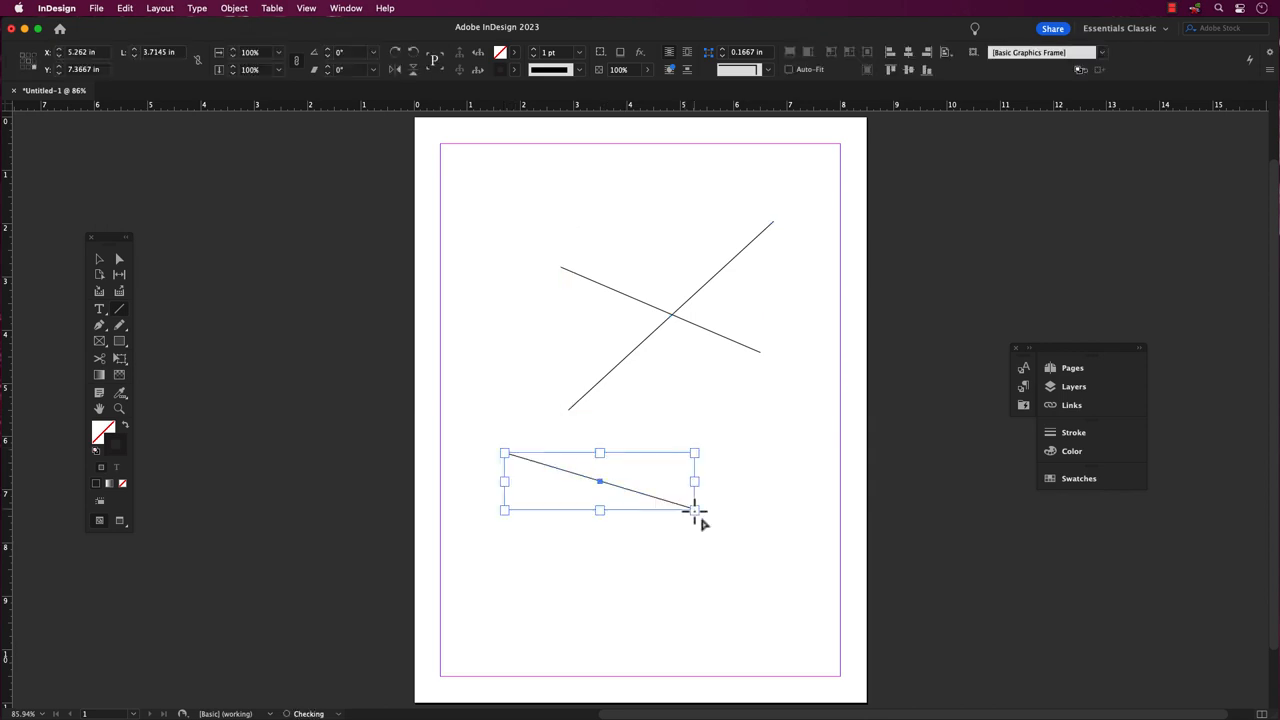
{"action": "mouse_move", "coordinate": [610, 432]}
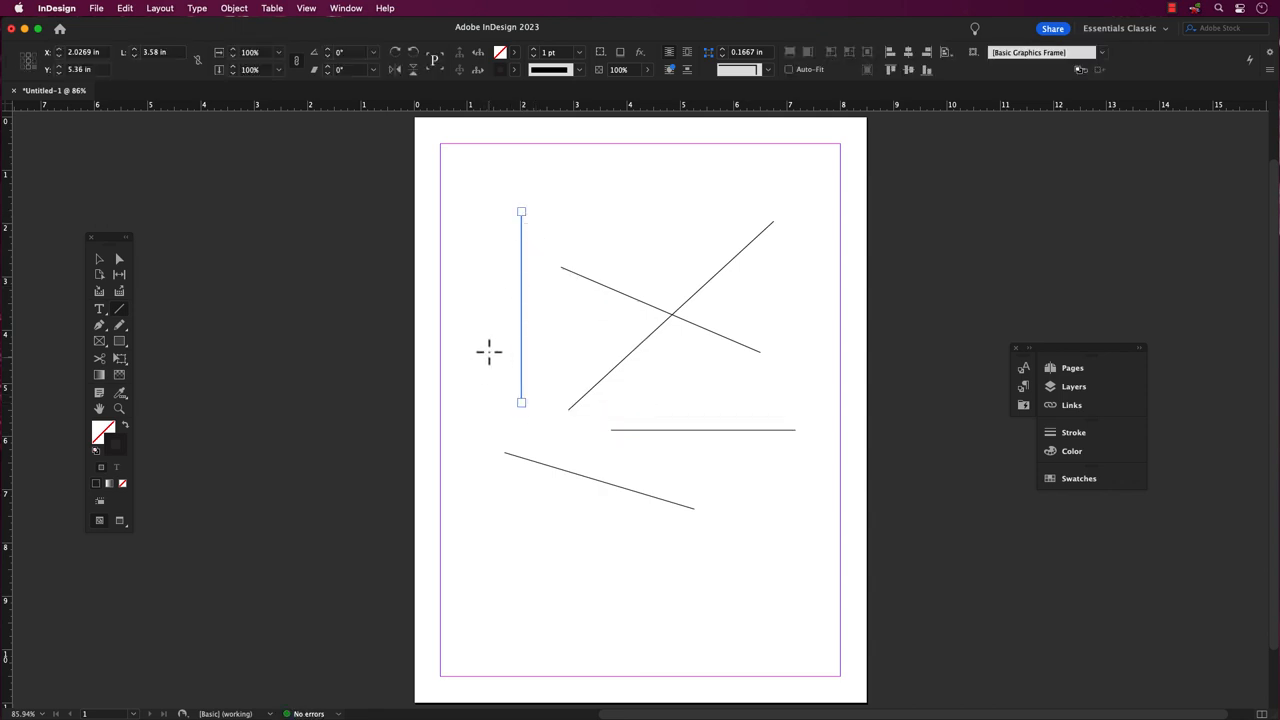
{"action": "mouse_move", "coordinate": [556, 472]}
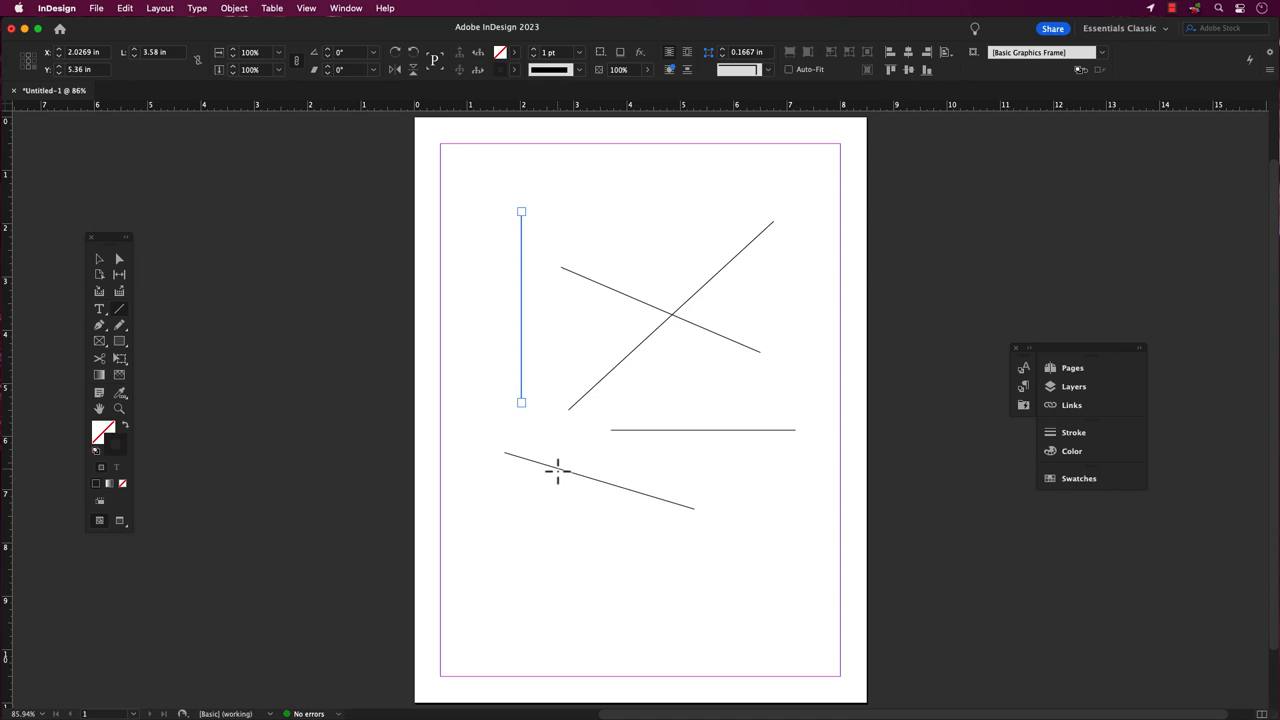
{"action": "mouse_move", "coordinate": [576, 480]}
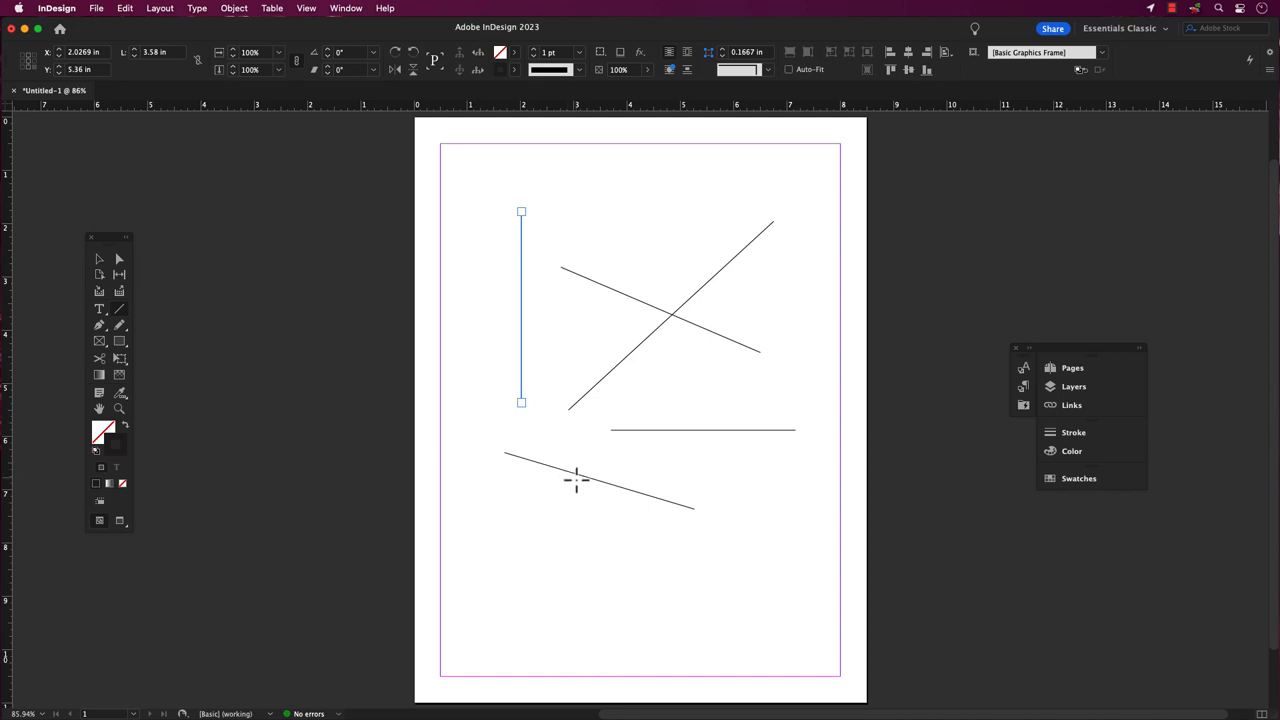
{"action": "left_click_drag", "start_coordinate": [368, 576], "coordinate": [730, 576]}
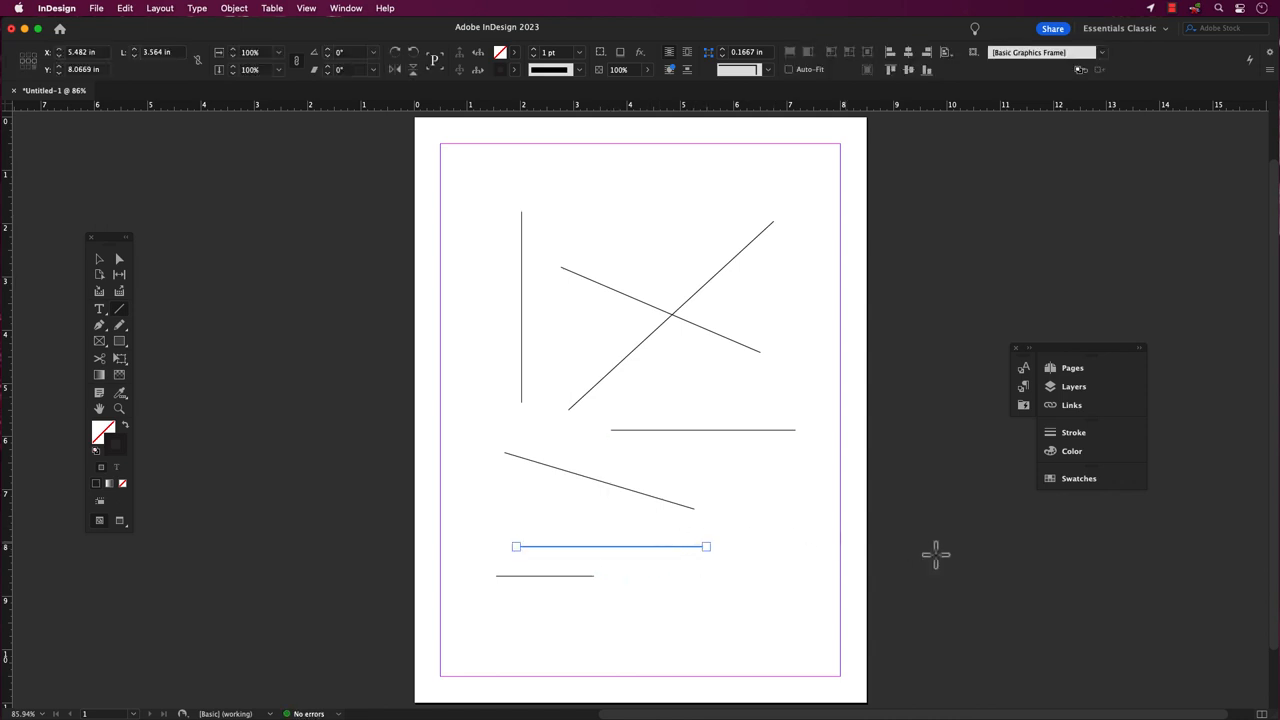
{"action": "mouse_move", "coordinate": [278, 384]}
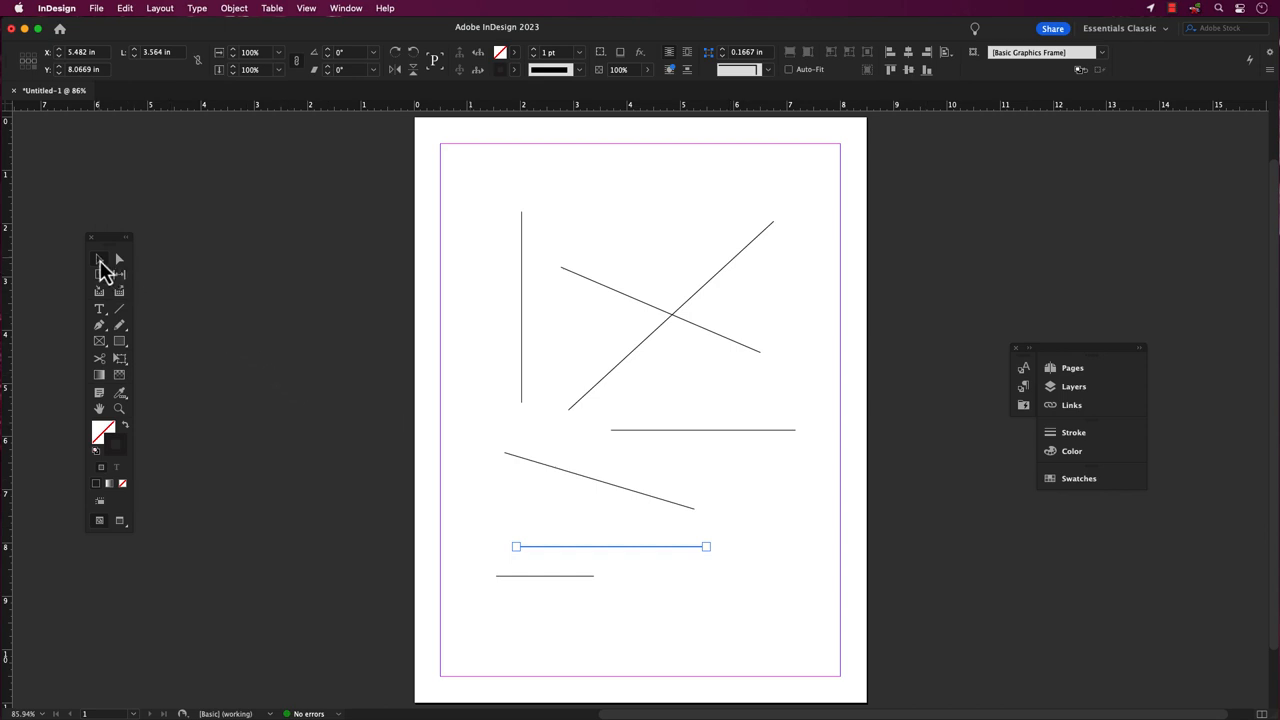
{"action": "mouse_move", "coordinate": [620, 236]}
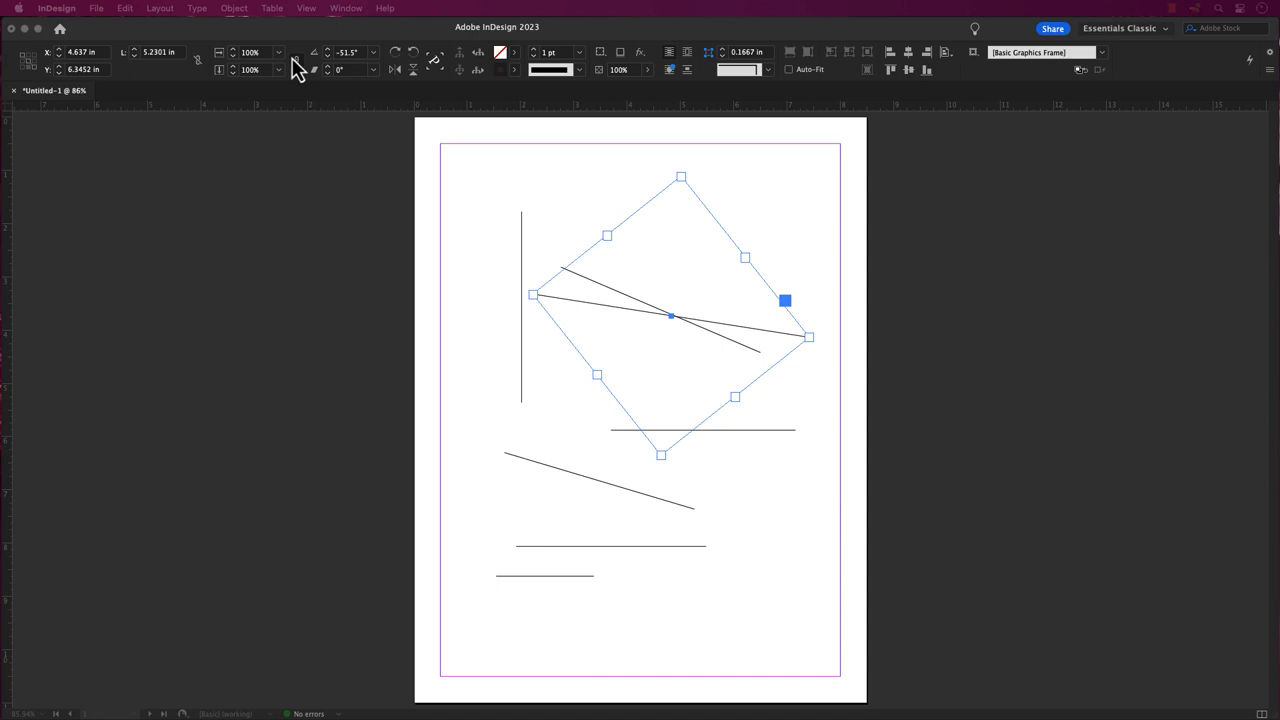
Step: Rotate the selected crossing line to a steep preset angle from the Rotation Angle list
{"action": "left_click", "coordinate": [372, 52]}
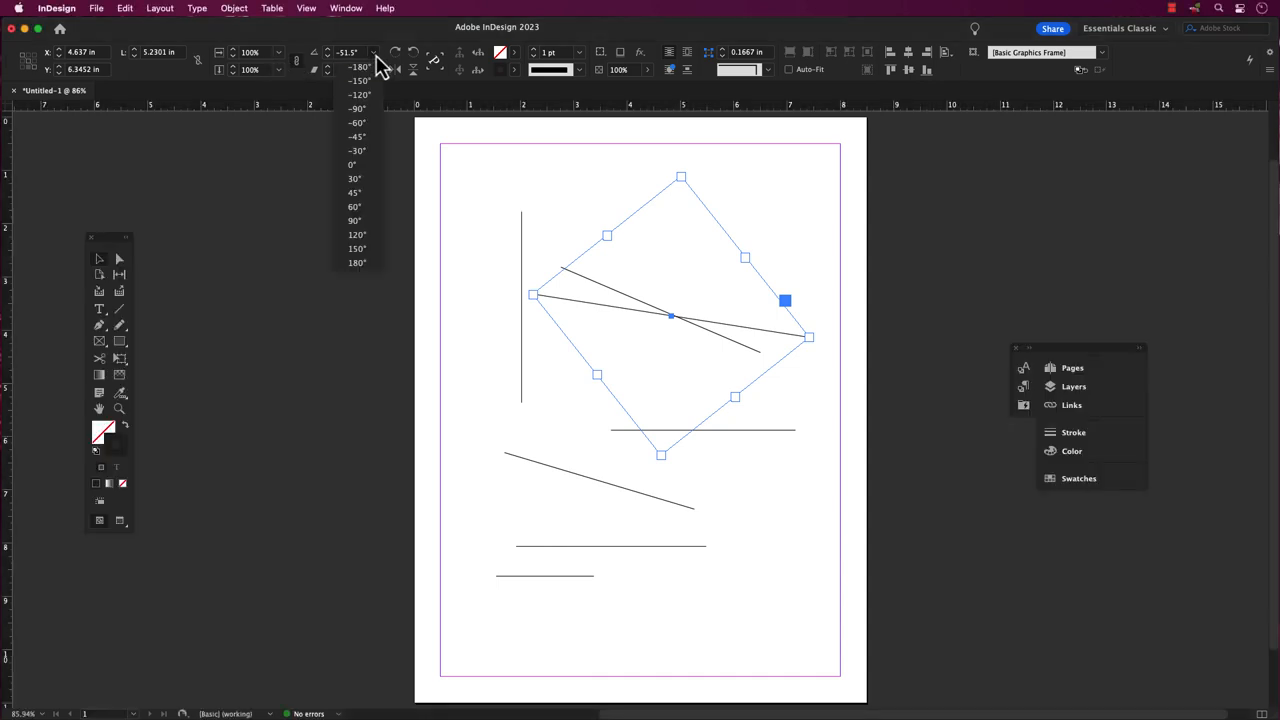
{"action": "left_click", "coordinate": [354, 192]}
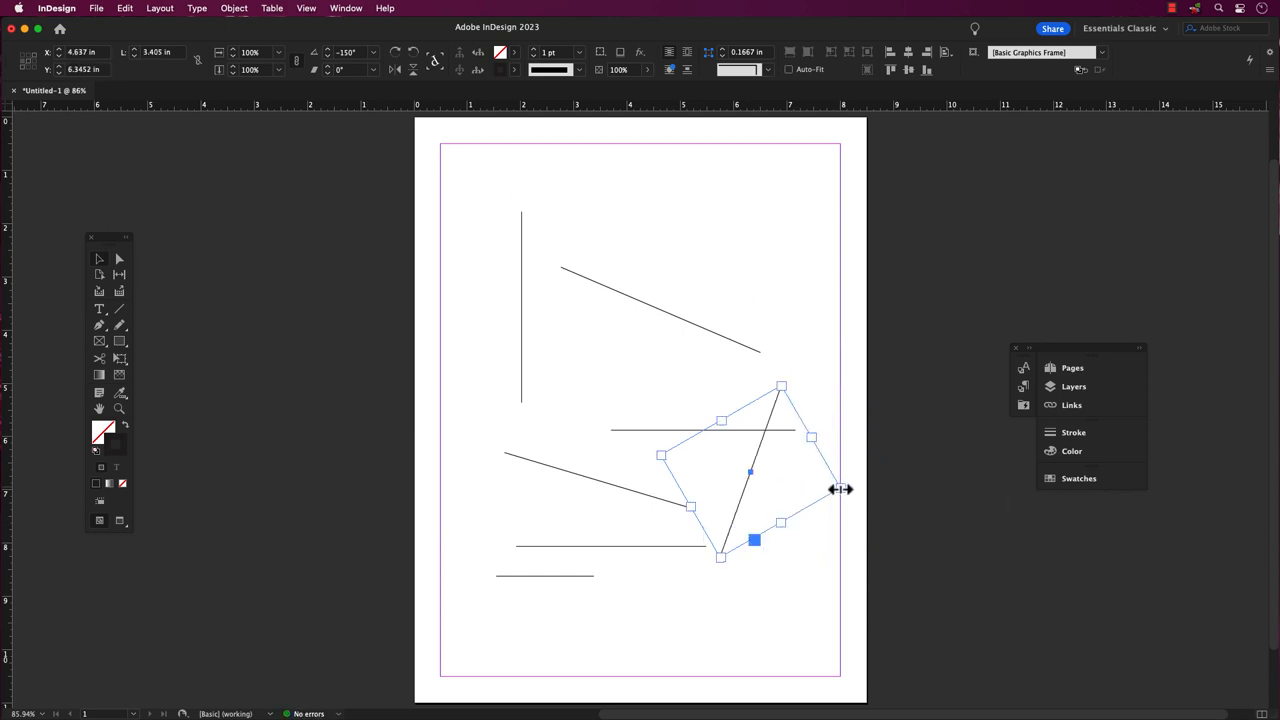
{"action": "mouse_move", "coordinate": [770, 462]}
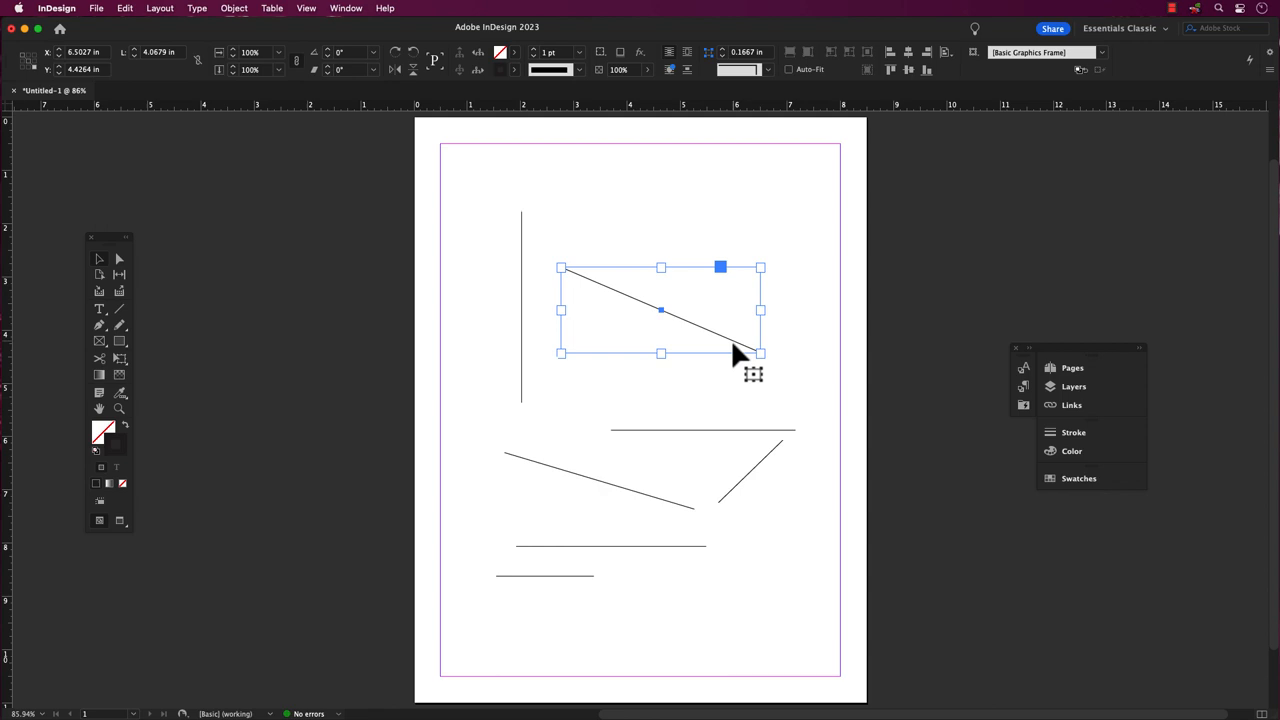
{"action": "mouse_move", "coordinate": [738, 352]}
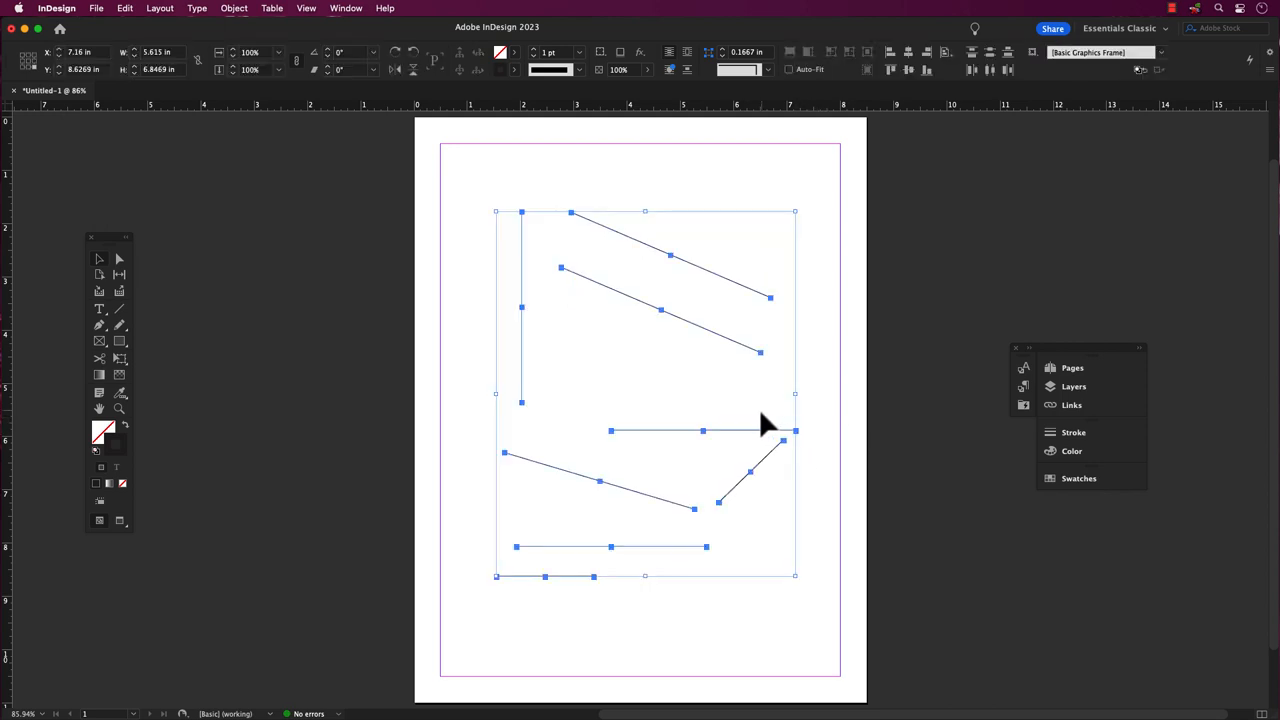
Step: Draw a many-sided polygon, then place an octagon and a pentagon via the Polygon dialog's sides setting
{"action": "left_click_drag", "start_coordinate": [588, 318], "coordinate": [672, 388]}
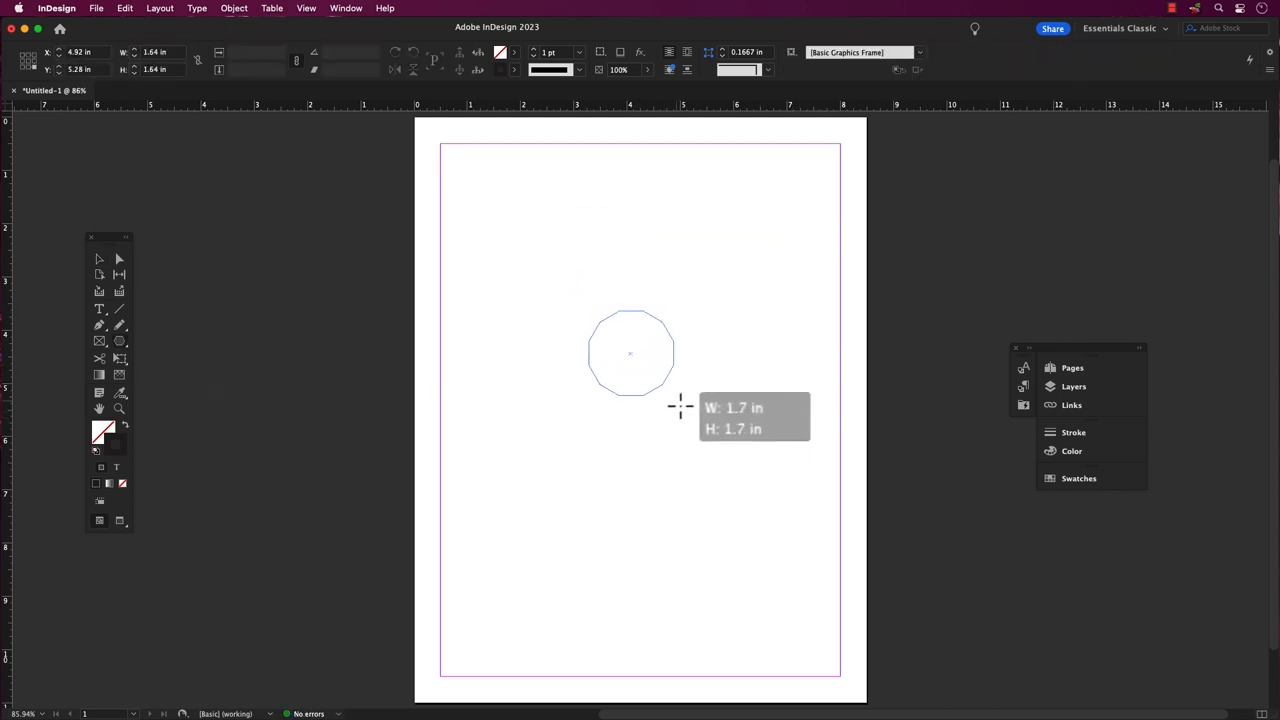
{"action": "left_click", "coordinate": [630, 352]}
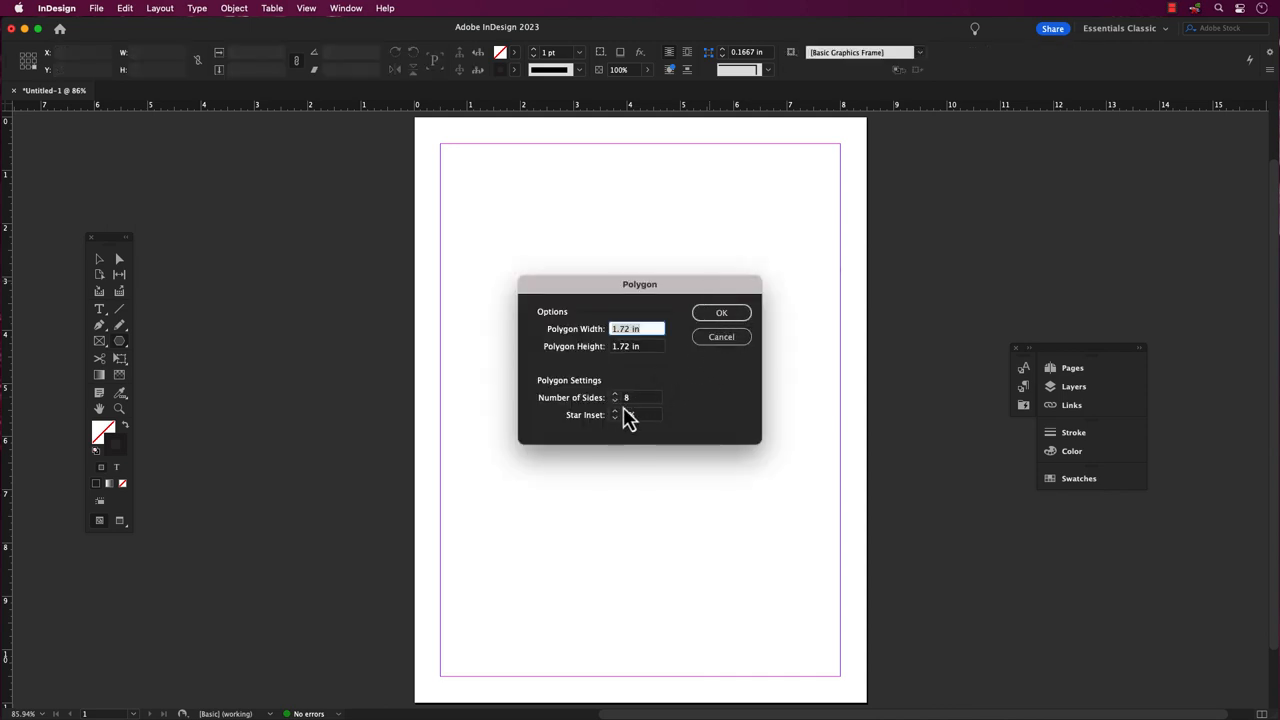
{"action": "left_click", "coordinate": [722, 312]}
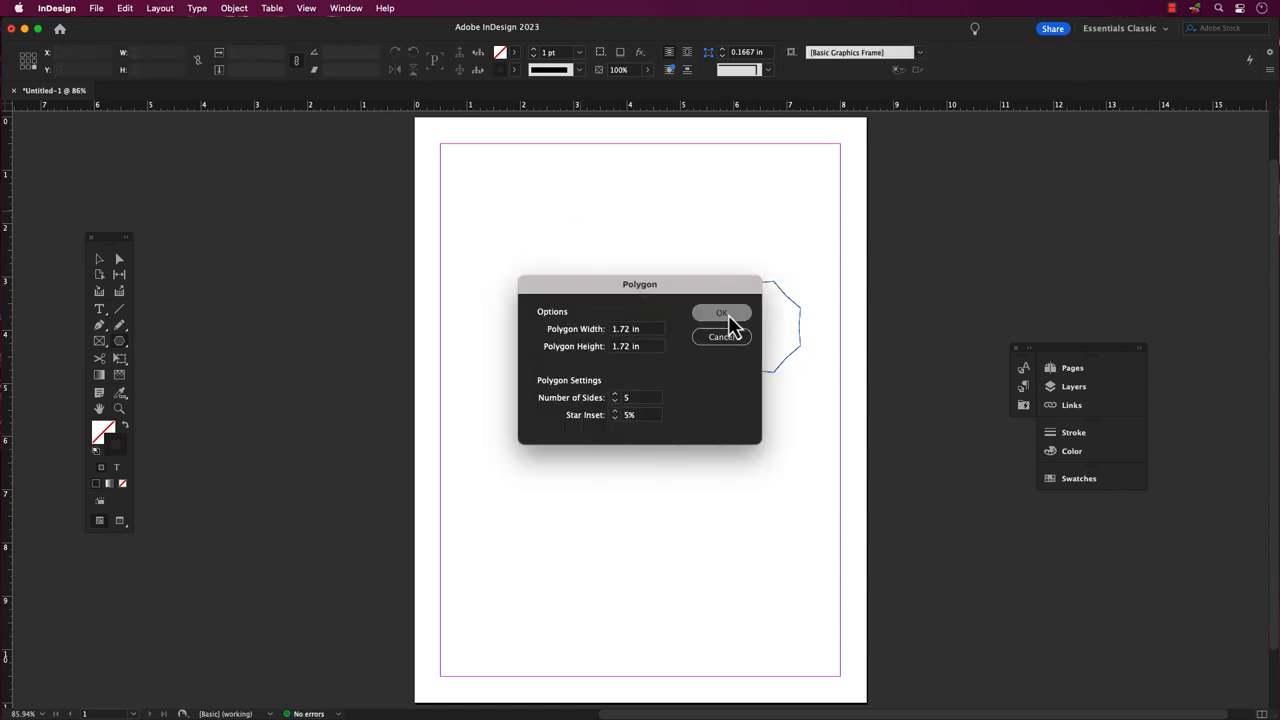
{"action": "left_click", "coordinate": [720, 312]}
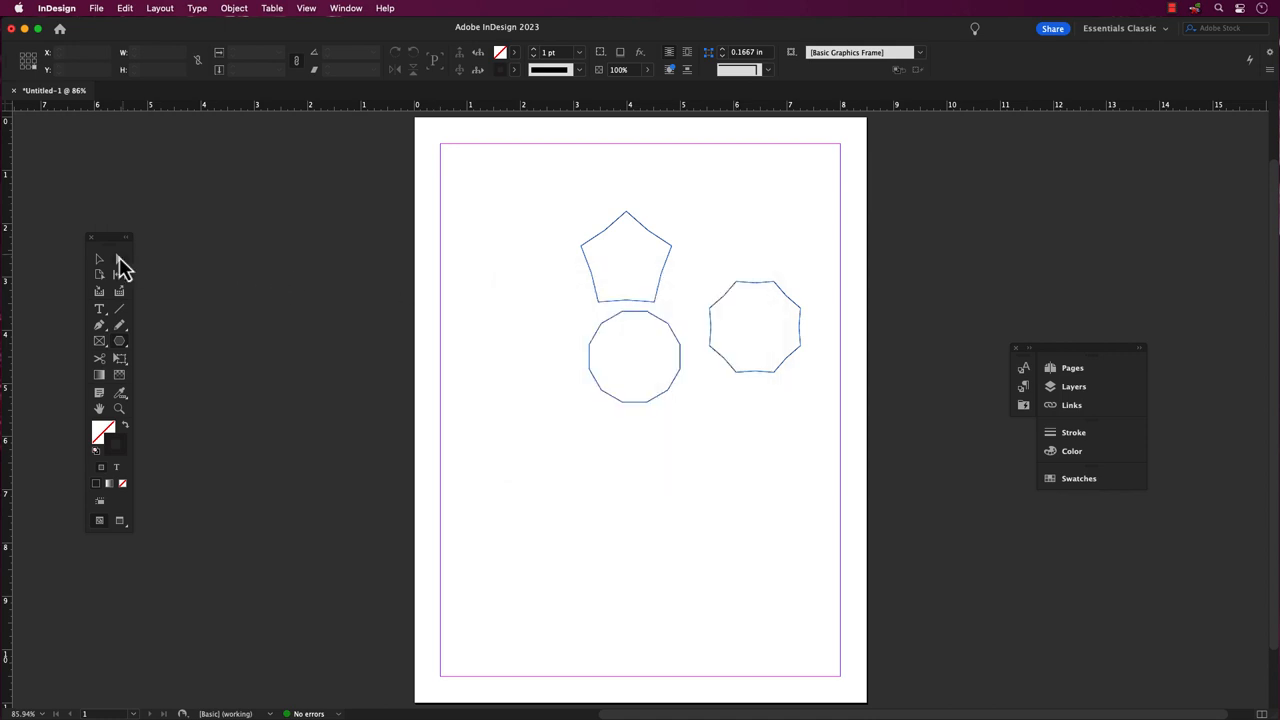